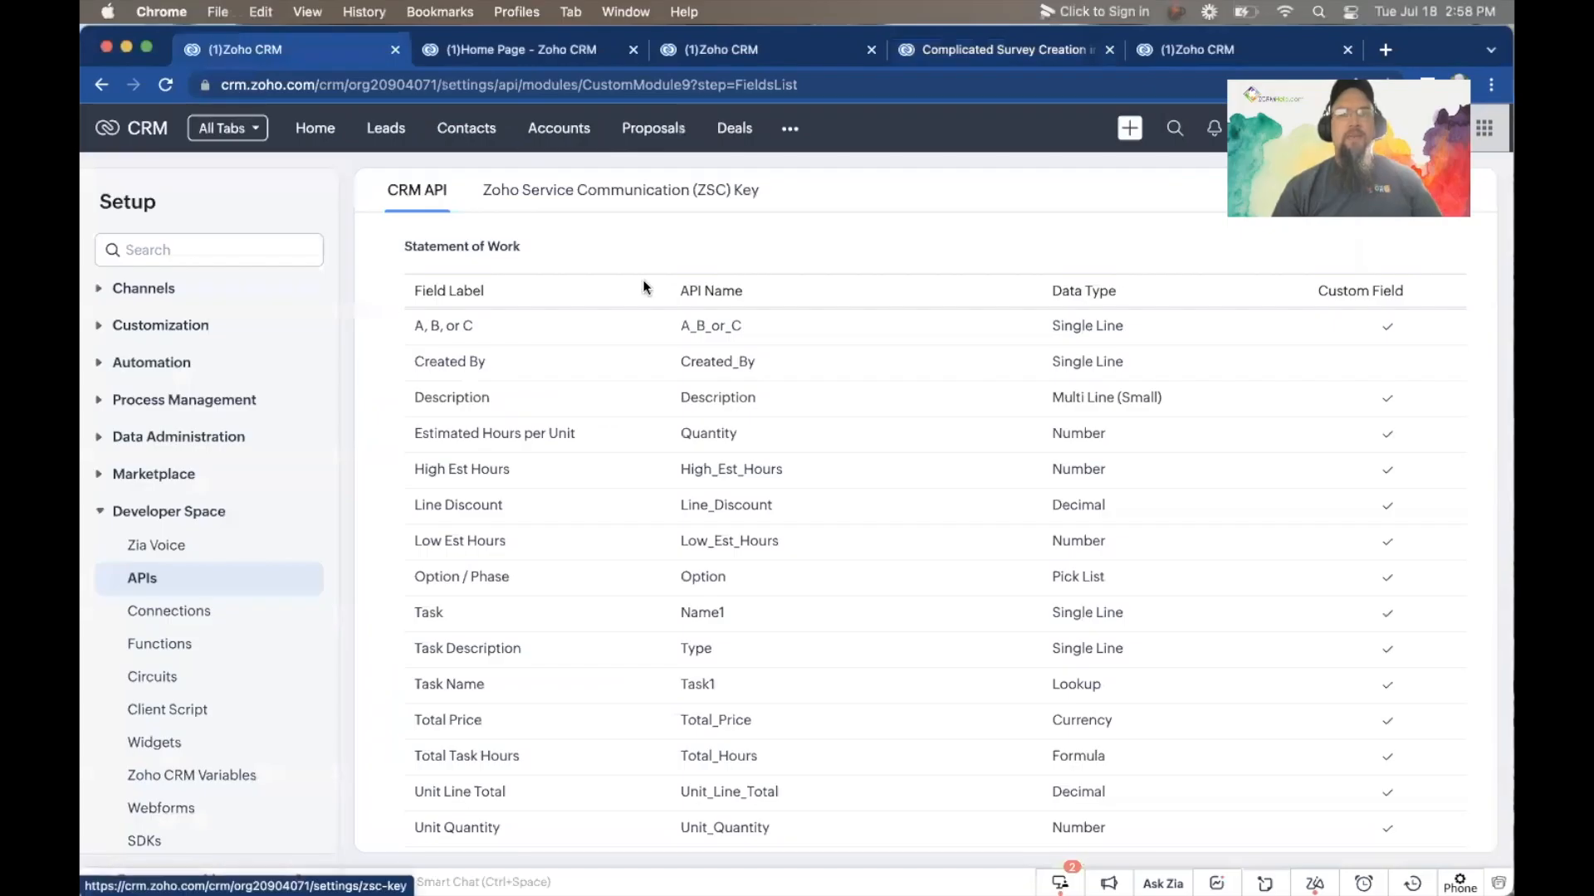
mouse_move(765, 377)
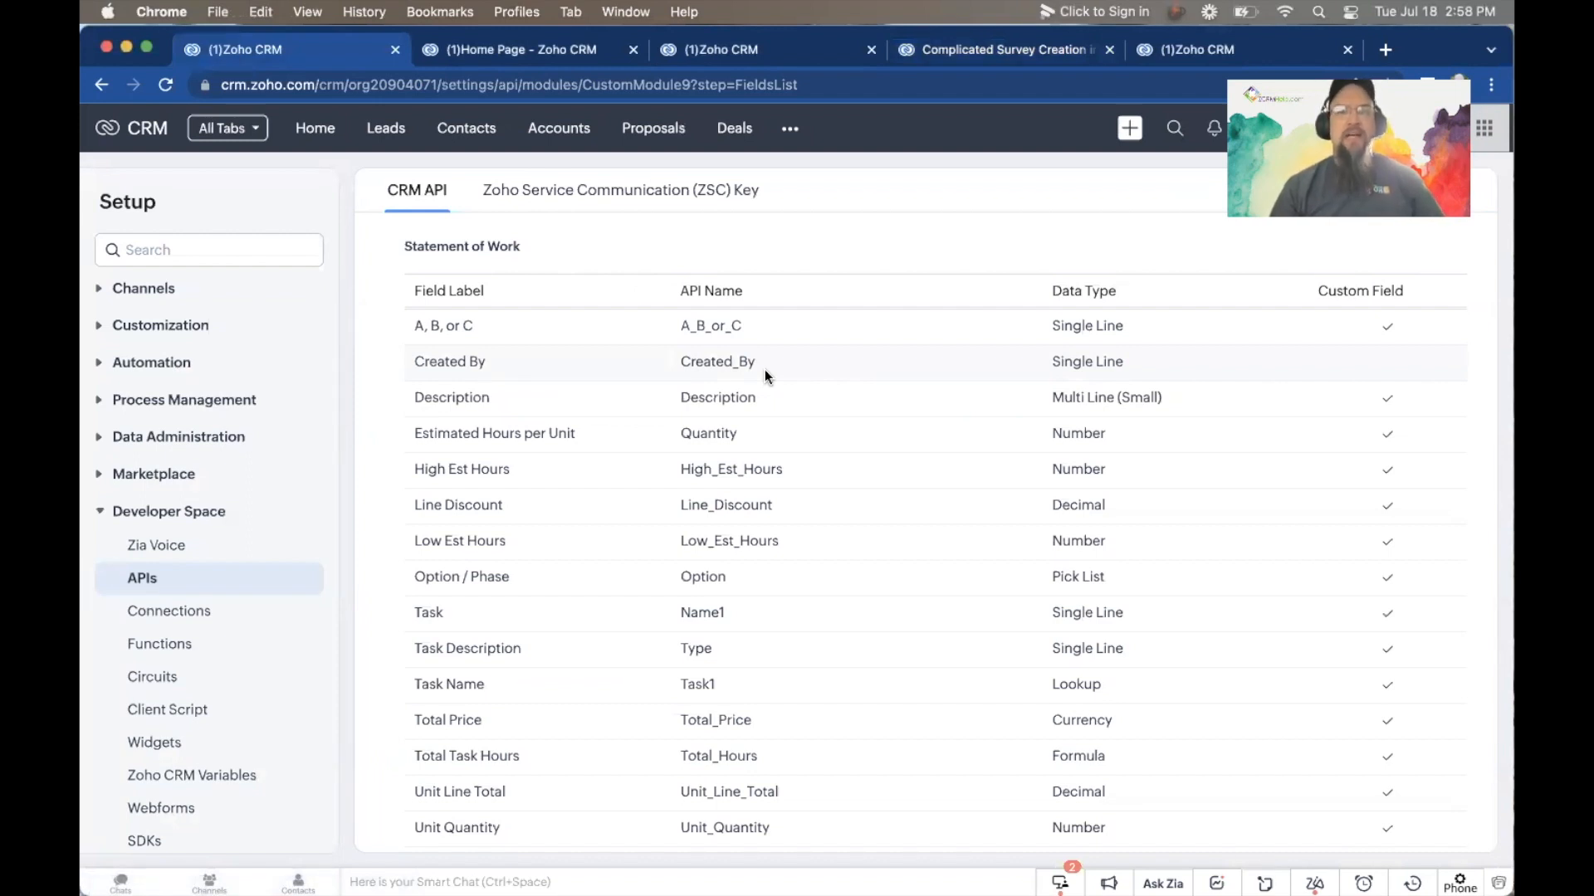
mouse_move(785, 326)
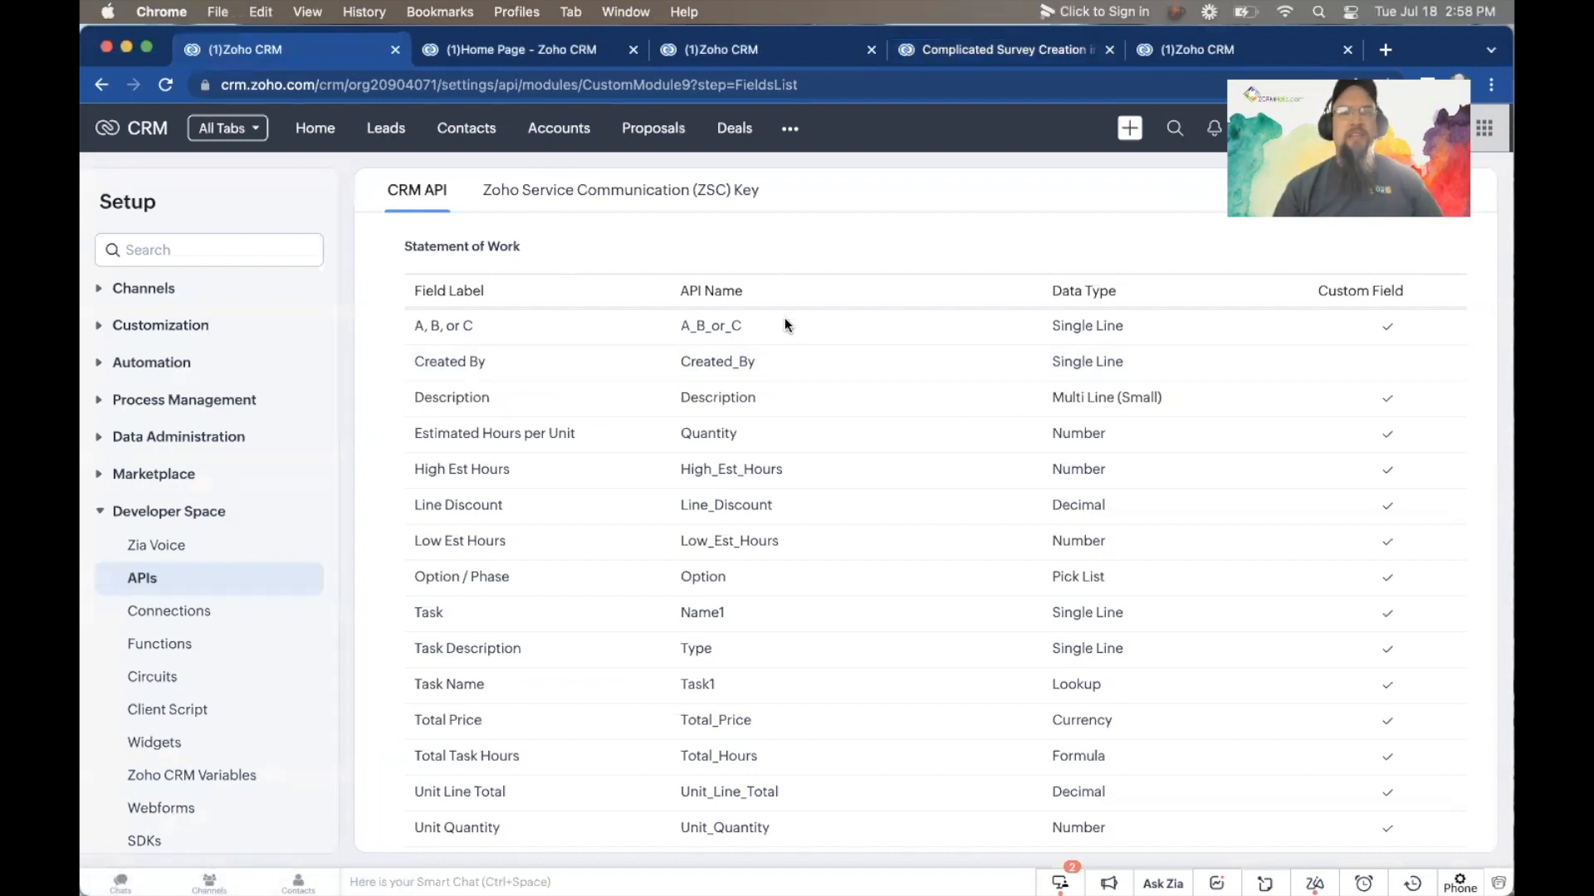
mouse_move(794, 359)
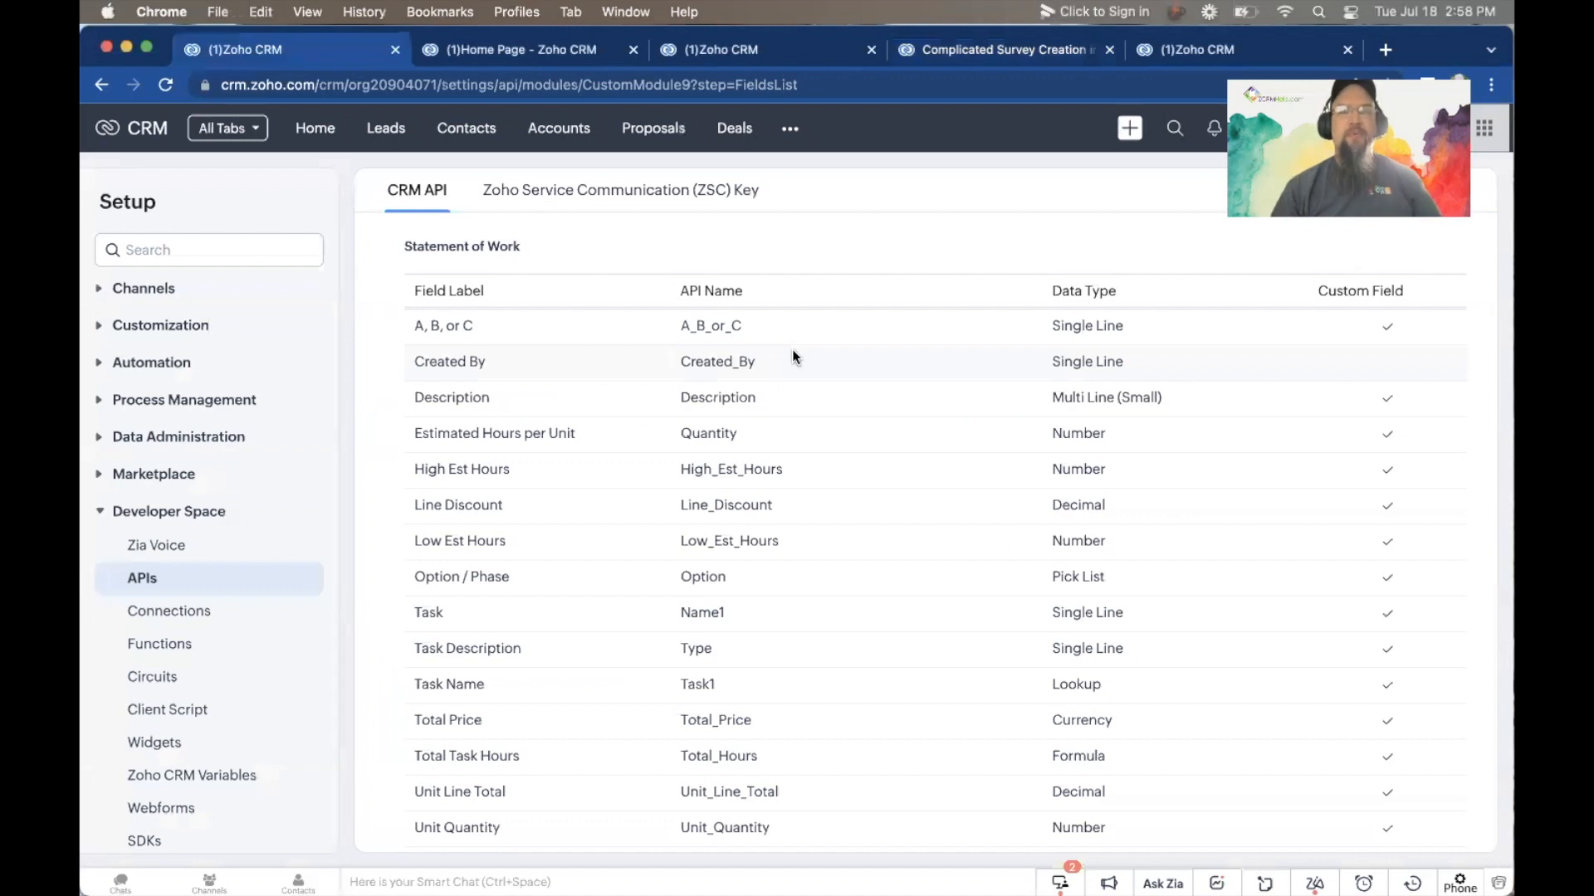
mouse_move(513, 259)
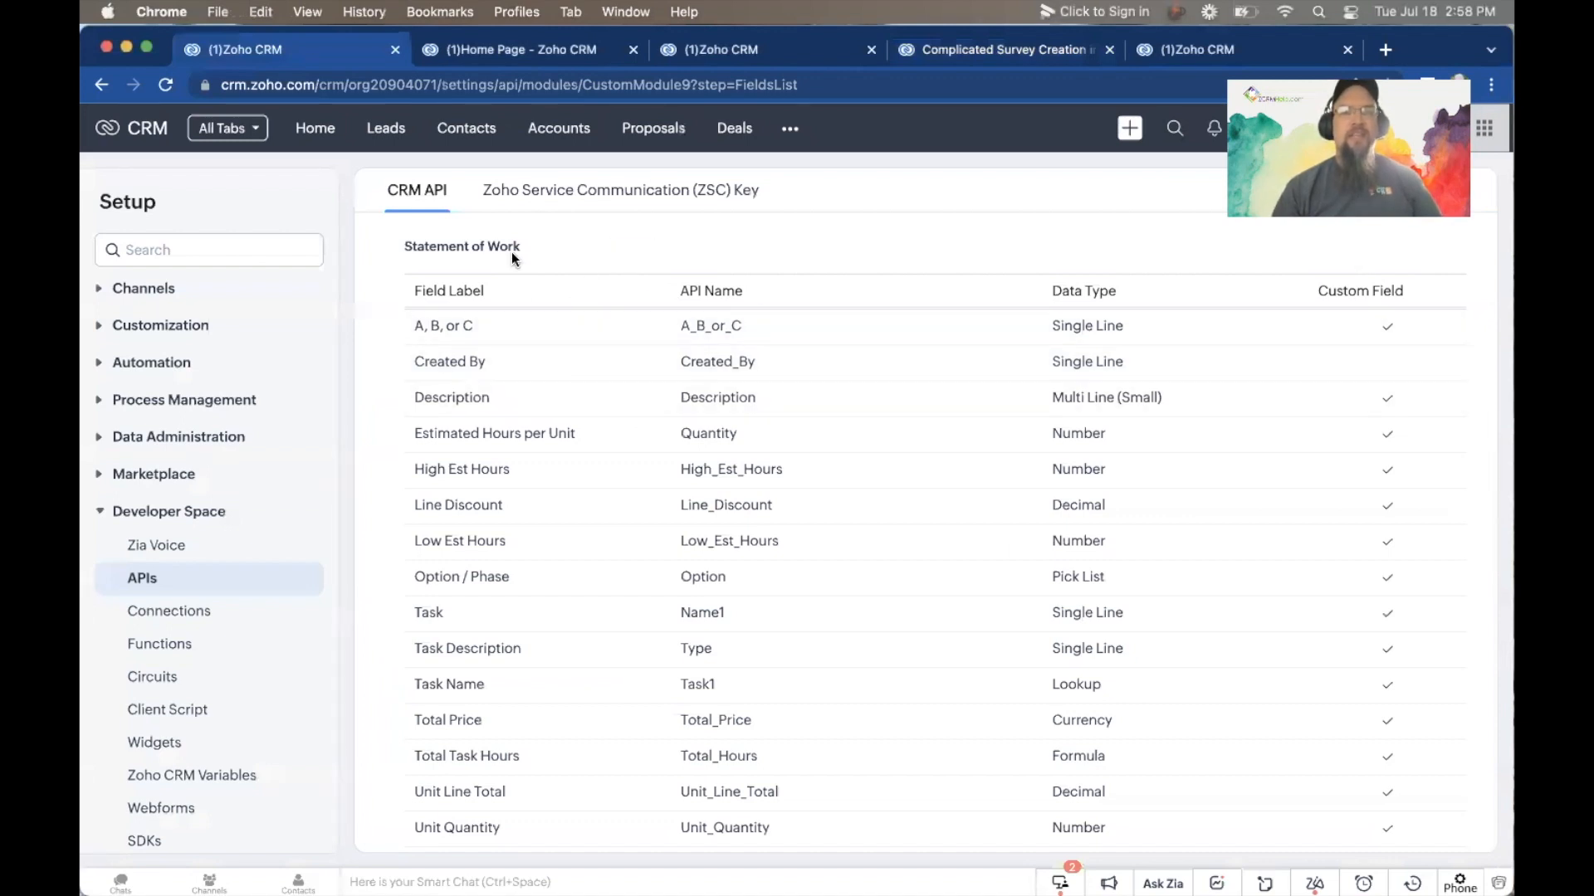
mouse_move(490, 276)
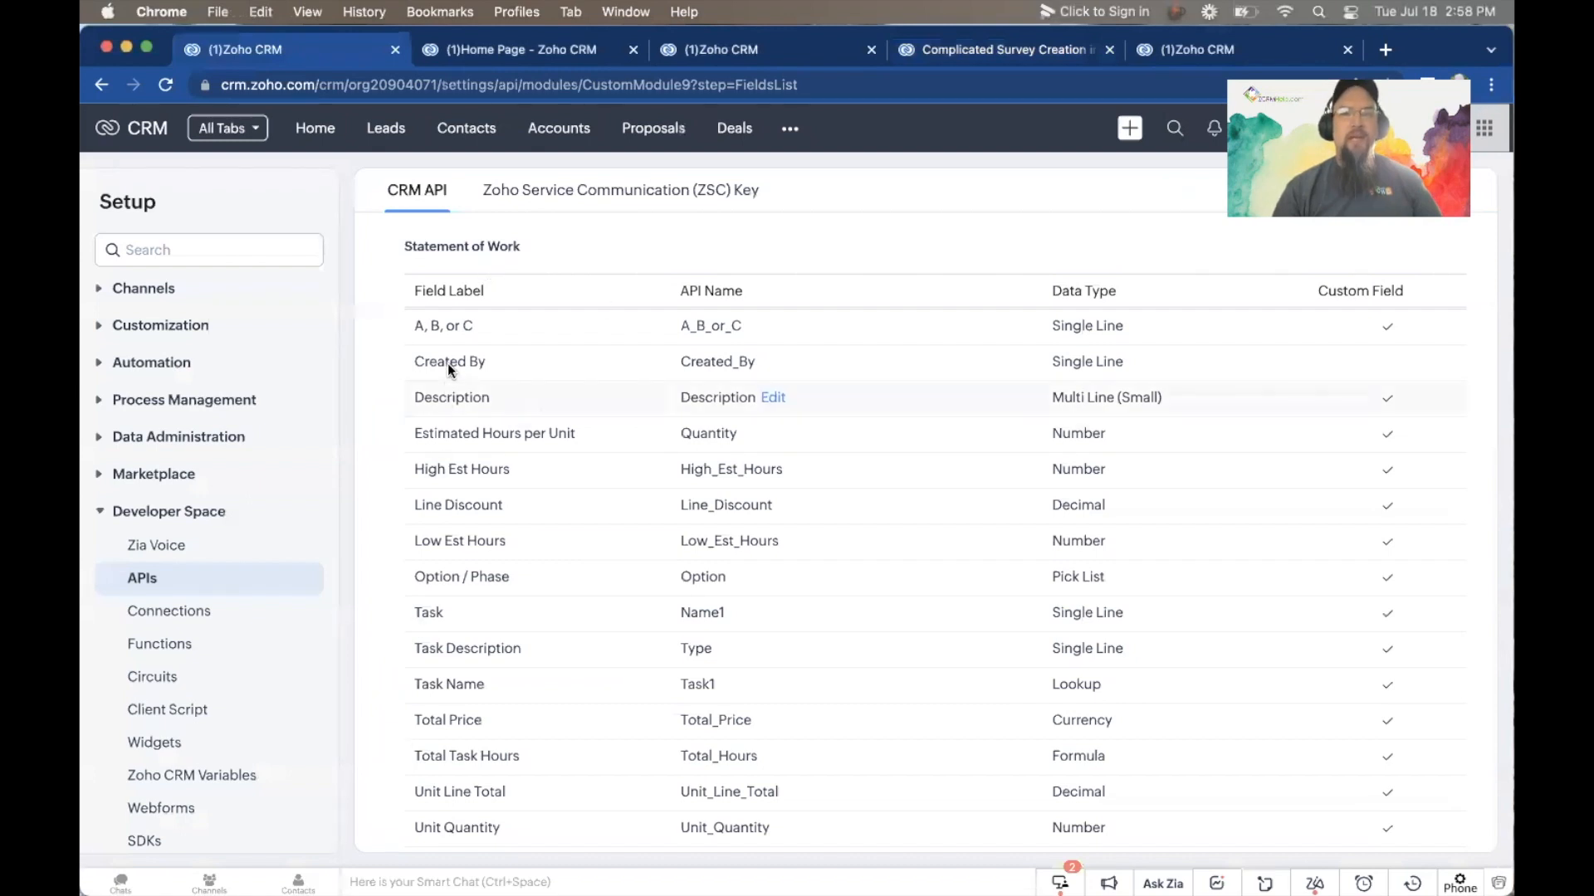
mouse_move(575, 275)
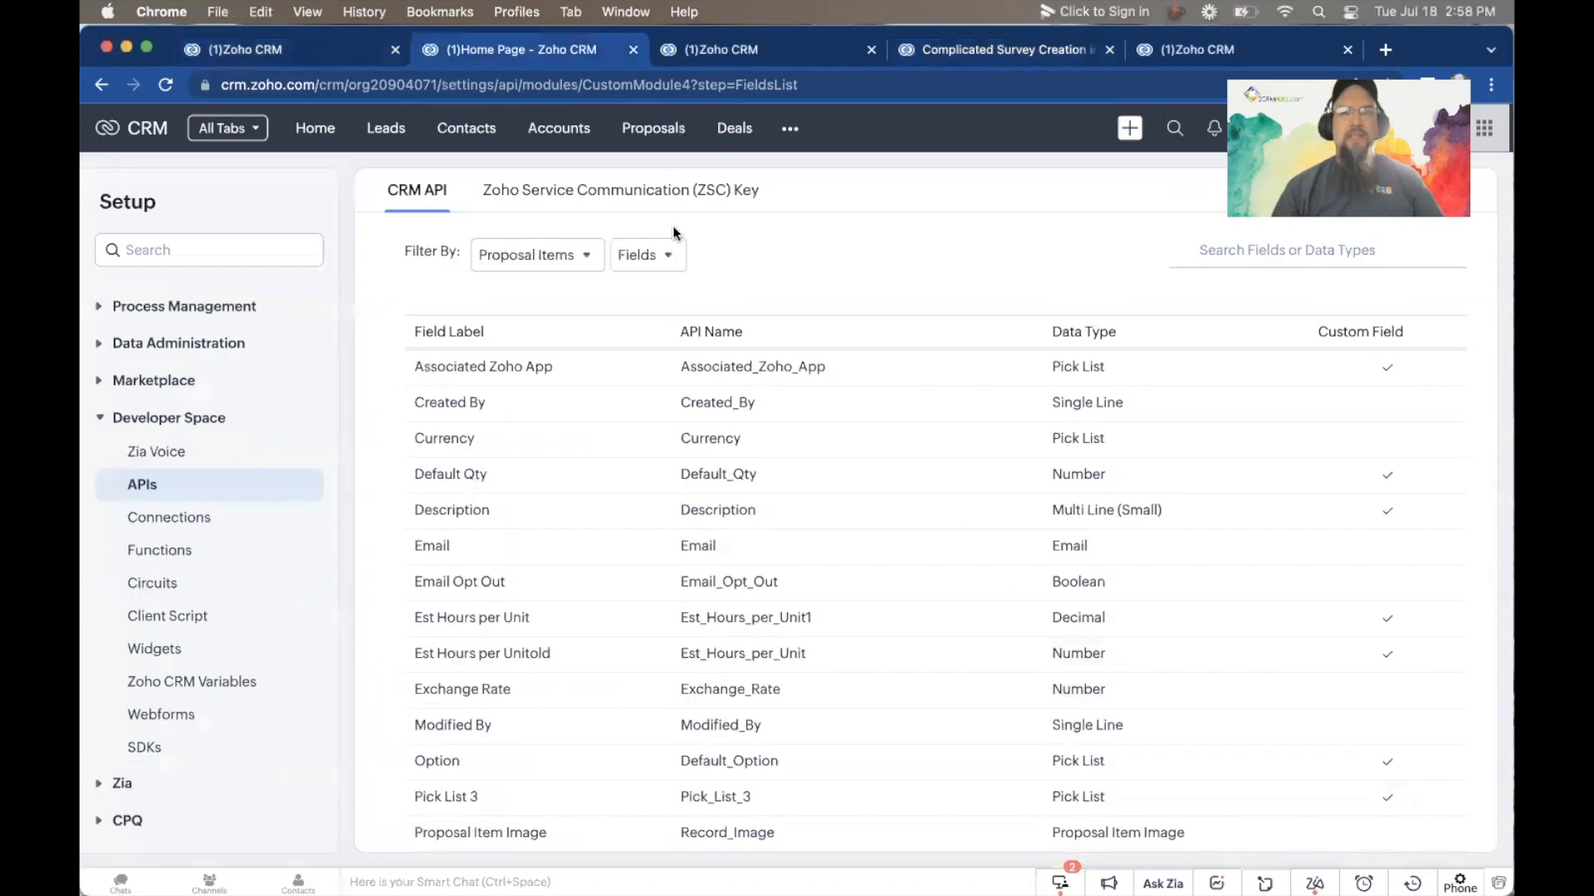
mouse_move(800, 246)
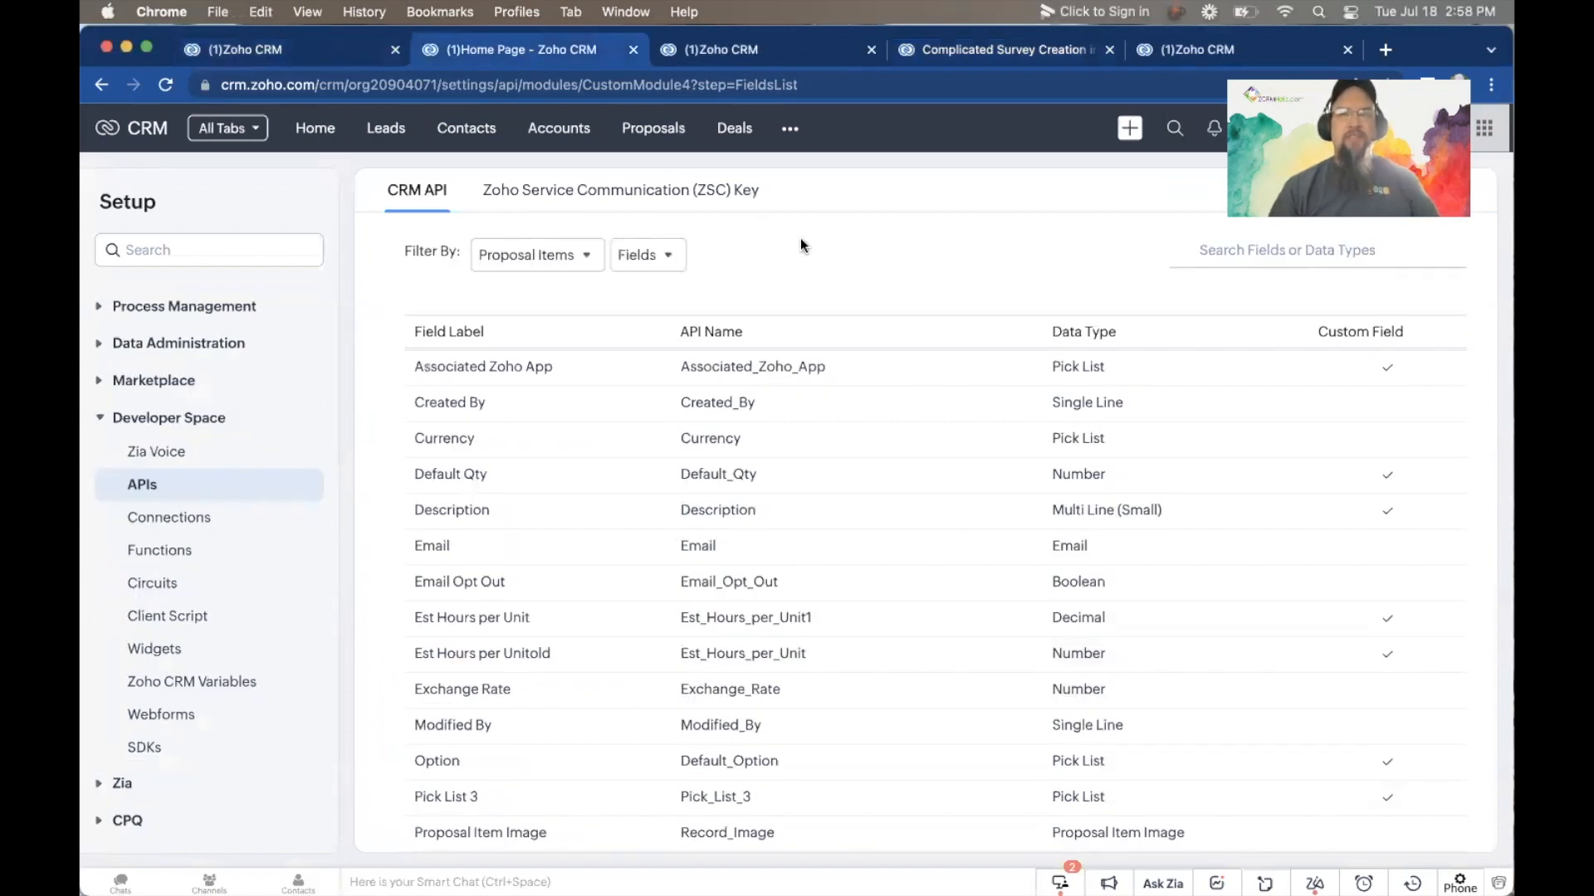
mouse_move(518, 625)
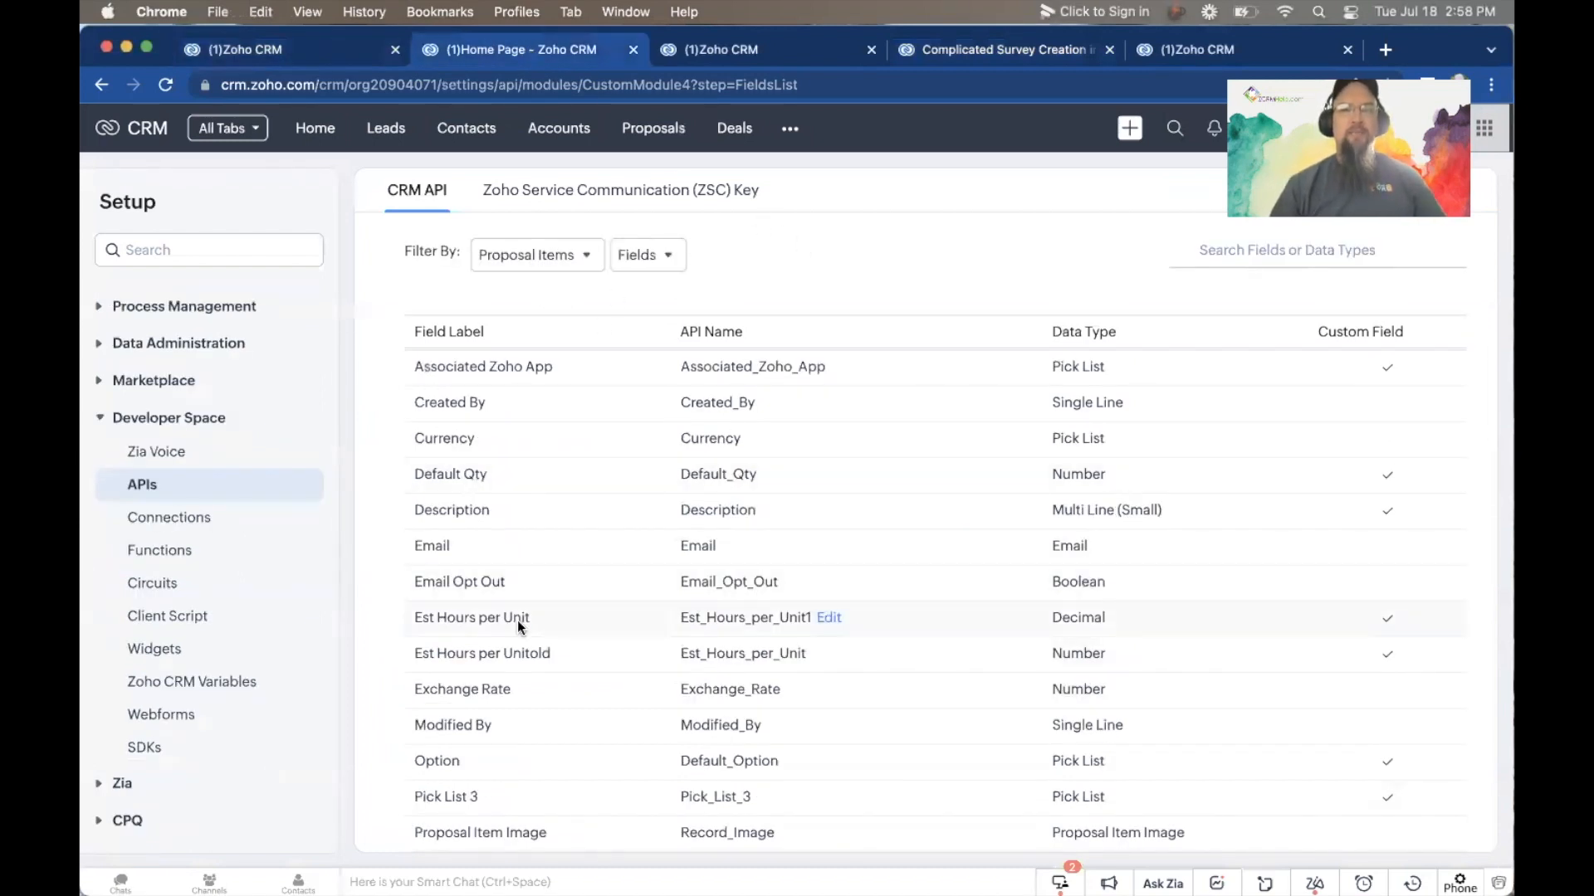
mouse_move(976, 66)
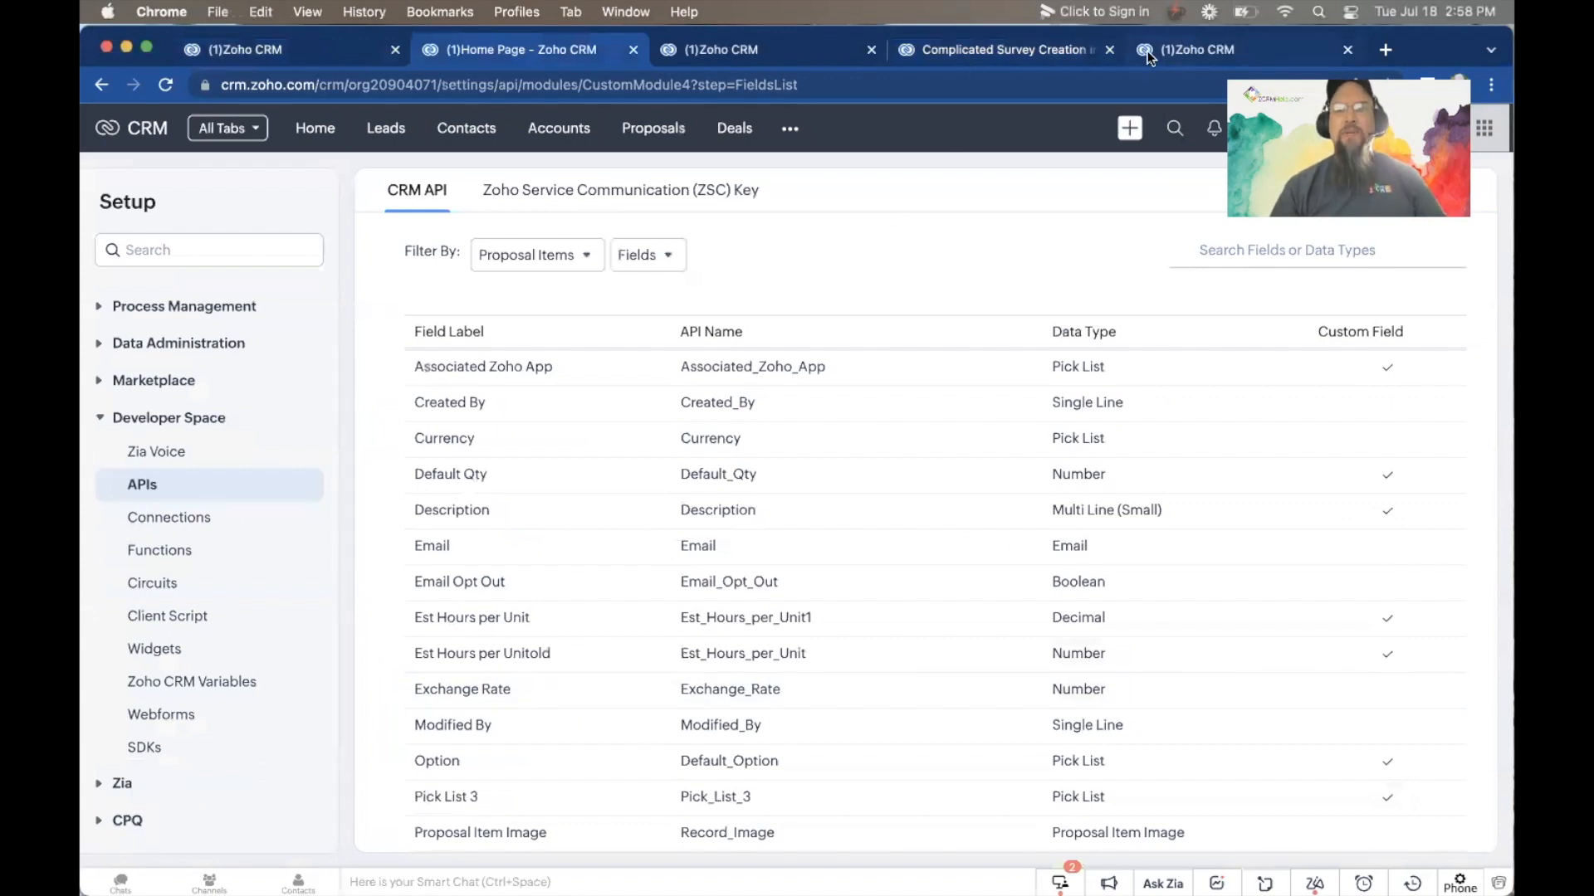
mouse_move(728, 48)
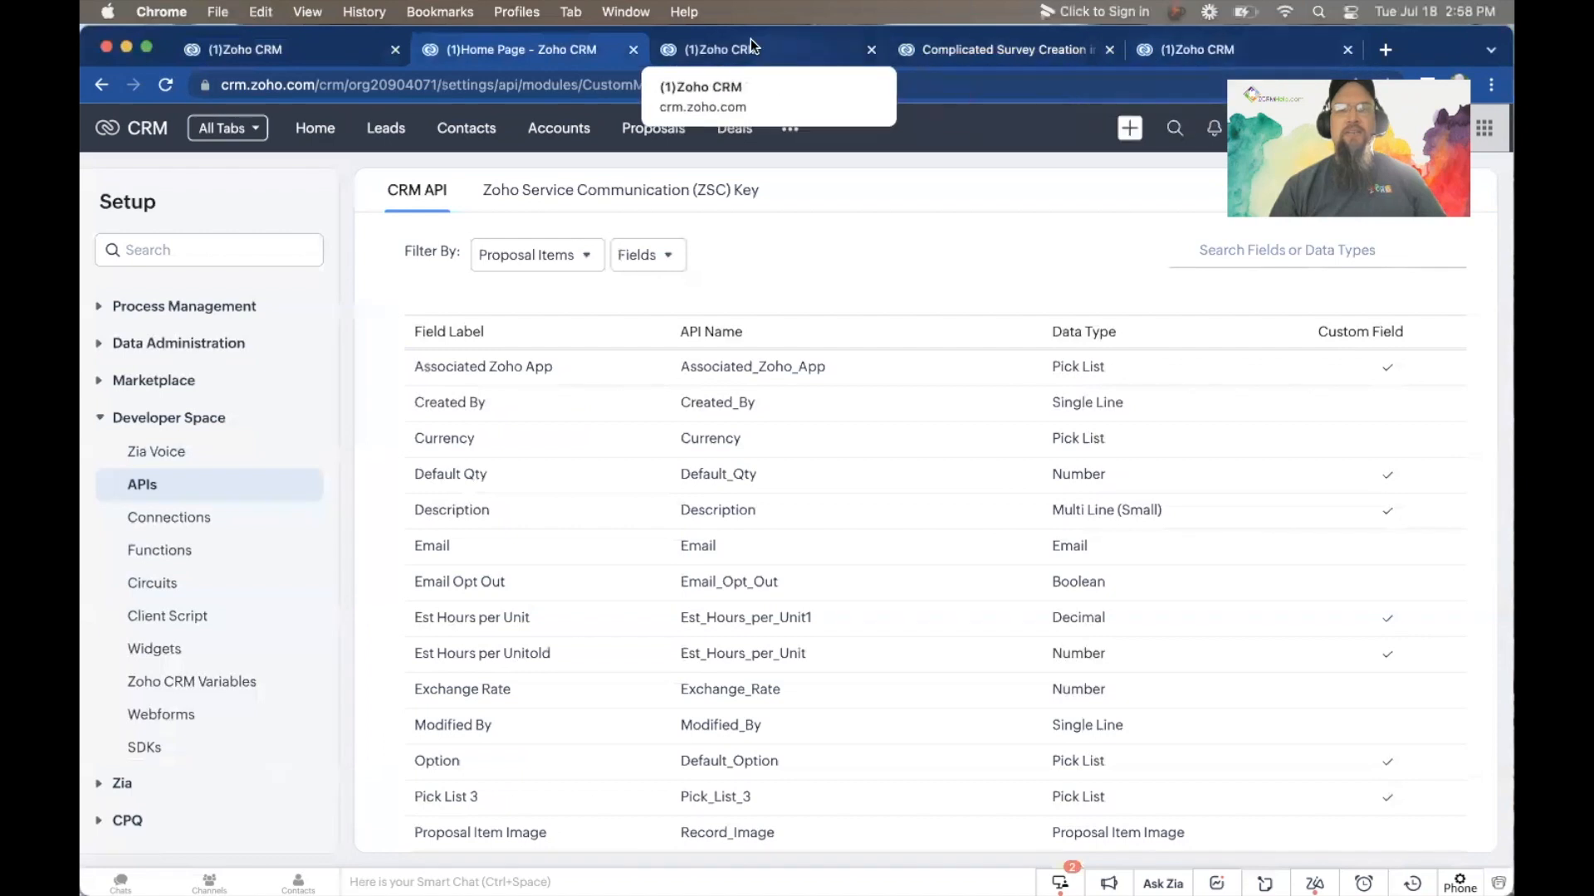
Step: Review the Statement of Work subform's further columns: Unit Quantity, Estimated Hours, Total Task Hours
left_click(769, 48)
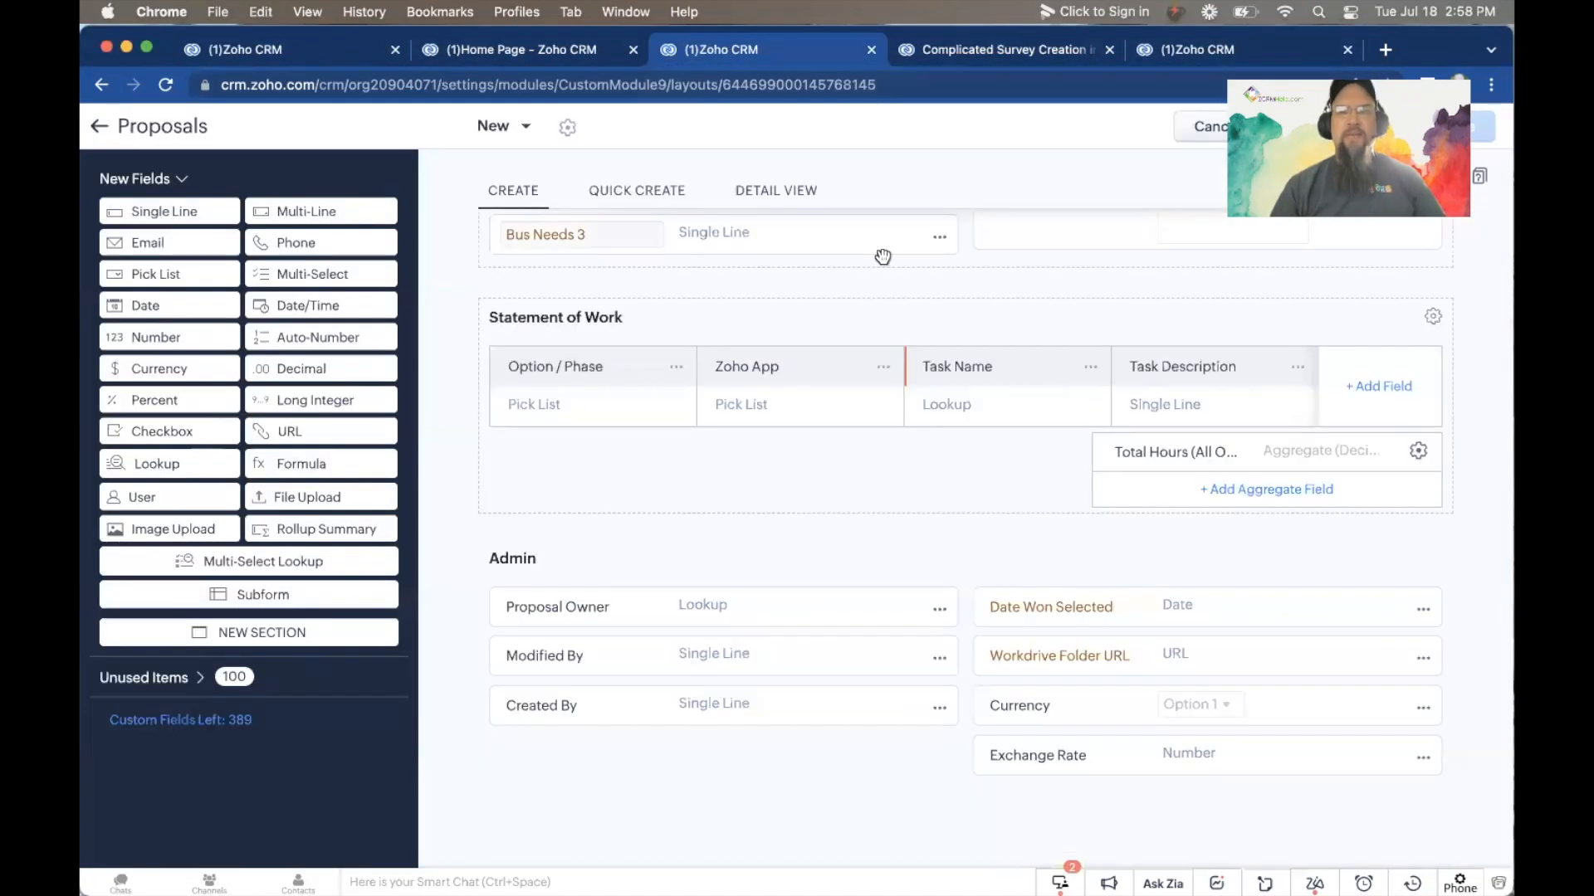
mouse_move(945, 283)
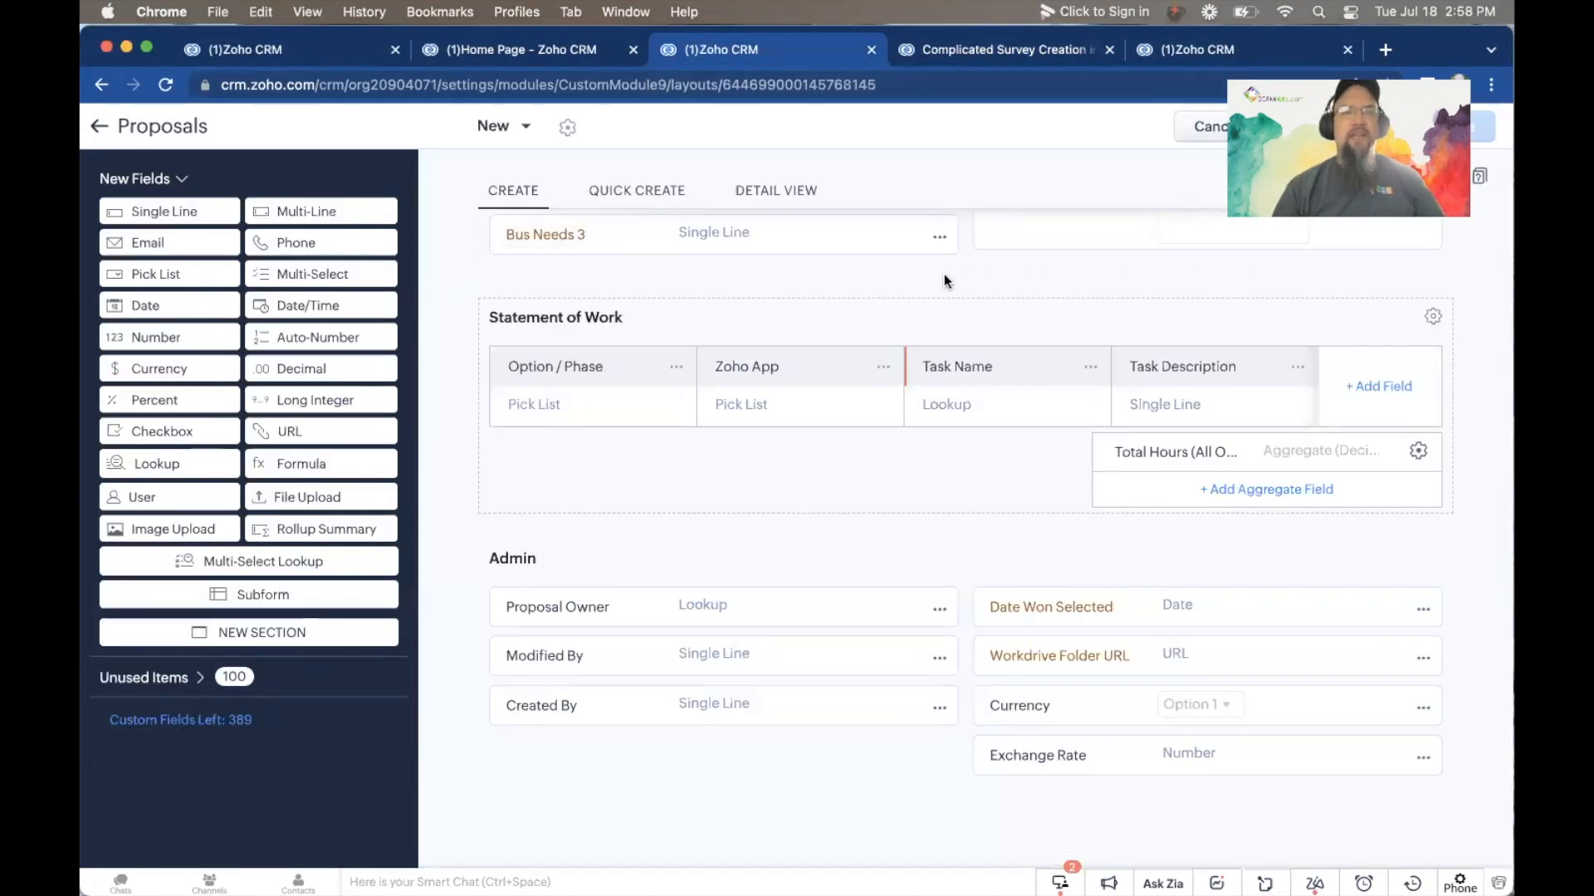
mouse_move(981, 284)
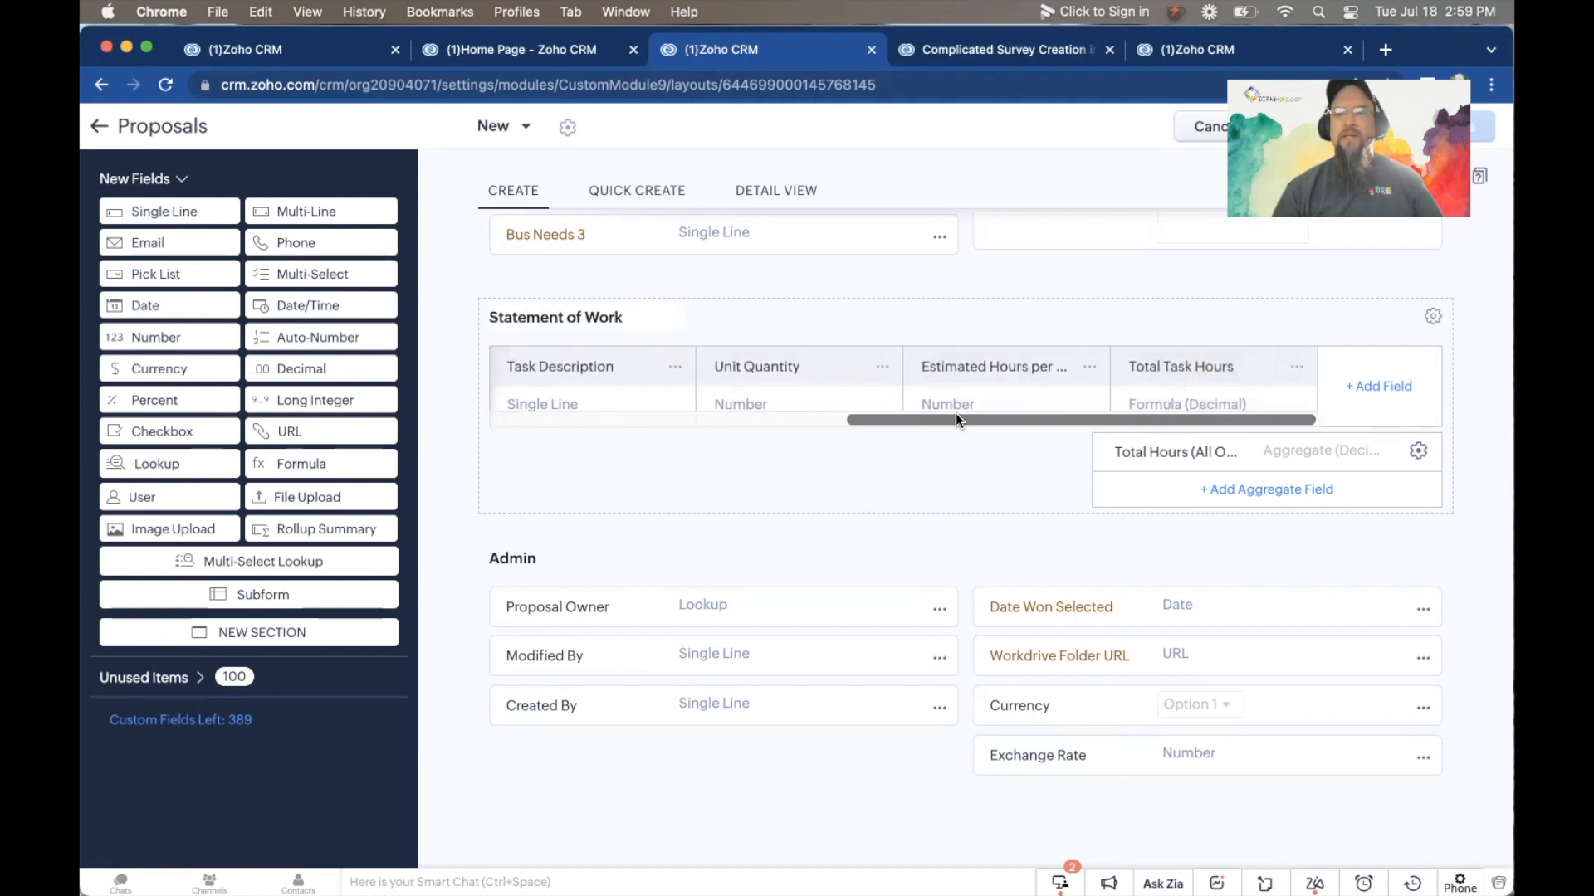
scroll("left", 3)
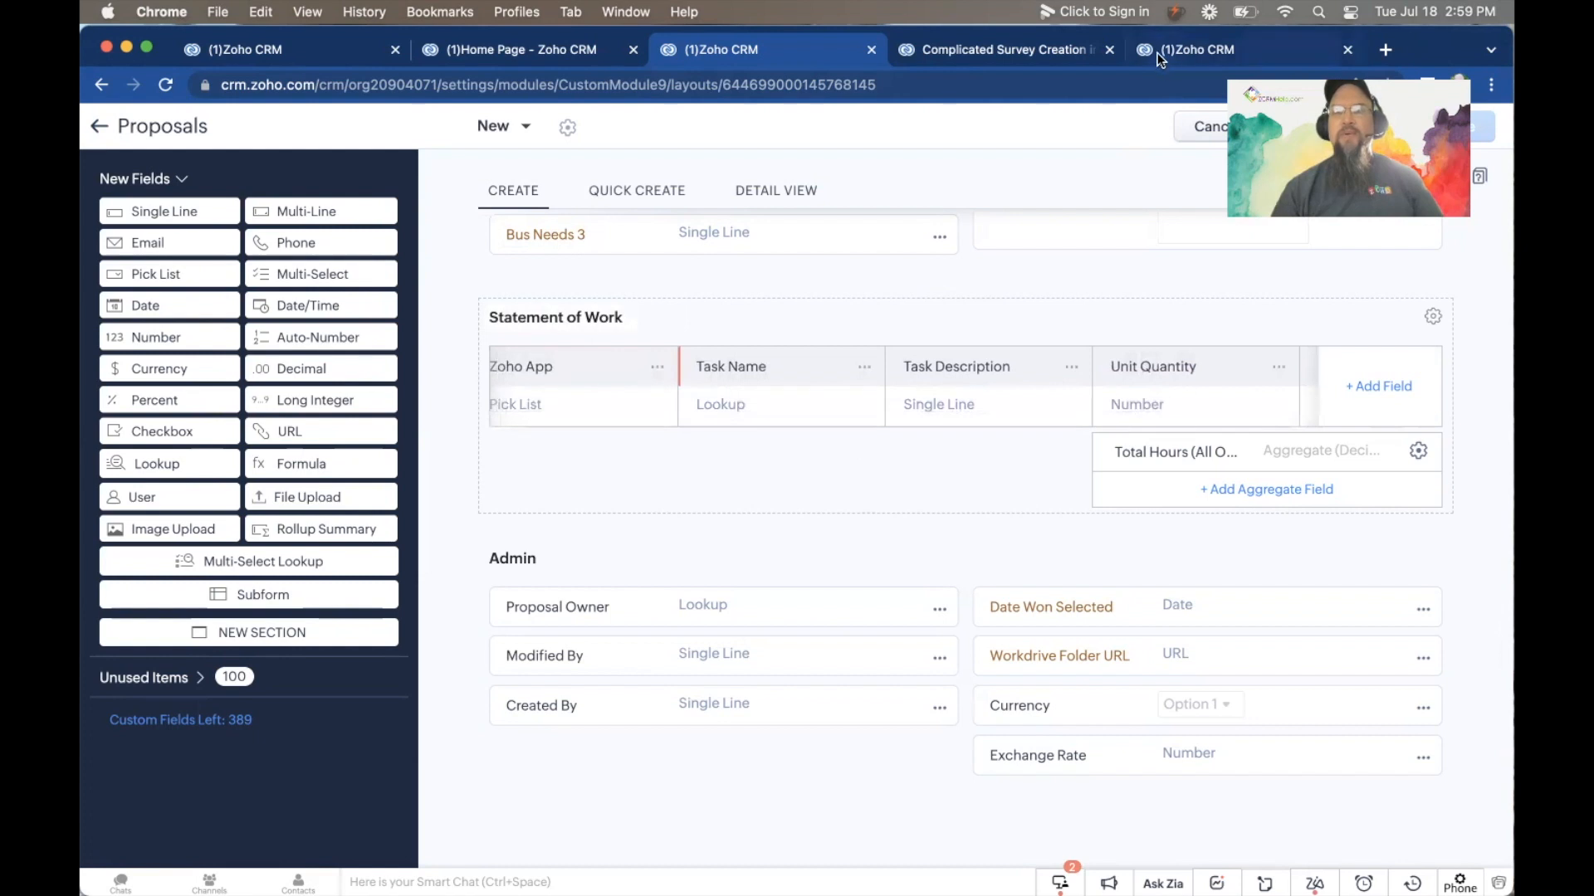
mouse_move(1193, 48)
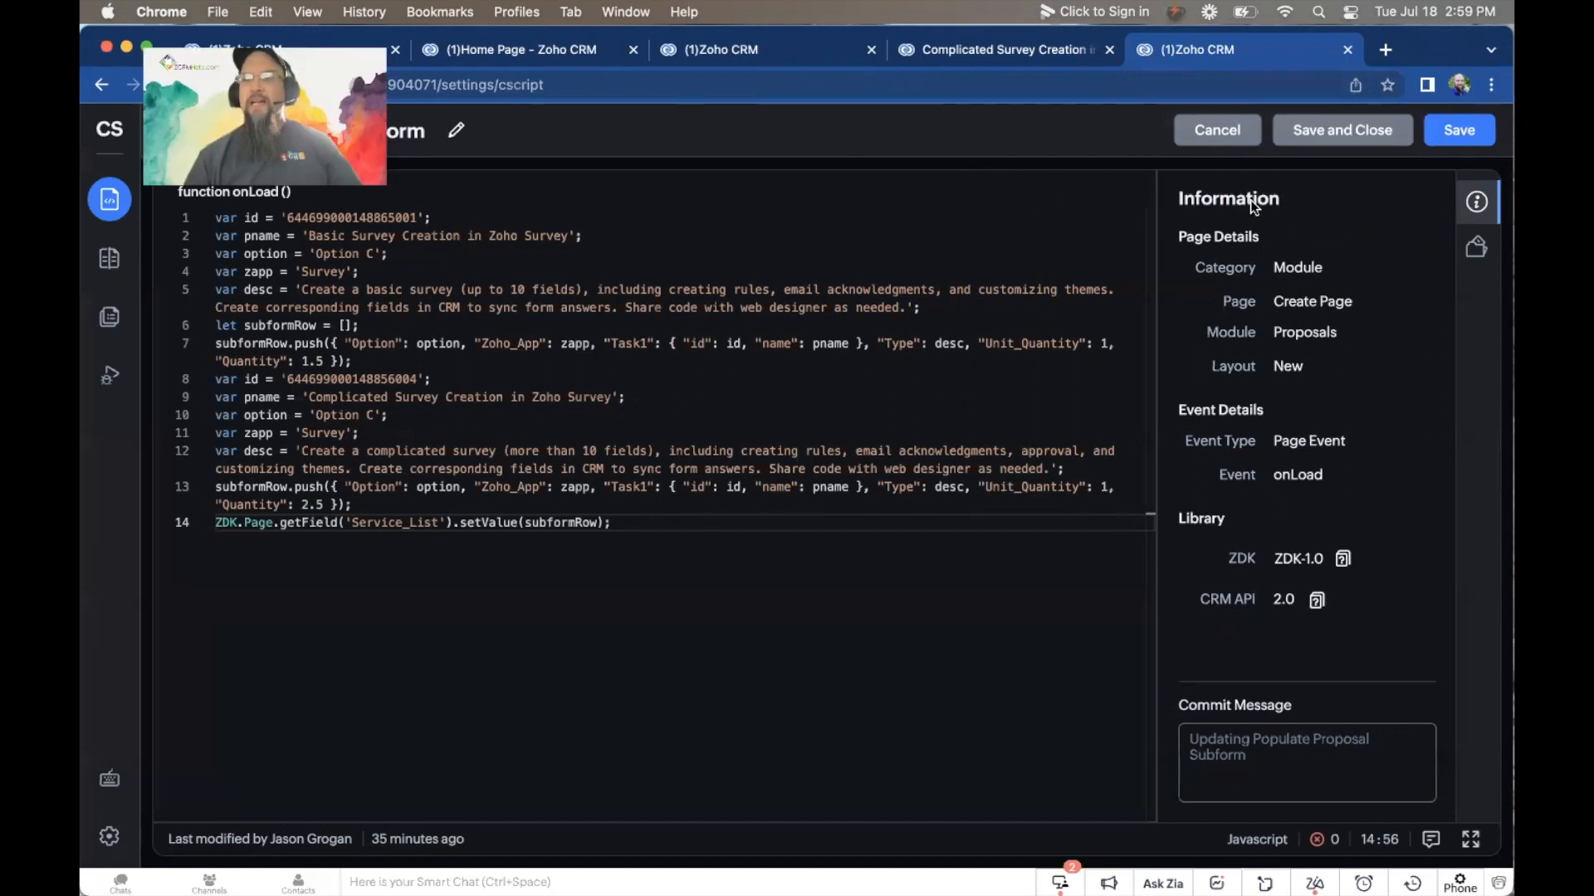
mouse_move(1312, 312)
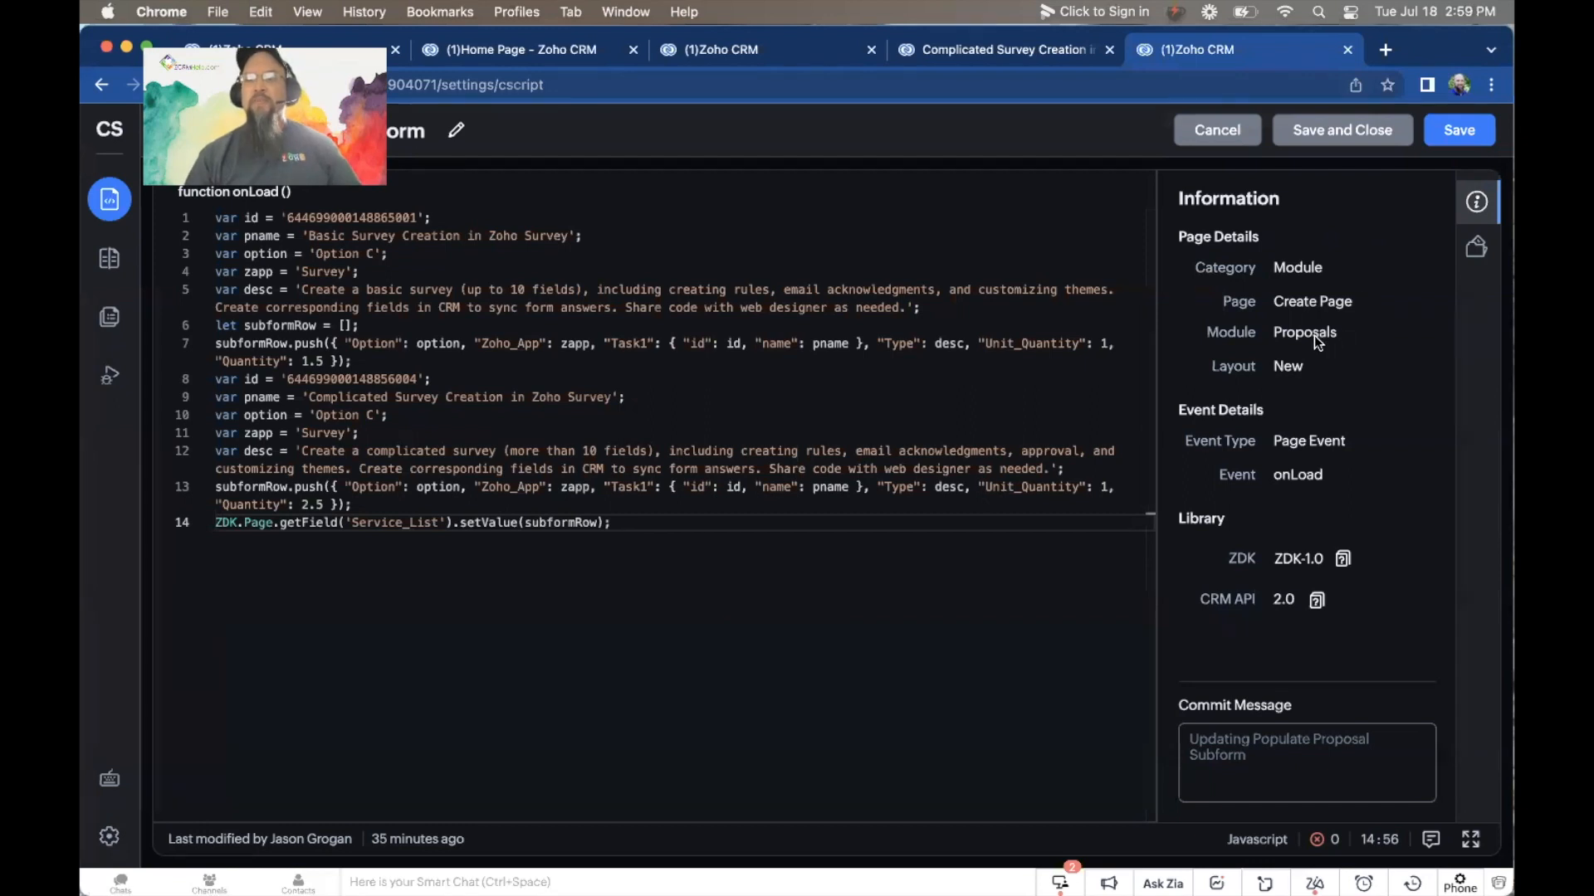
mouse_move(1338, 384)
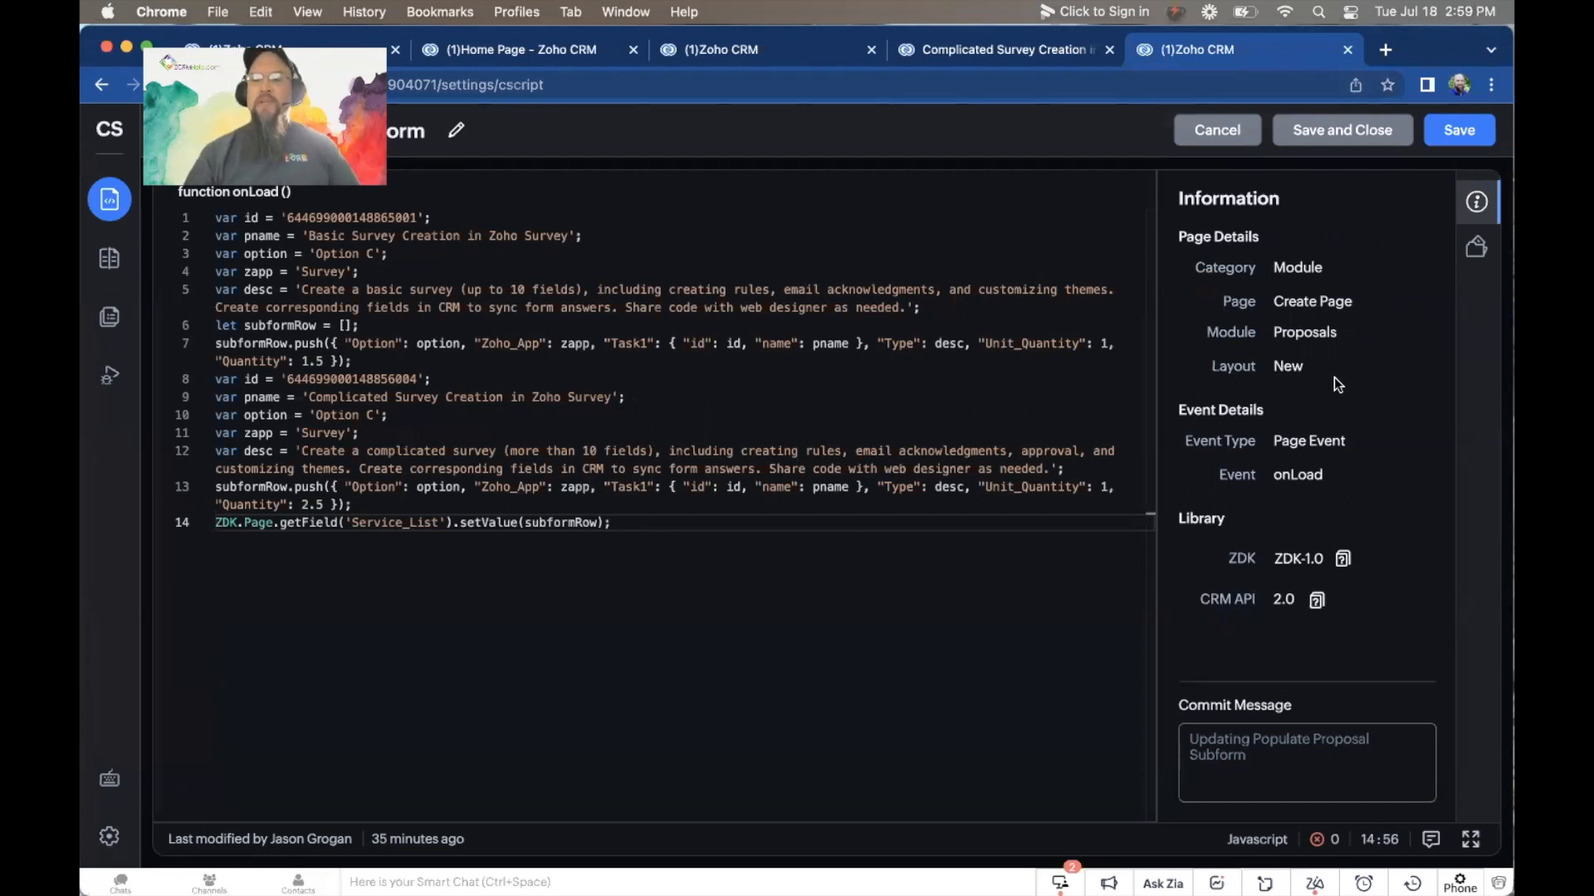
mouse_move(1283, 374)
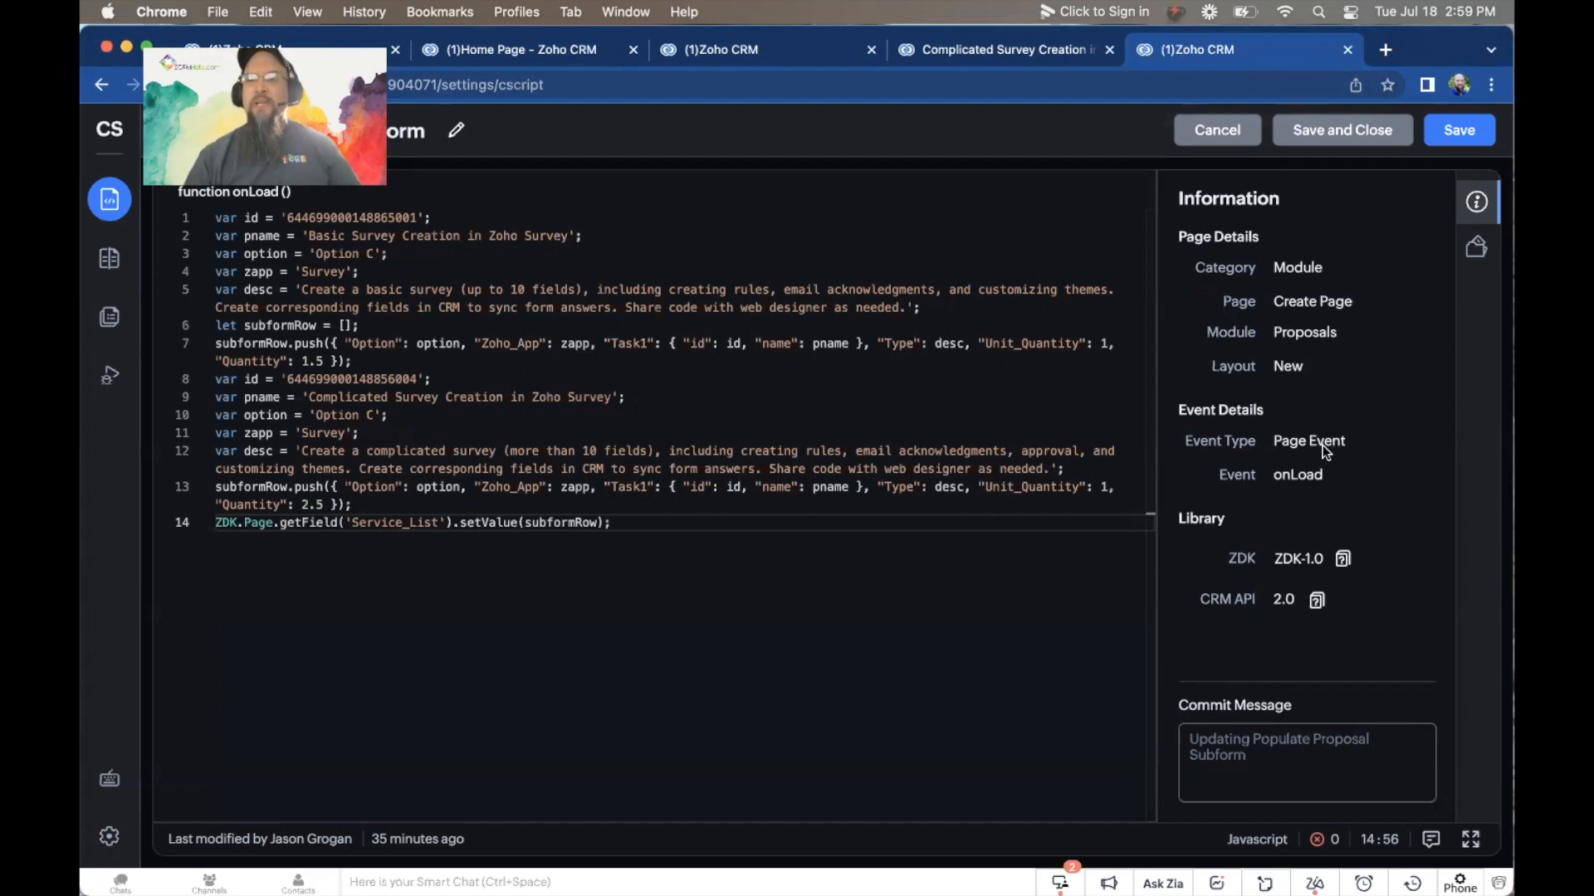
mouse_move(1333, 480)
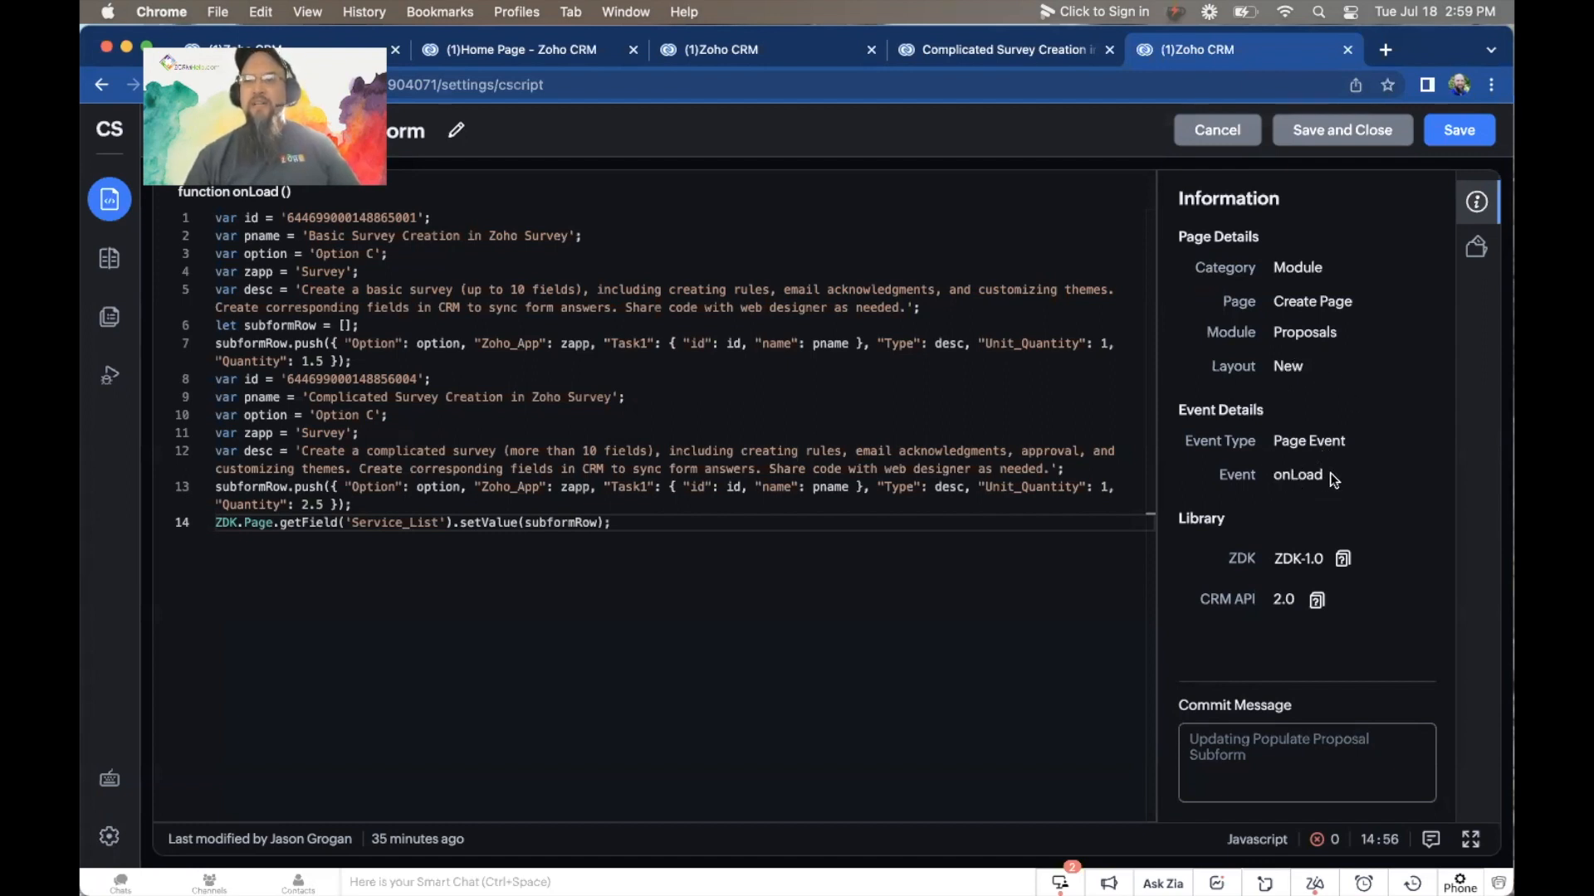
mouse_move(431, 107)
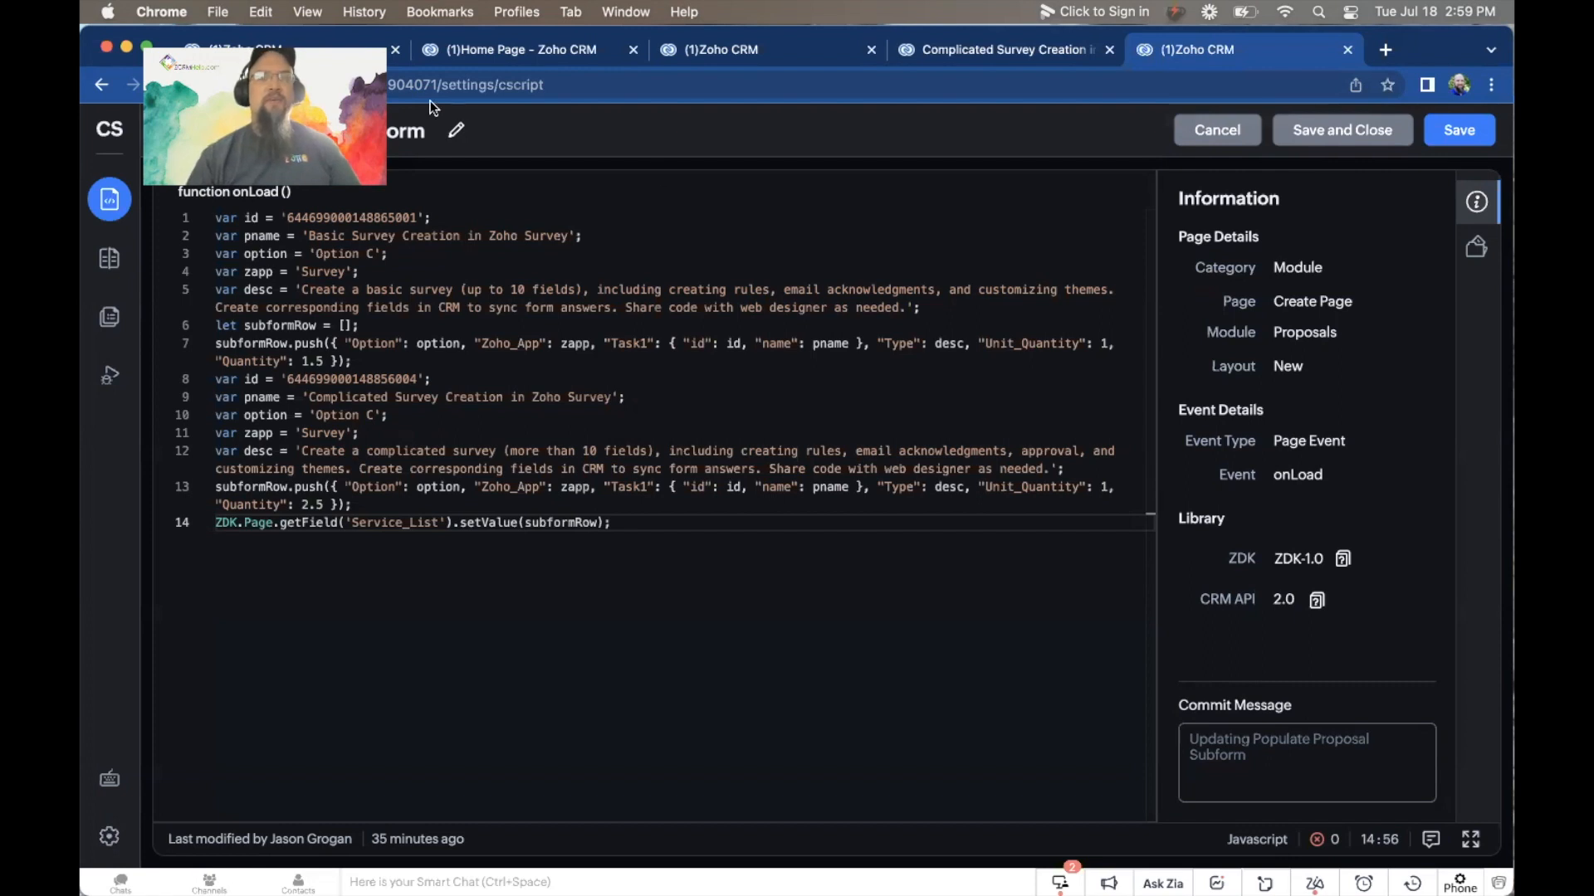
mouse_move(289, 277)
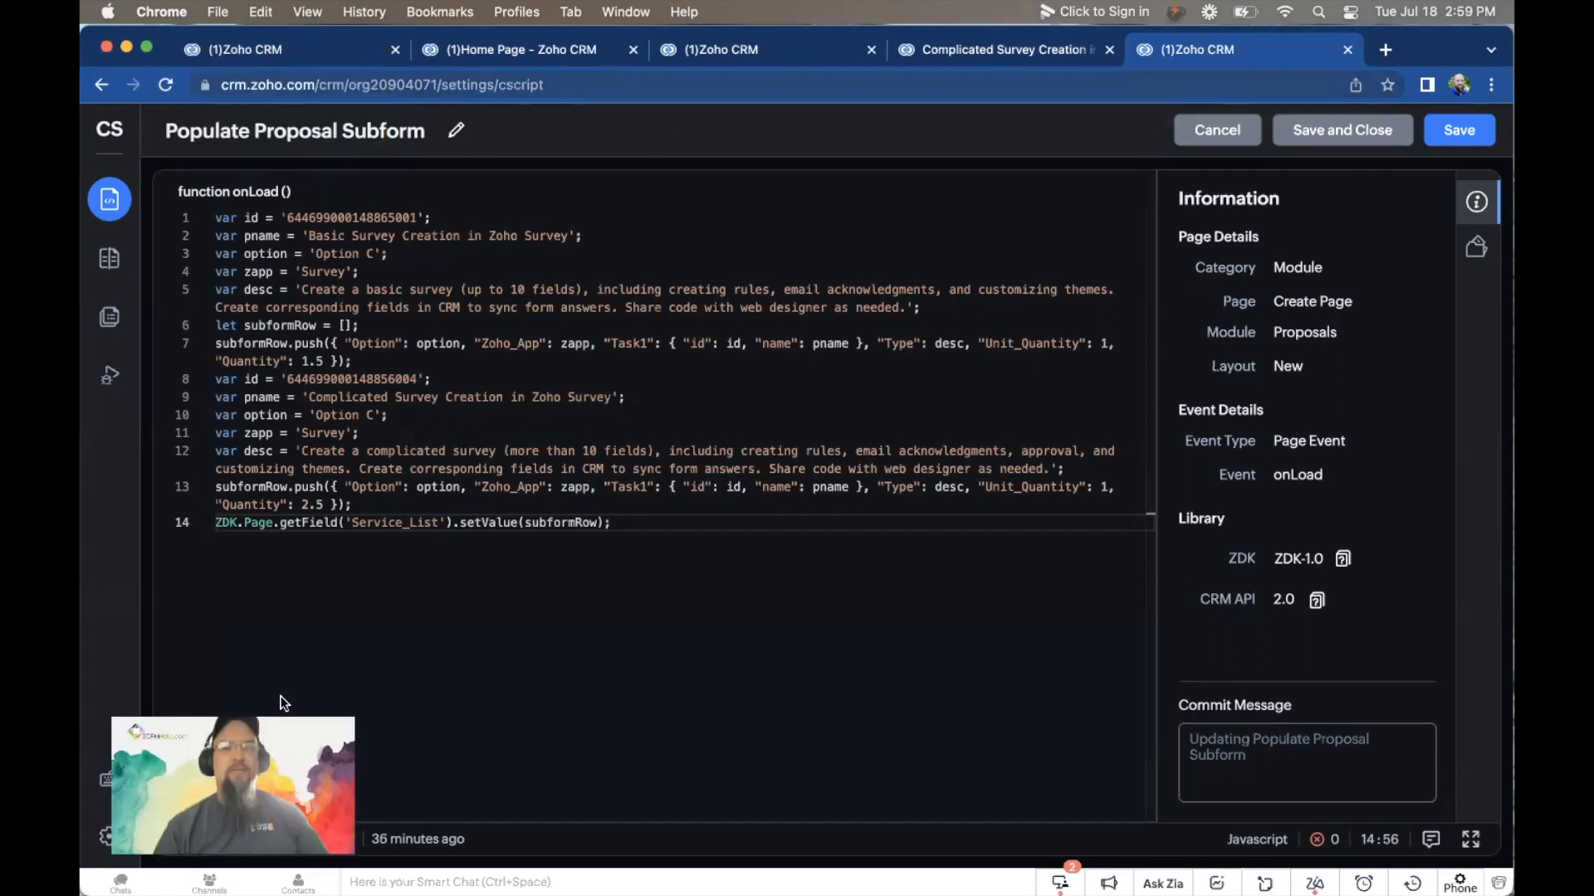
mouse_move(441, 591)
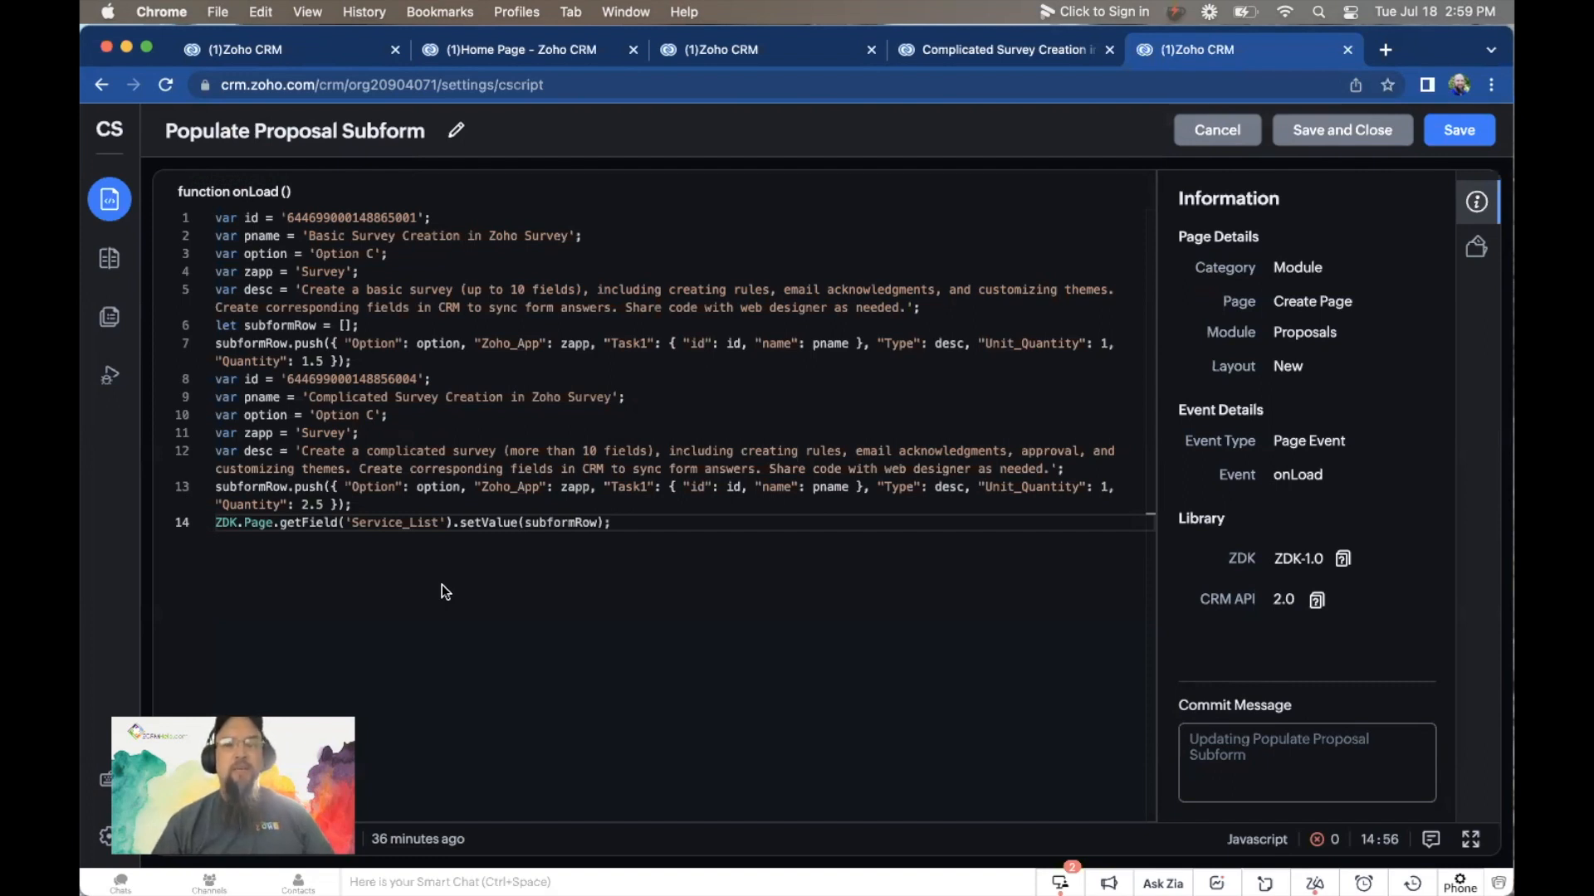
mouse_move(538, 551)
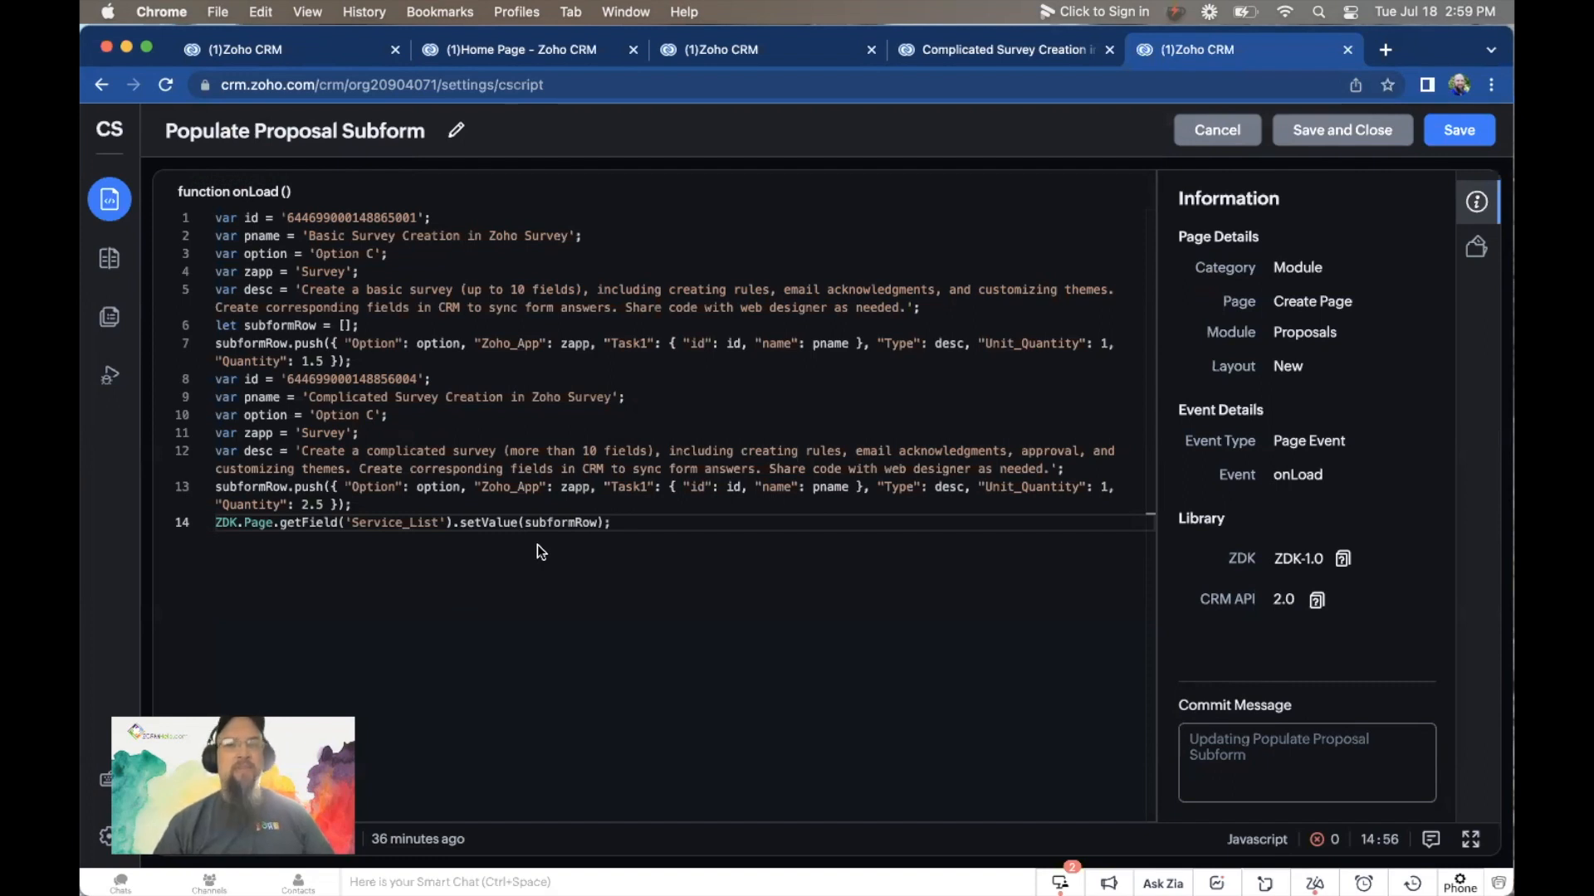
mouse_move(662, 564)
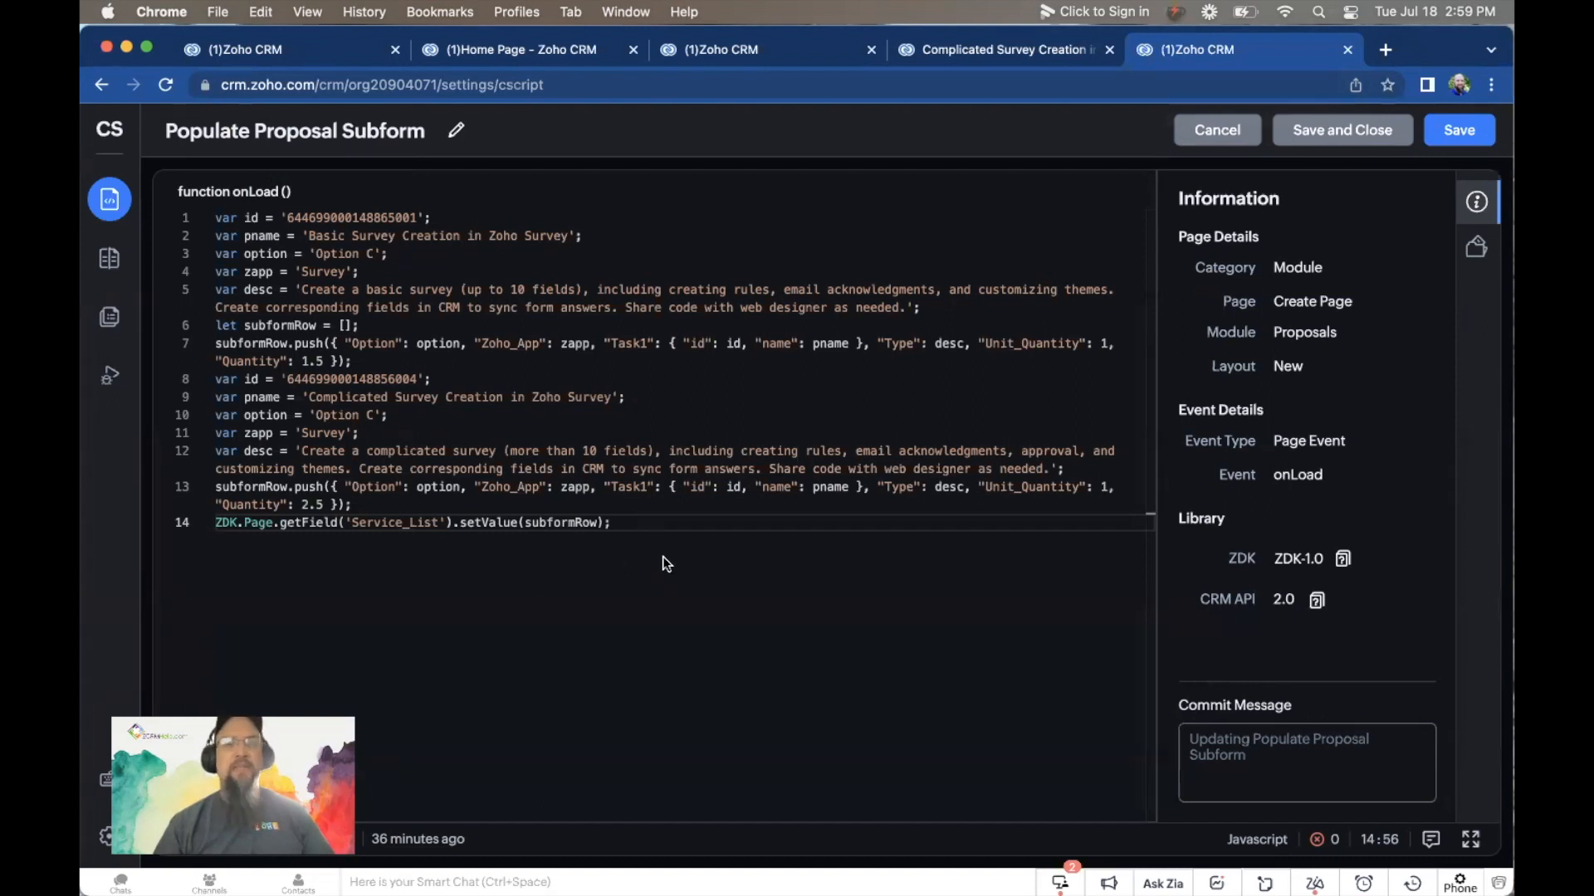
mouse_move(782, 486)
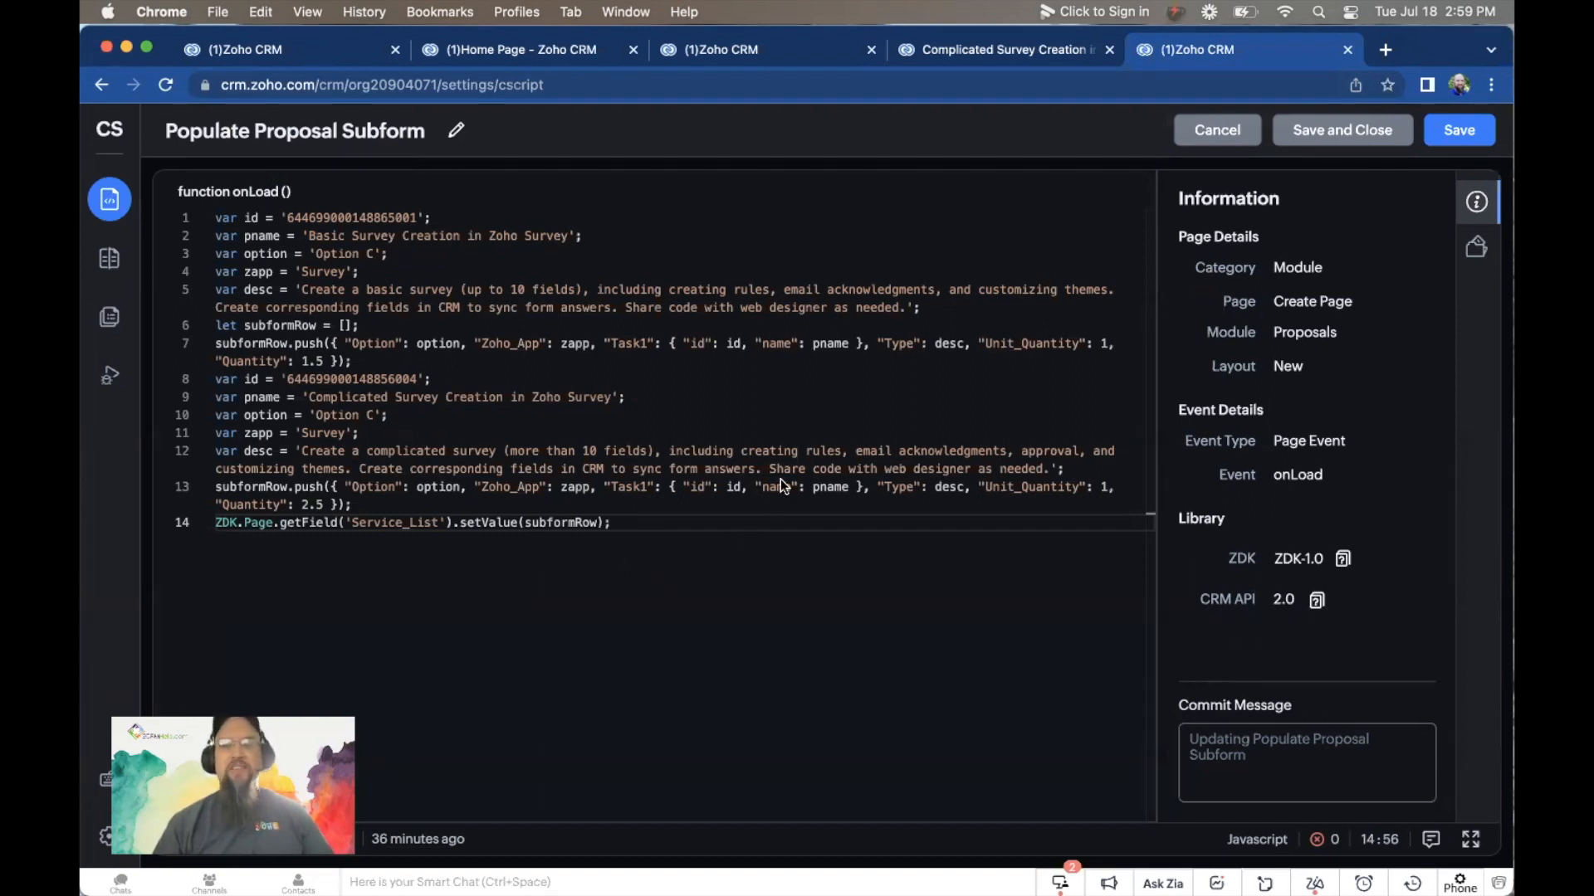
mouse_move(505, 272)
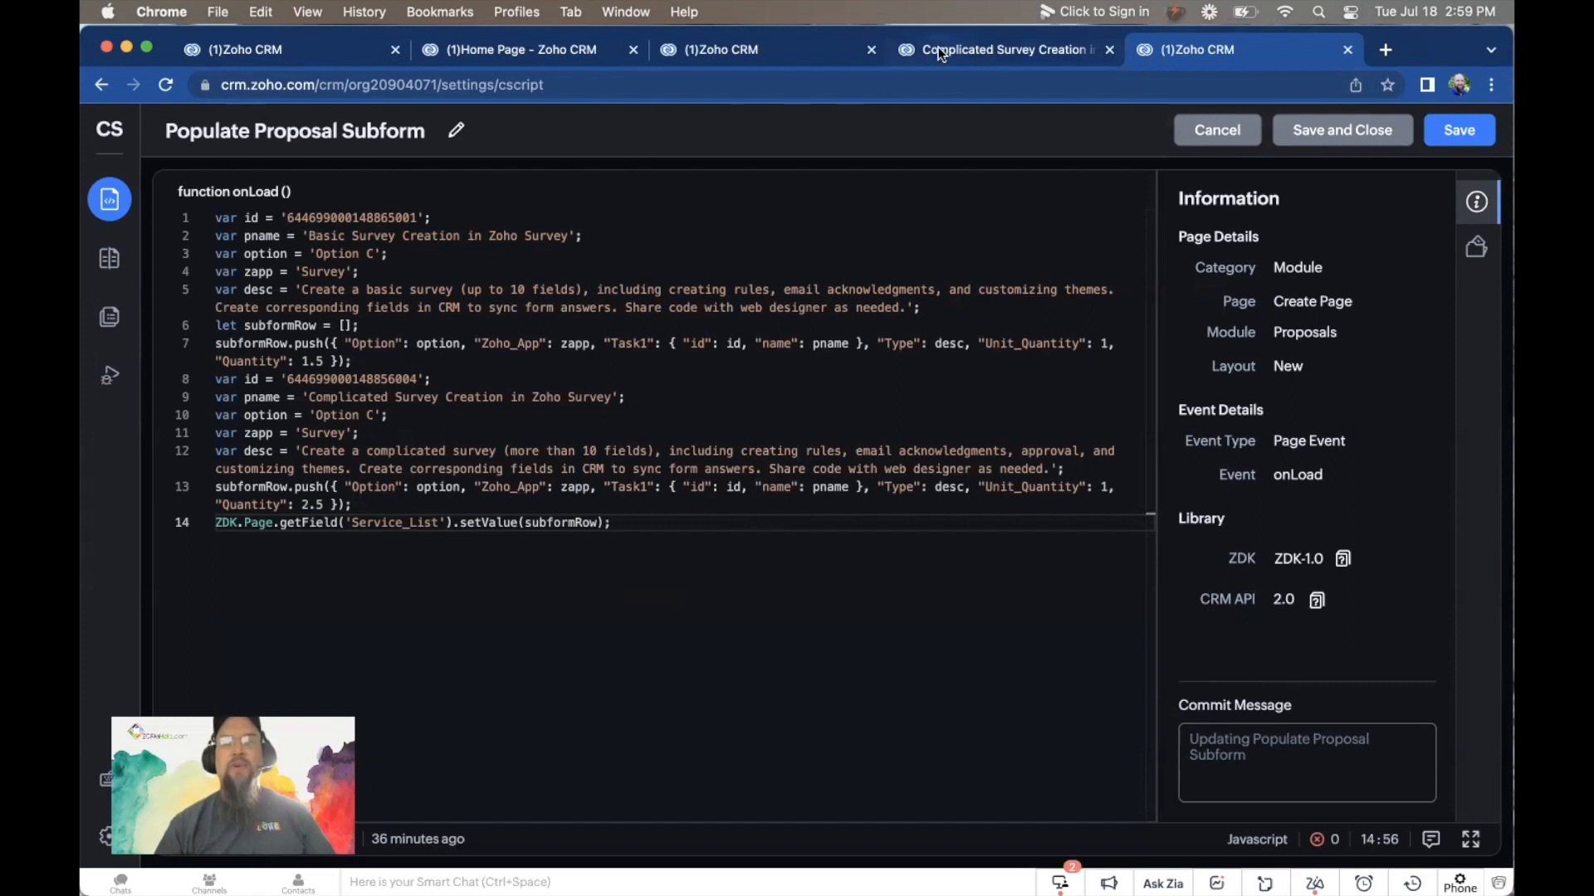
Step: Compare the Complicated Survey Creation item's name, option and app with the script's values
left_click(1005, 48)
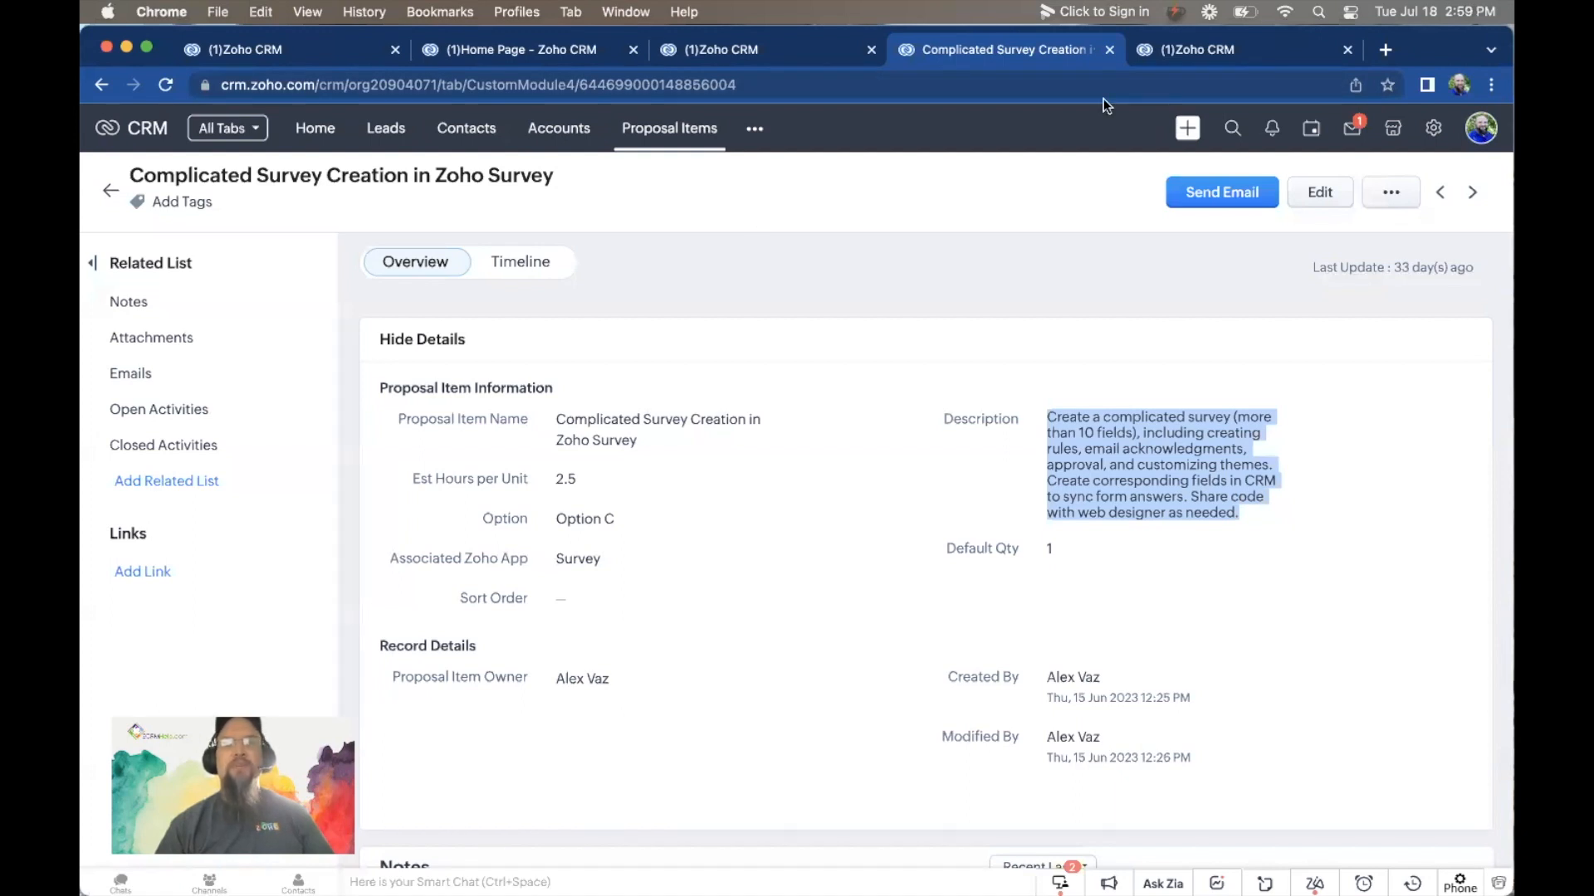
left_click(1197, 48)
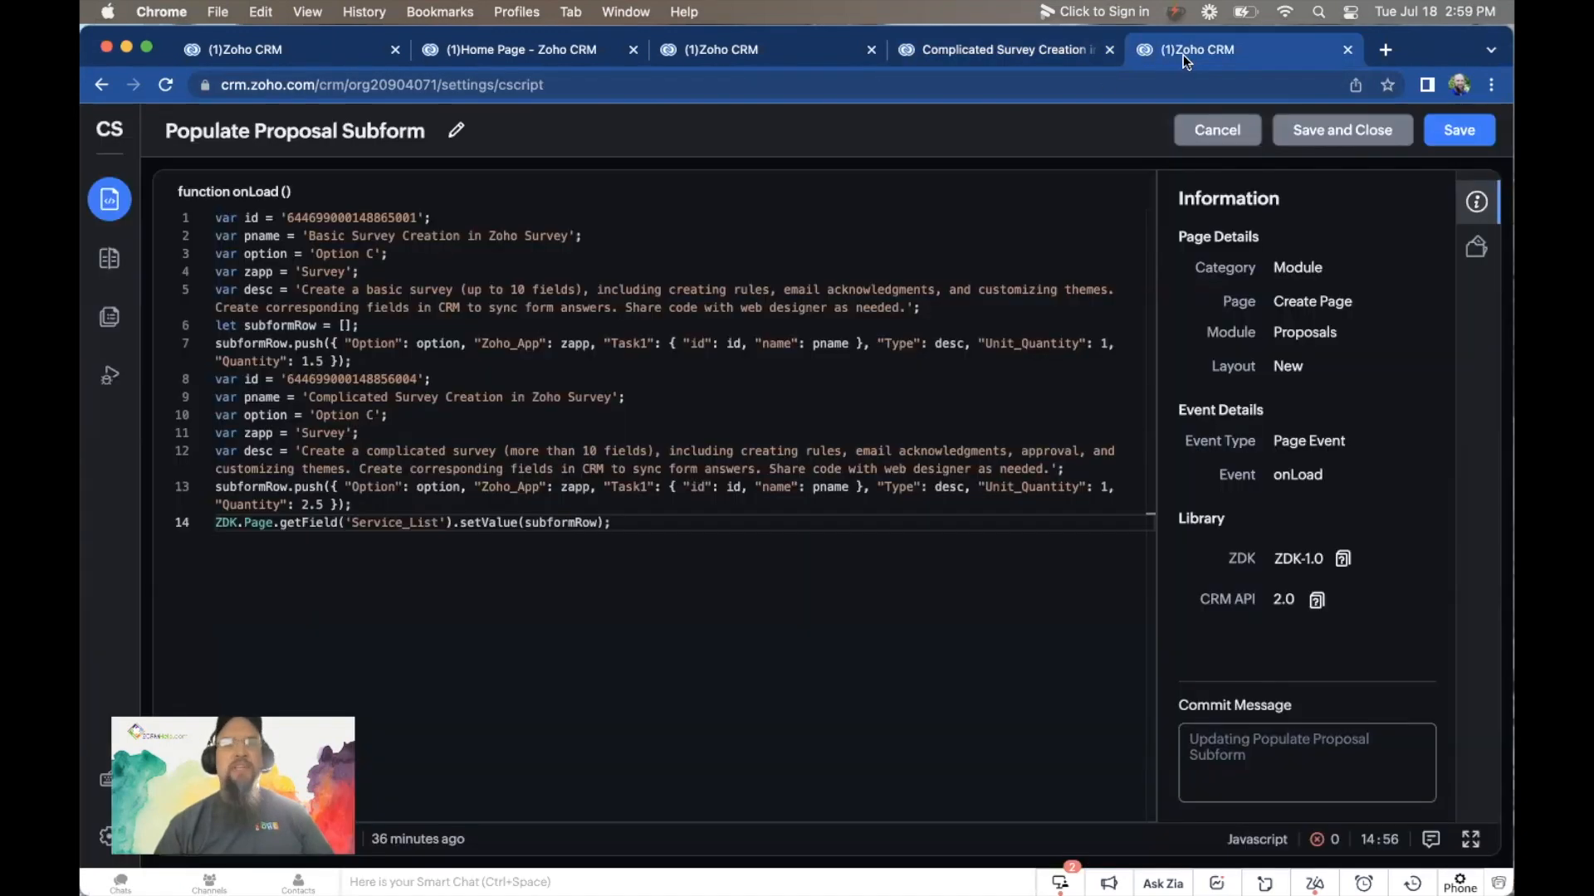
mouse_move(497, 103)
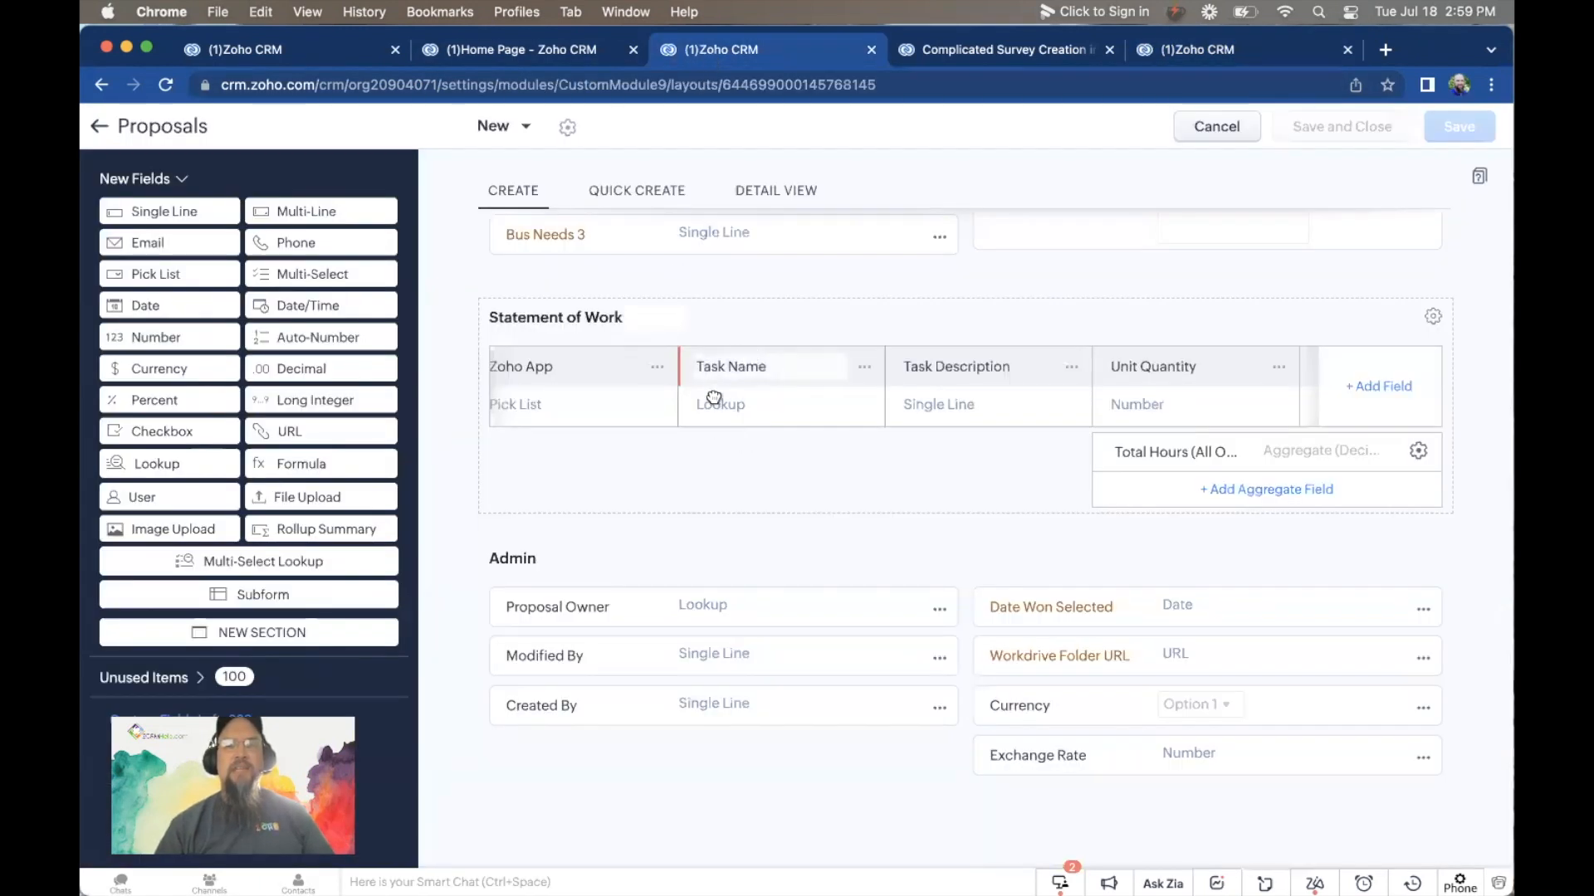
mouse_move(752, 441)
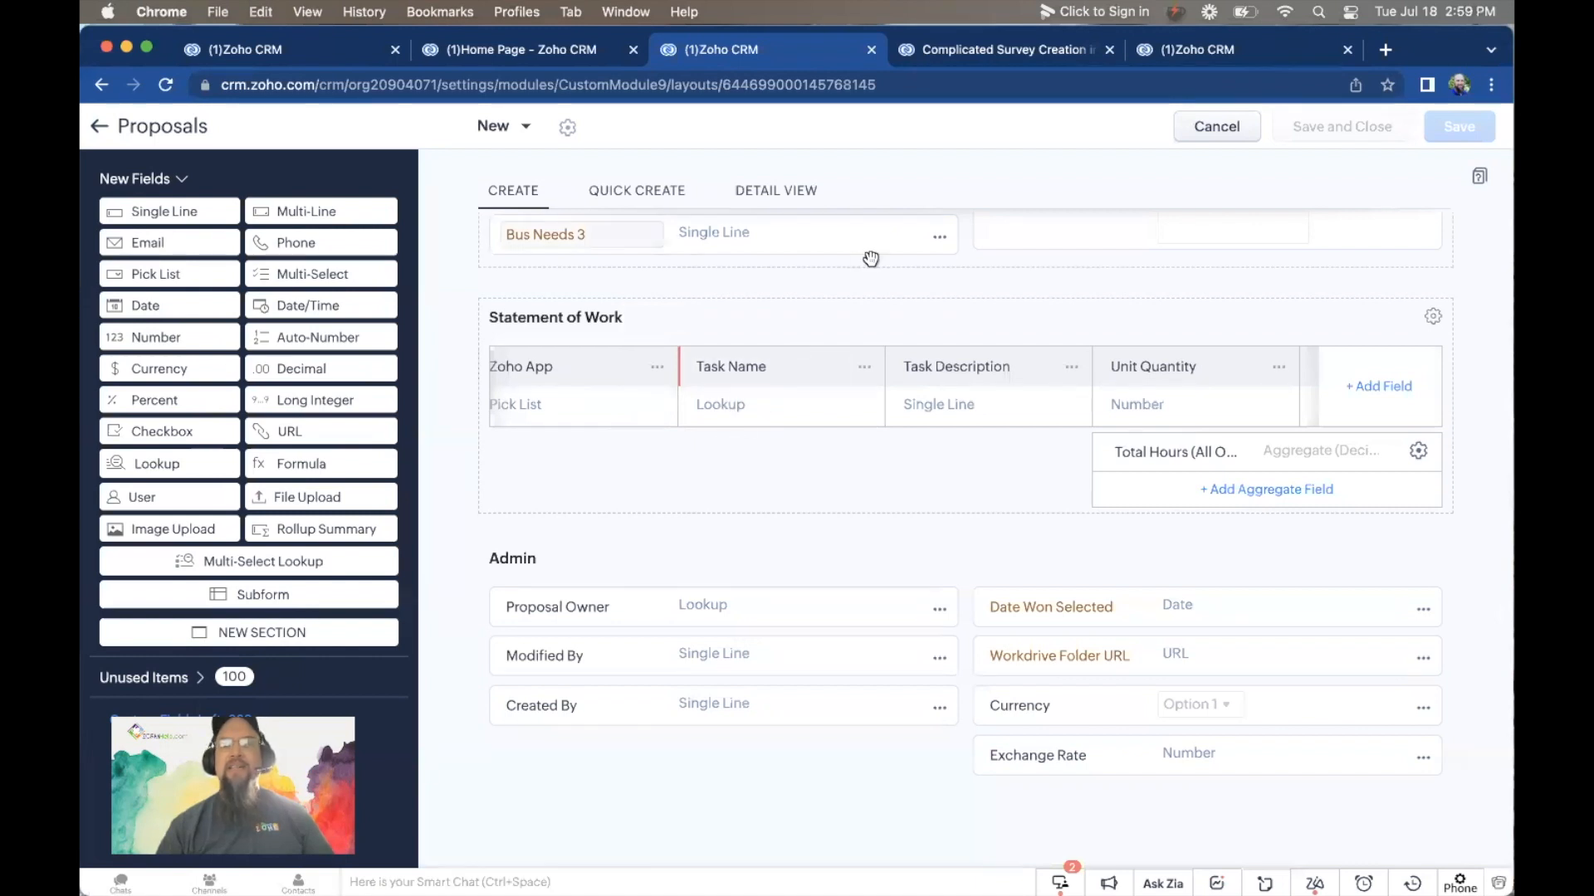
left_click(1006, 48)
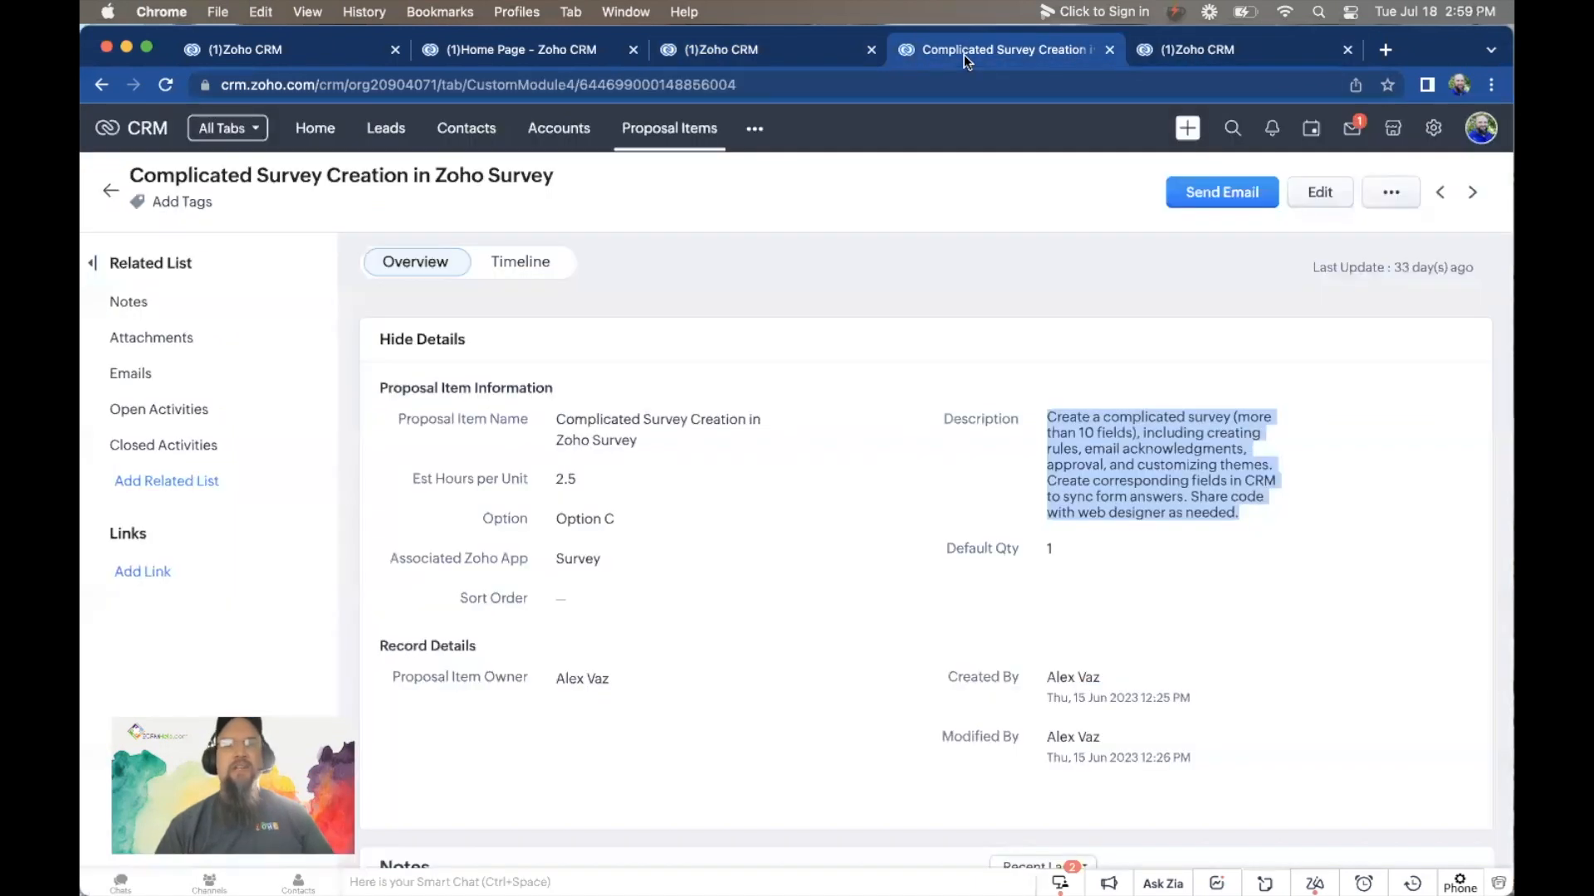
mouse_move(687, 250)
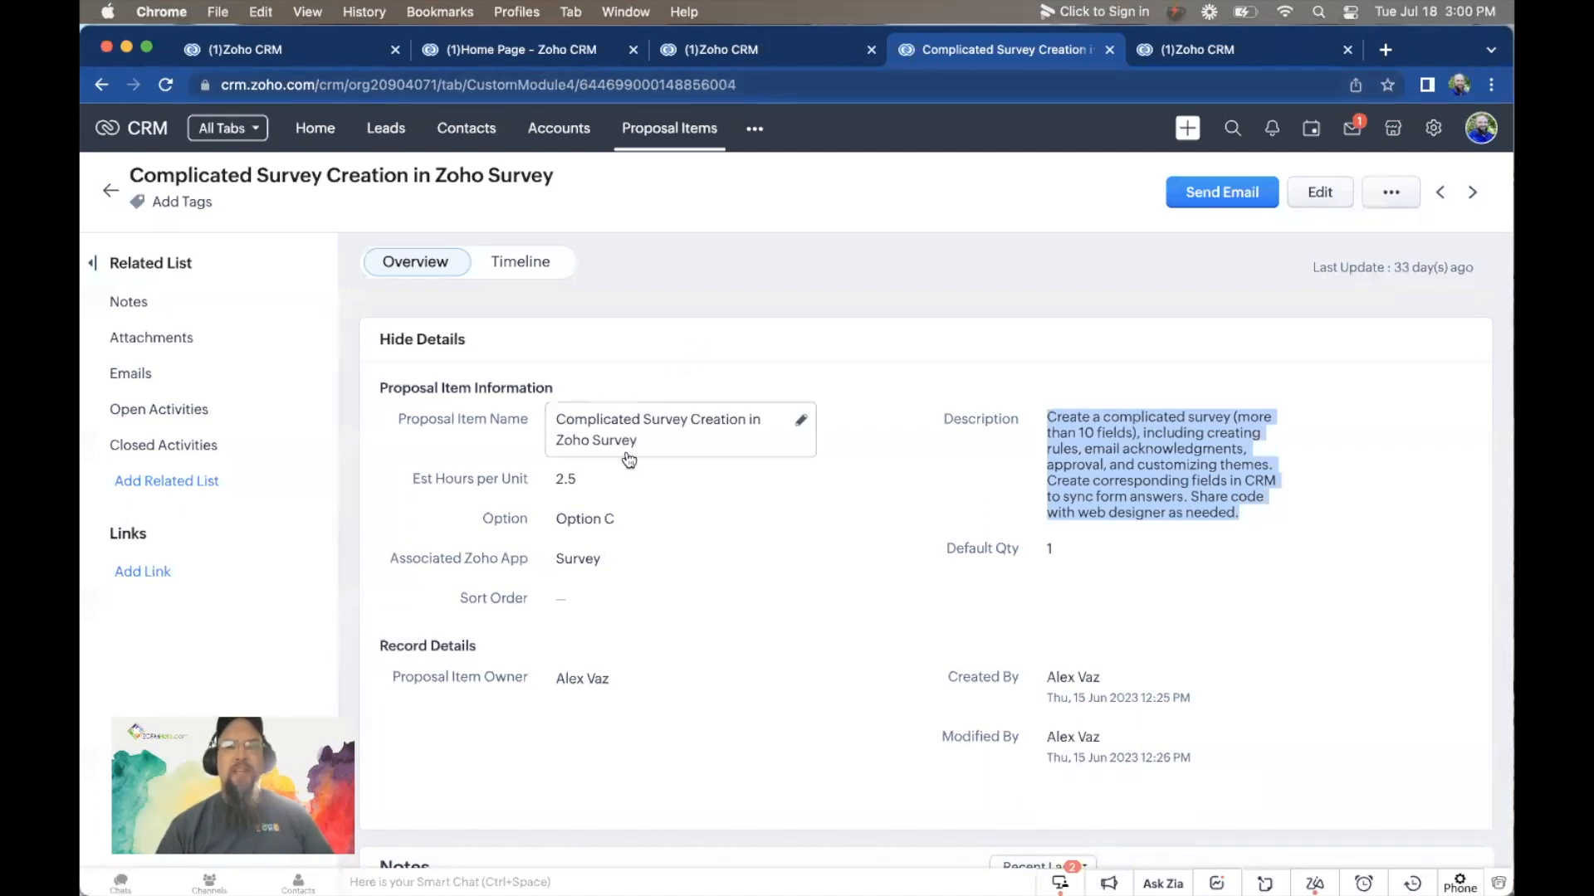
mouse_move(1197, 46)
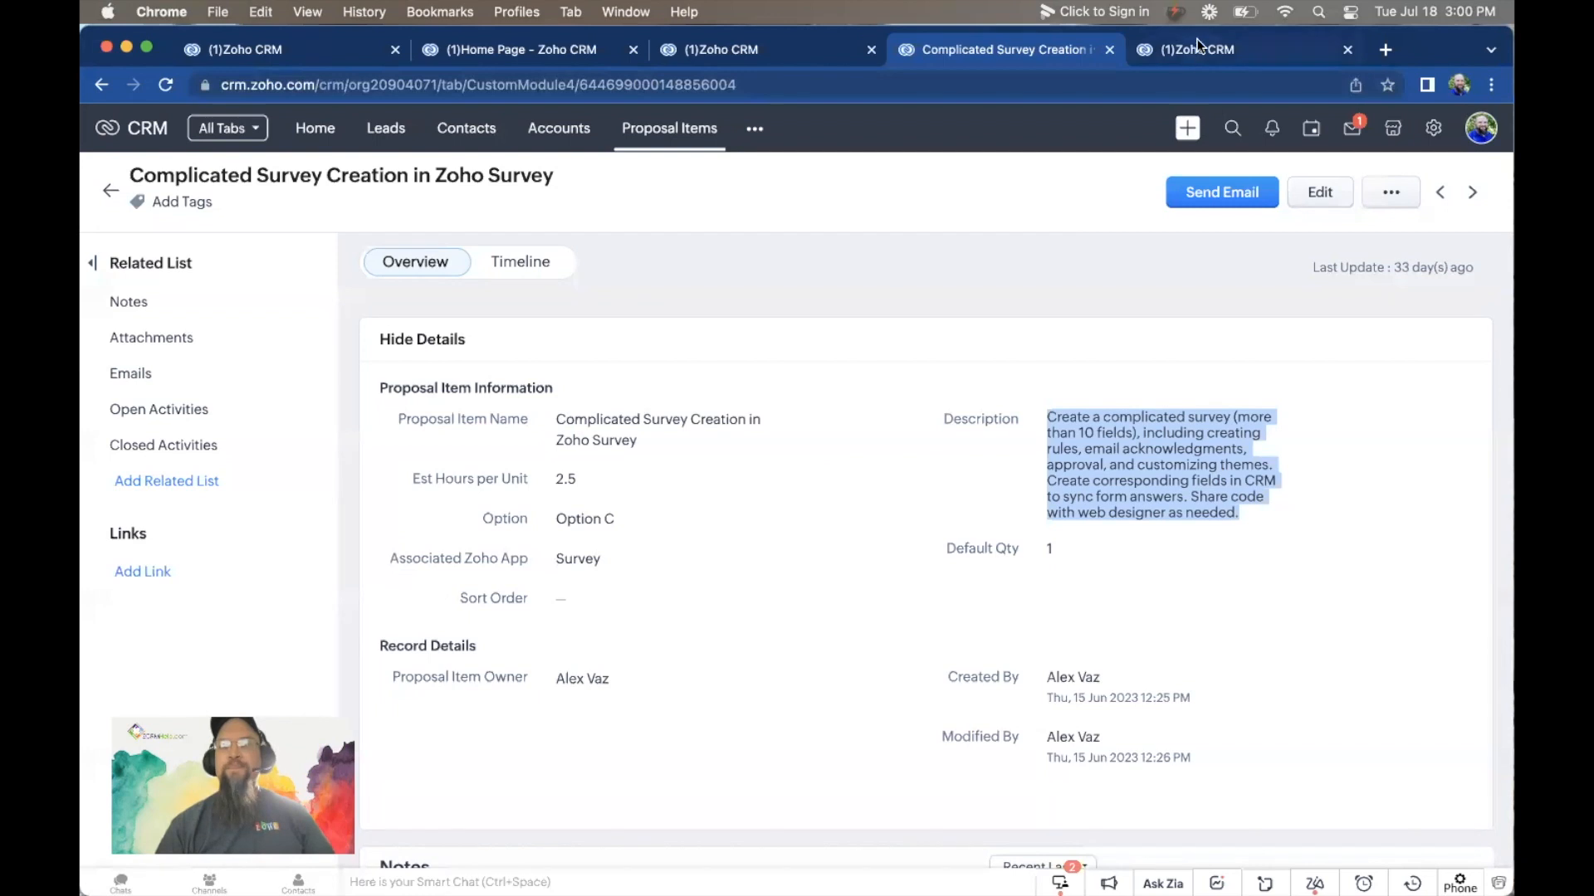
left_click(1210, 48)
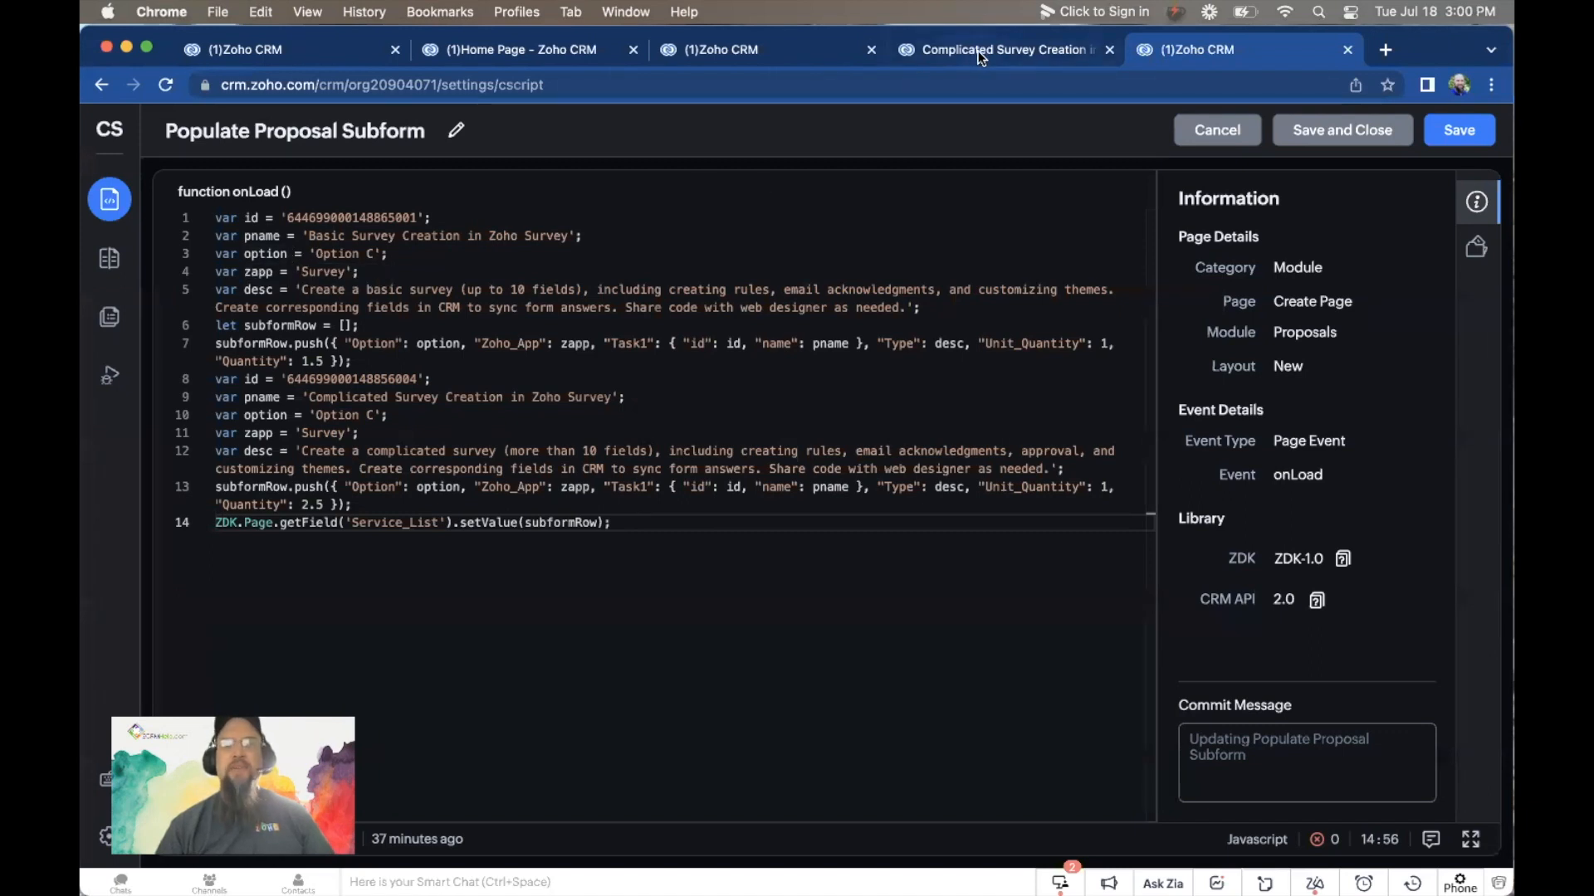
Step: Recheck the item's field values and description against the Populate Proposal Subform script
left_click(1006, 48)
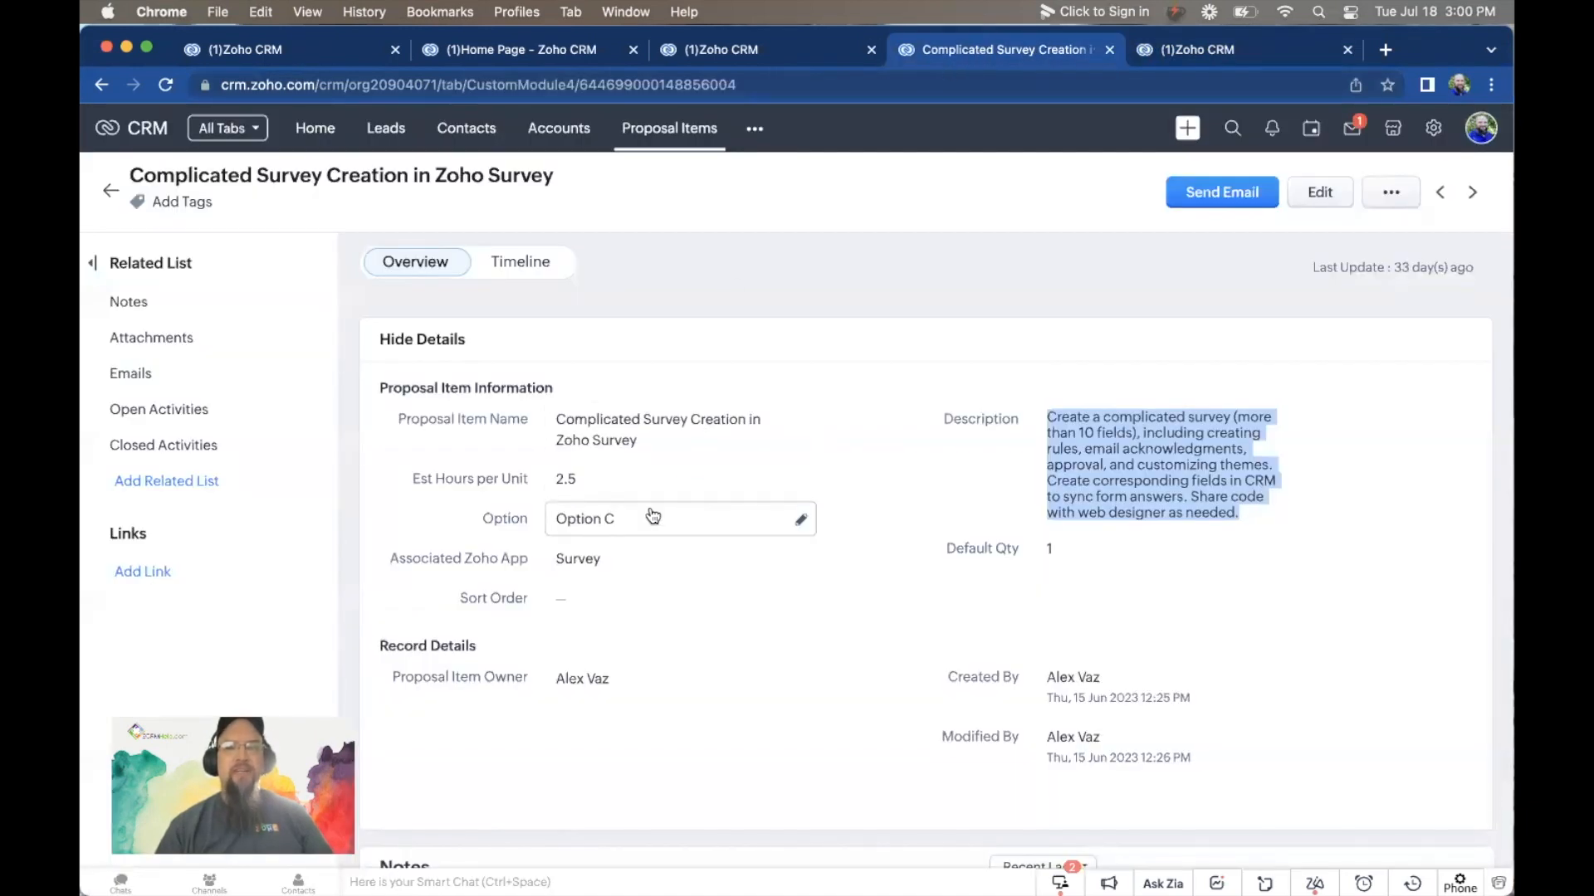
mouse_move(1193, 48)
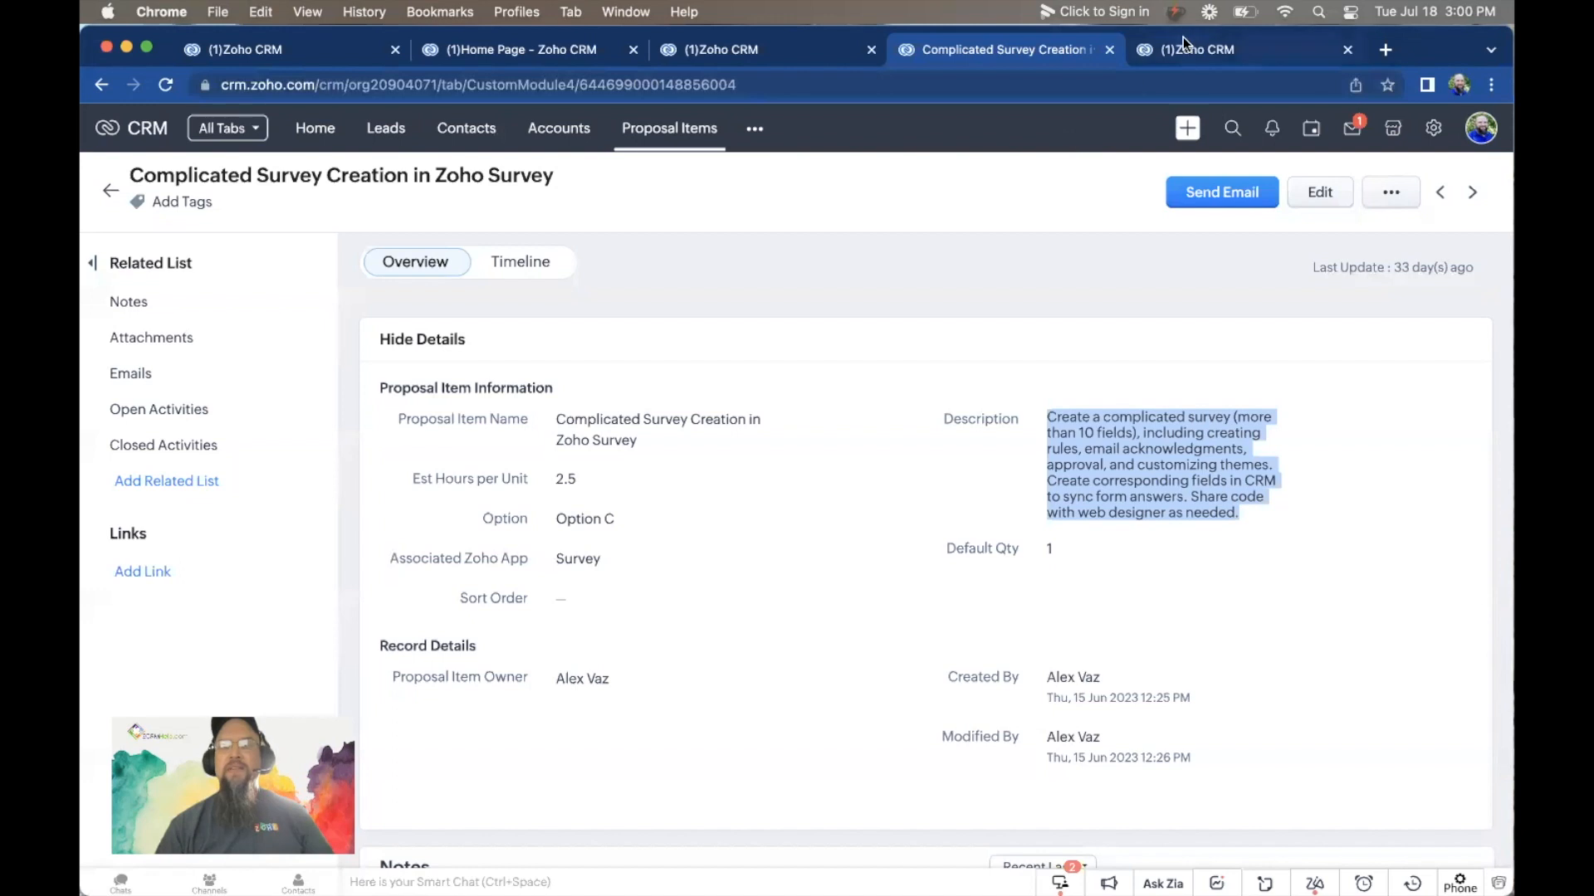
left_click(1198, 49)
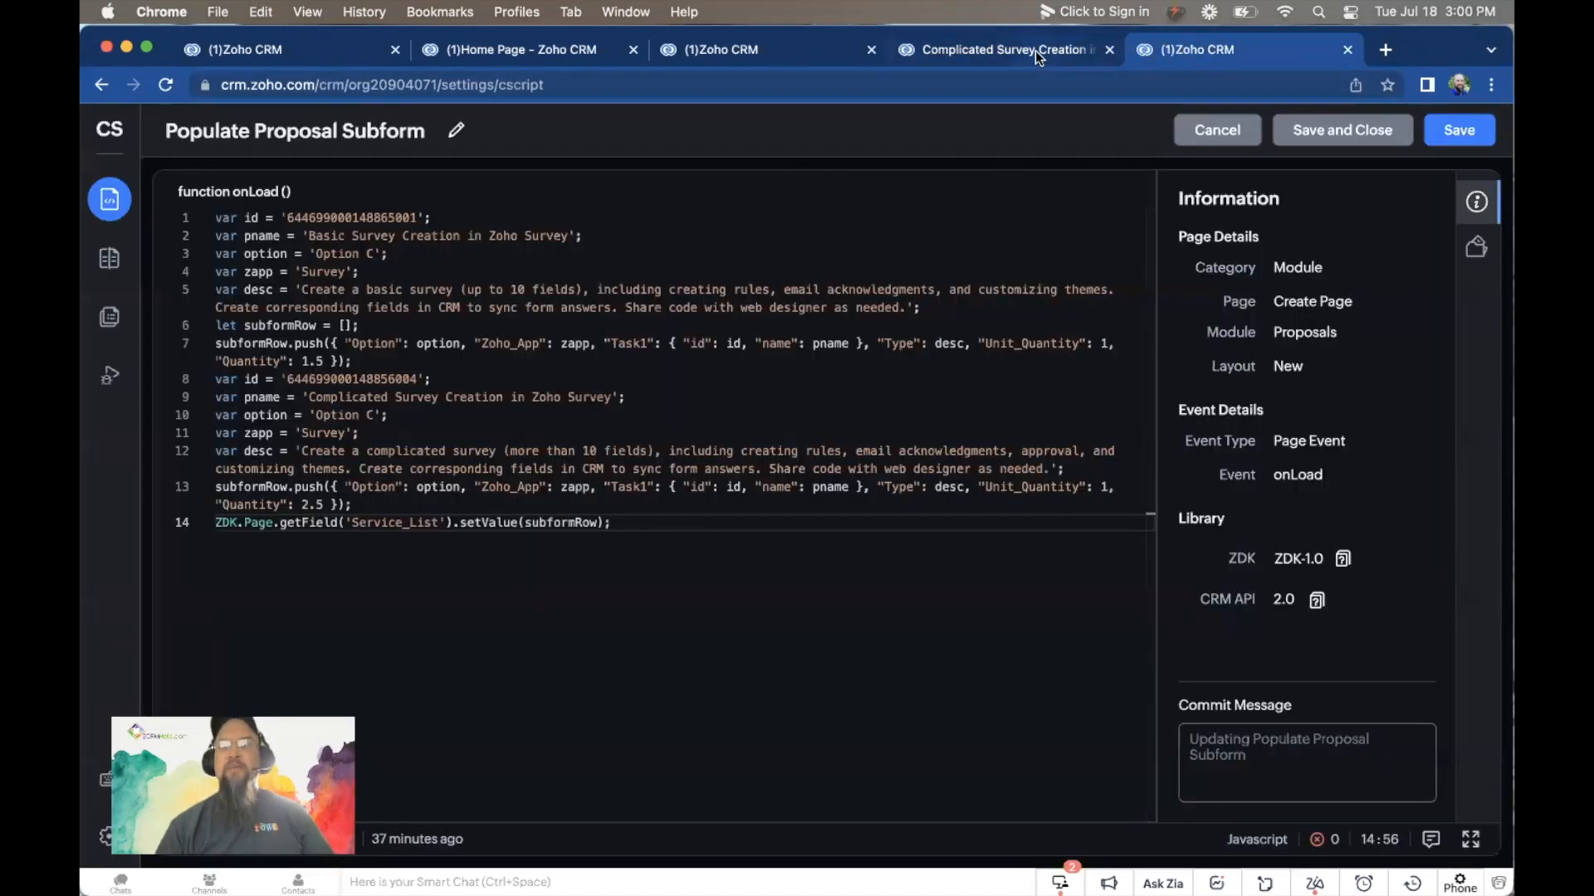
left_click(1001, 48)
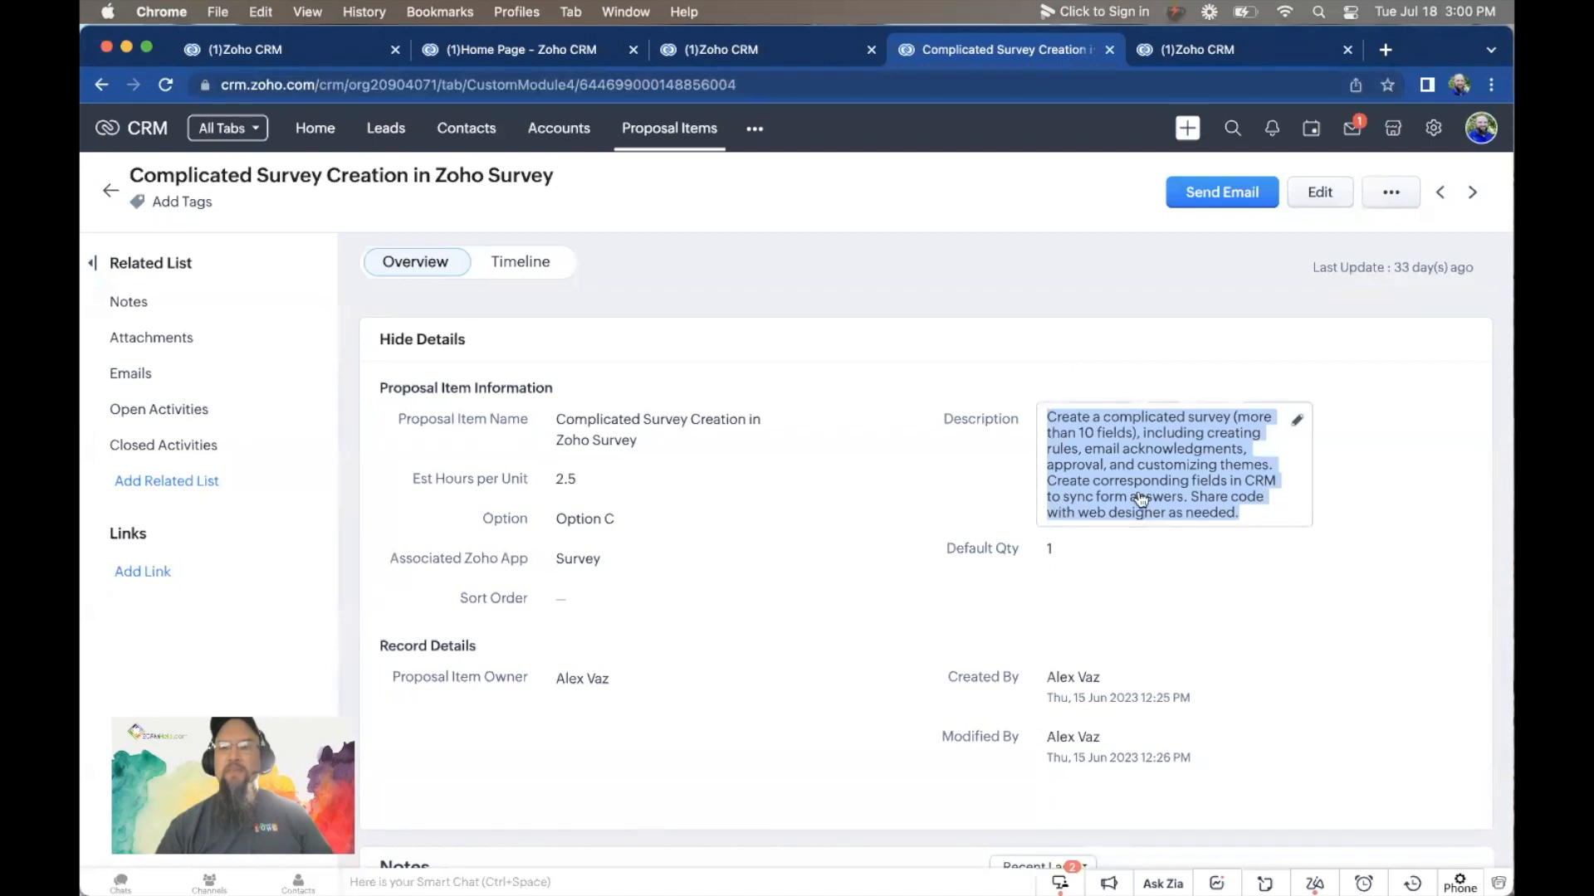
left_click(1196, 48)
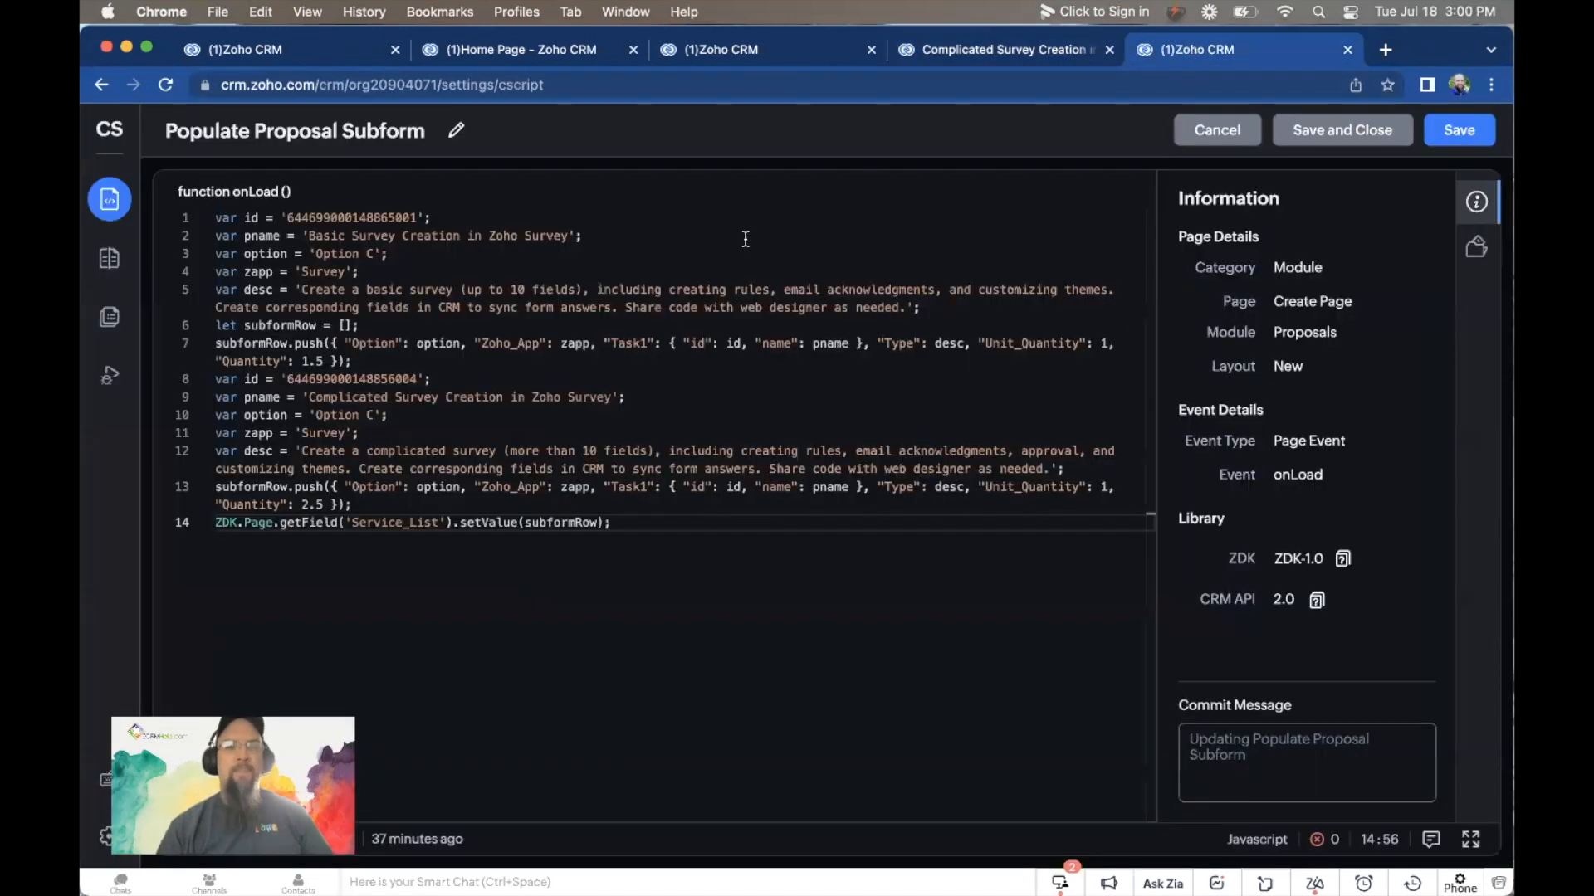
mouse_move(407, 289)
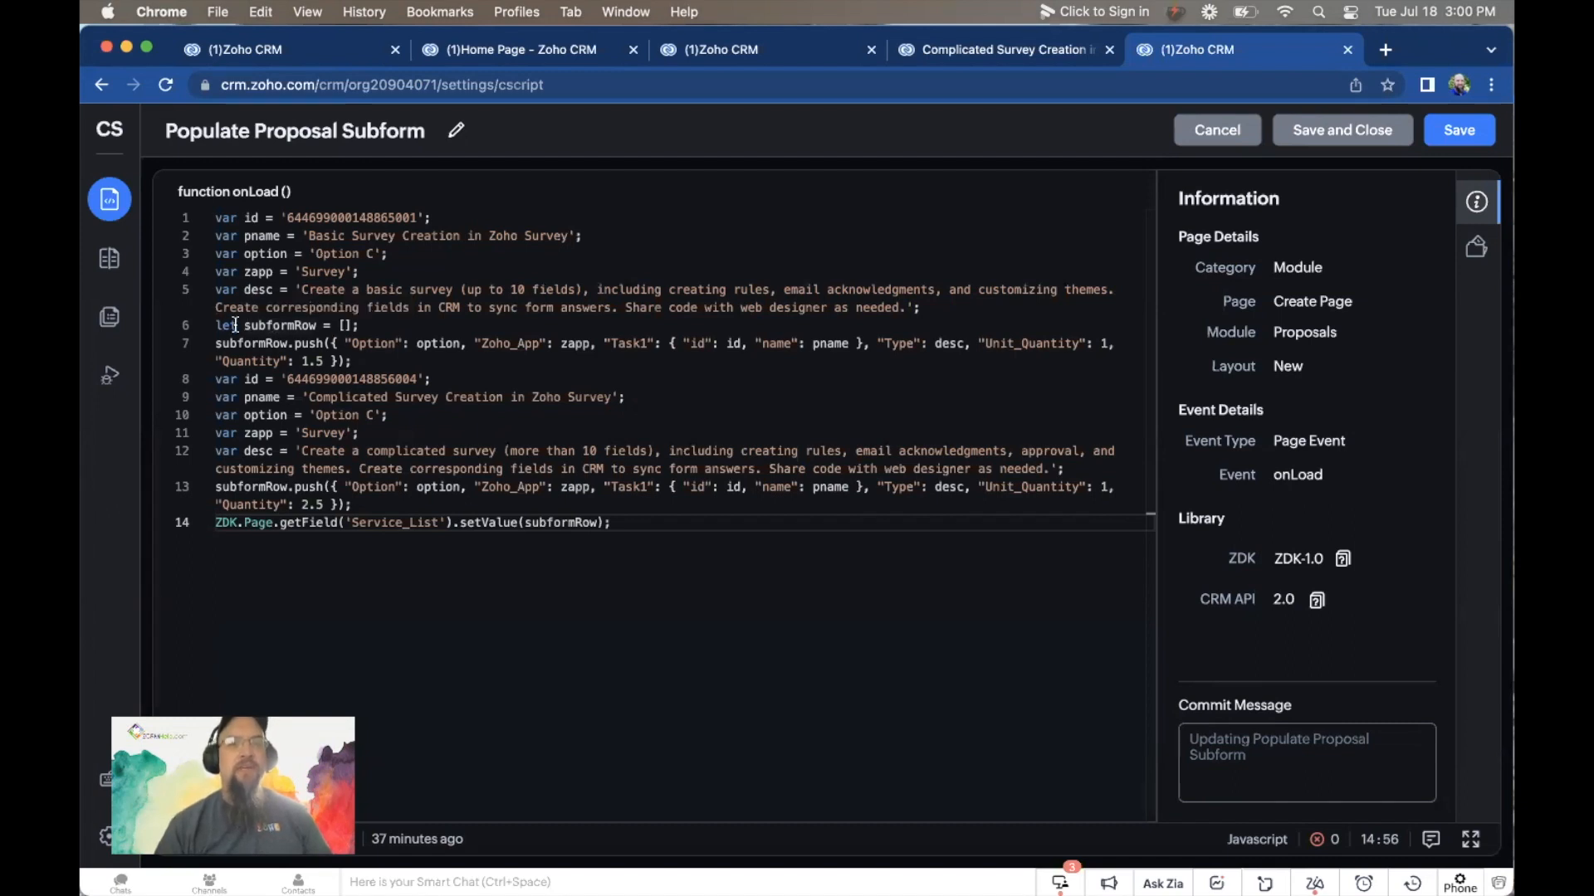
mouse_move(279, 325)
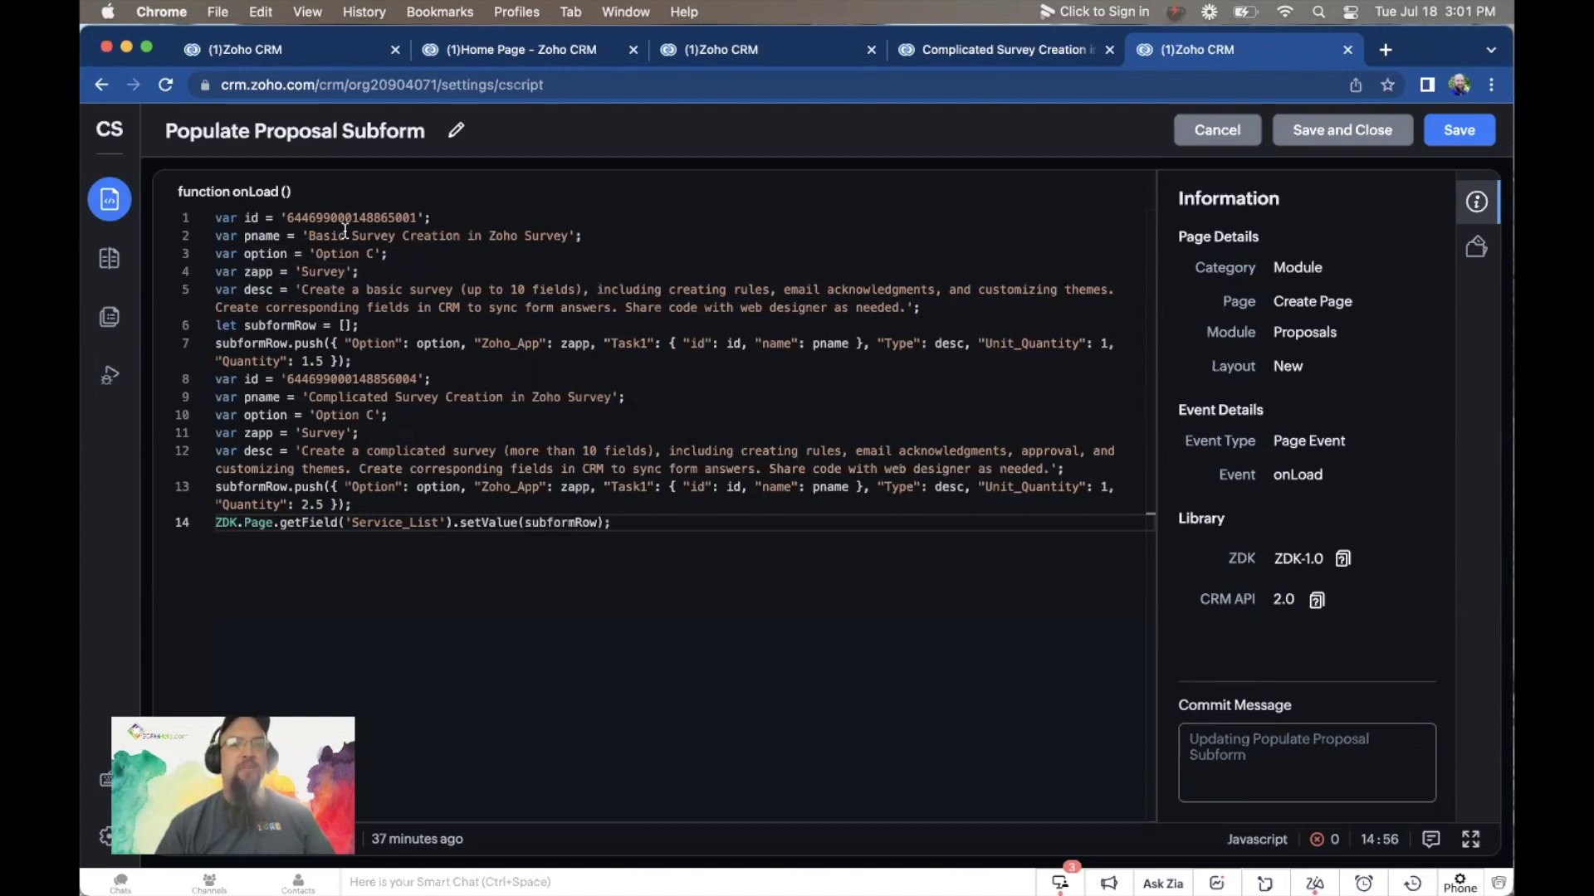
mouse_move(259, 252)
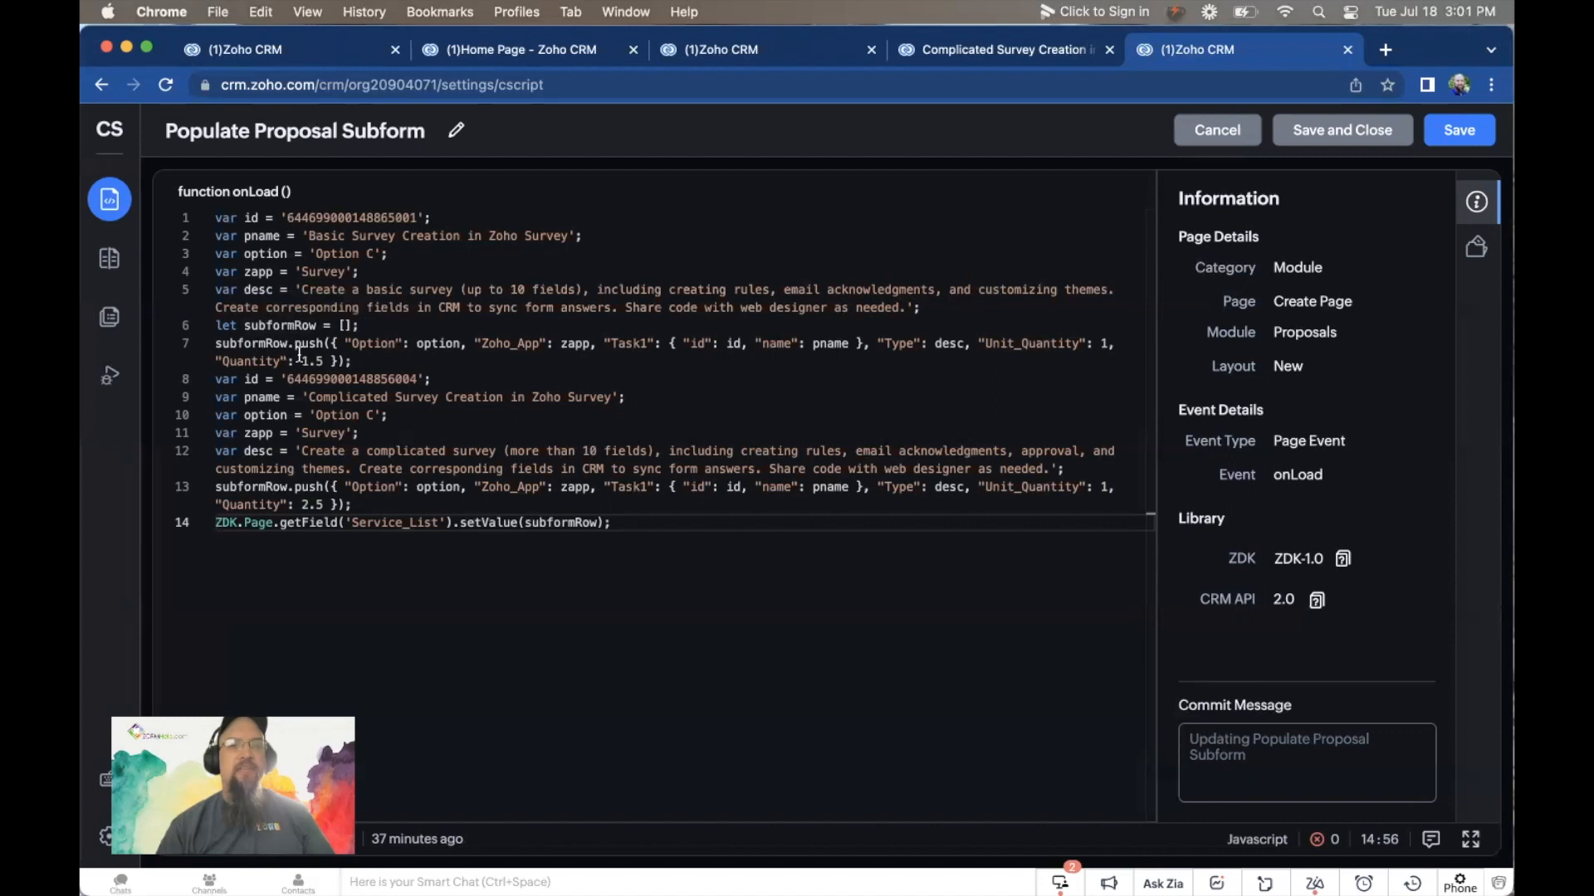
mouse_move(277, 322)
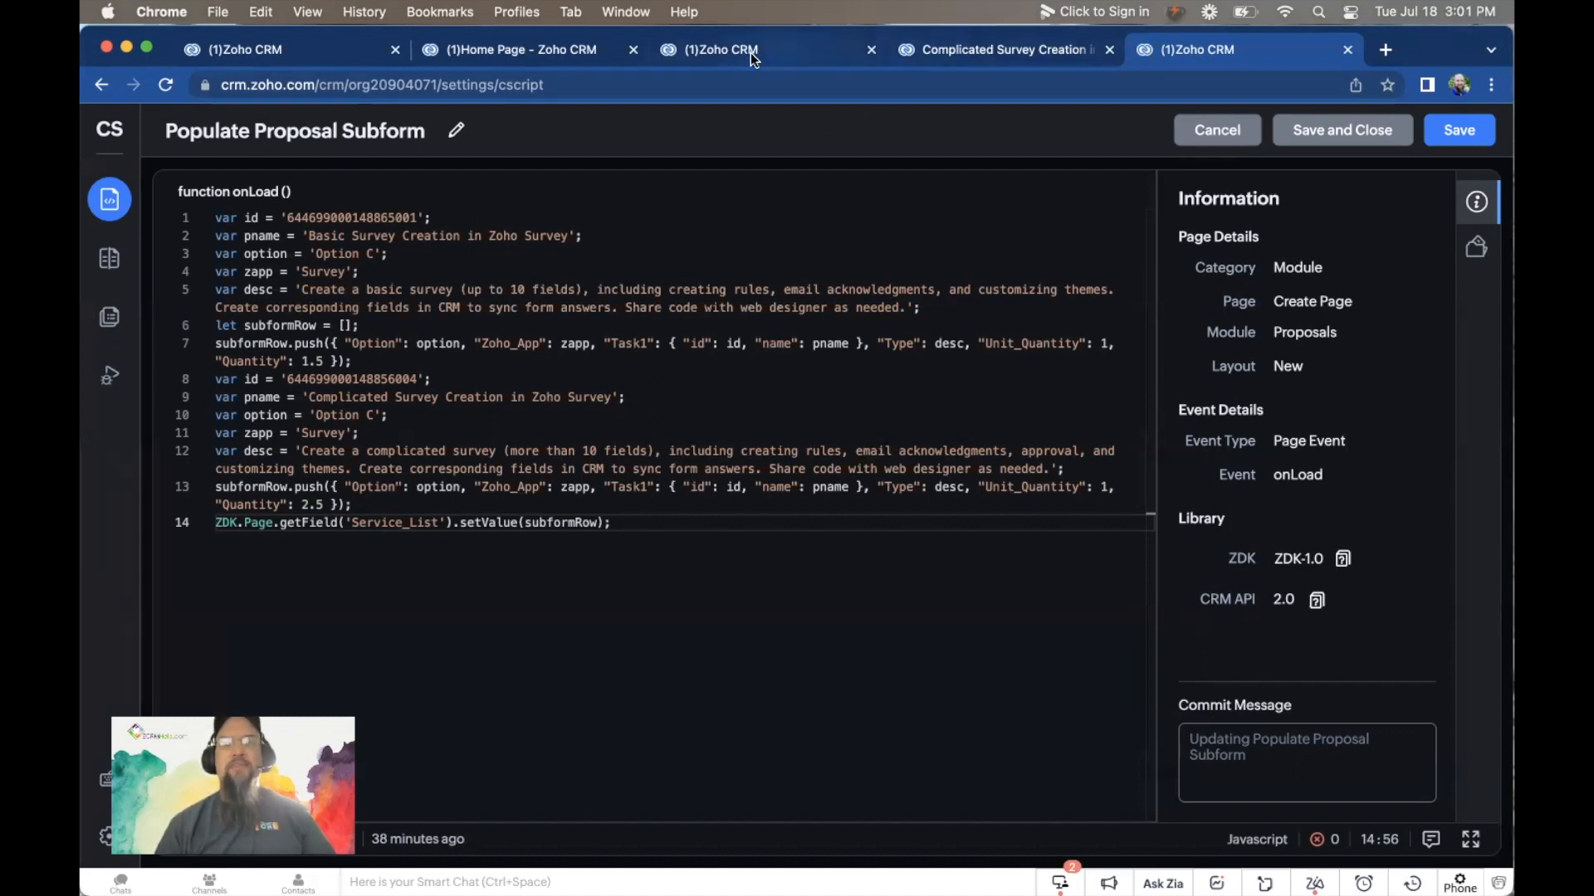
left_click(722, 48)
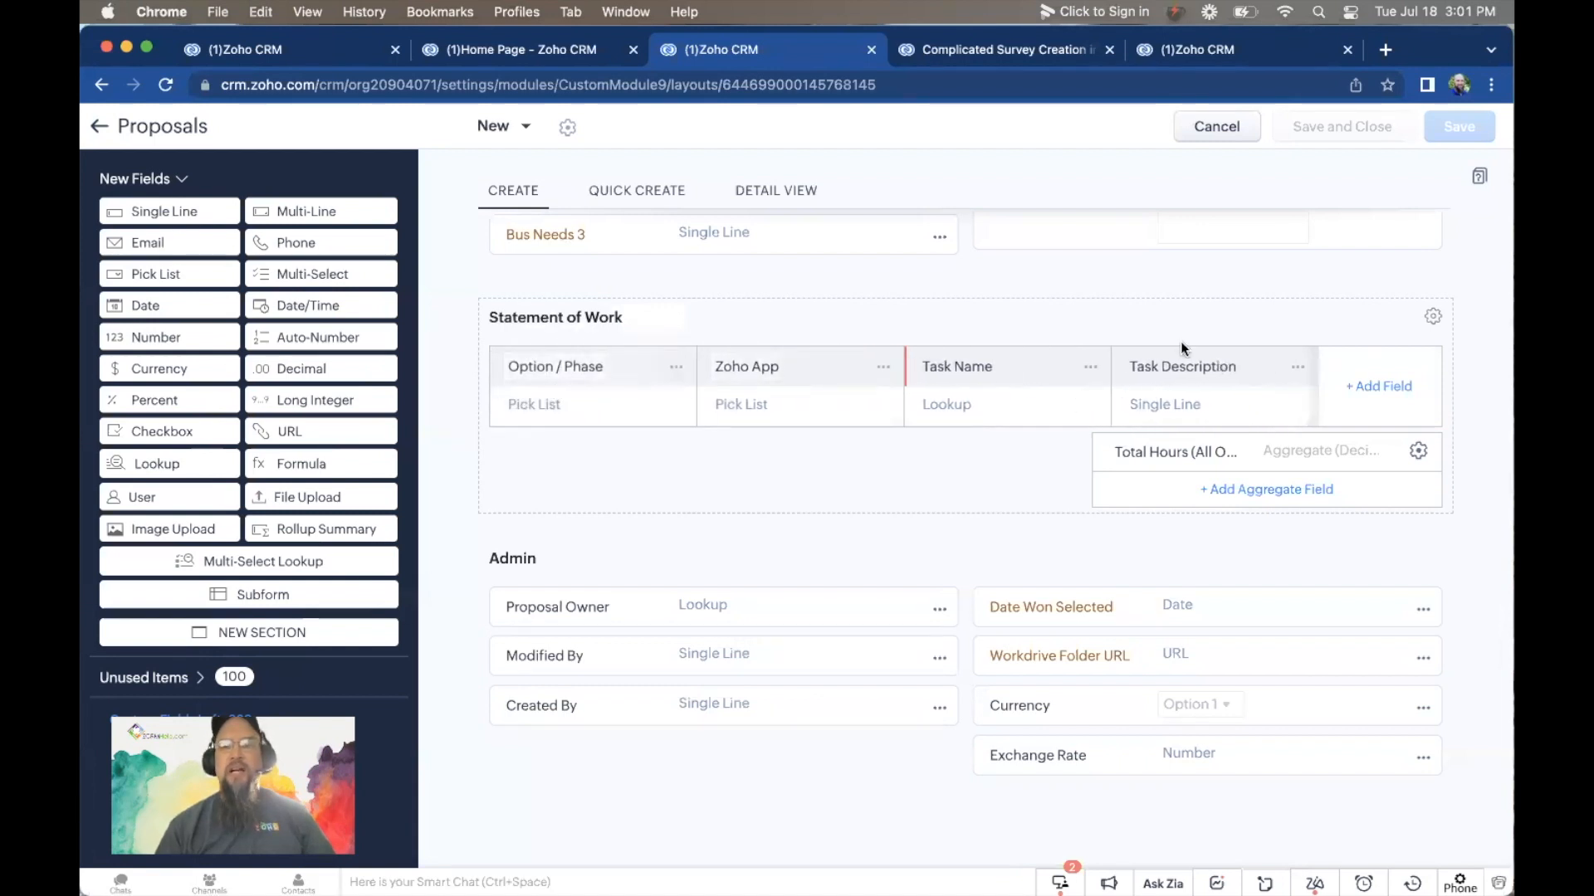
mouse_move(1213, 396)
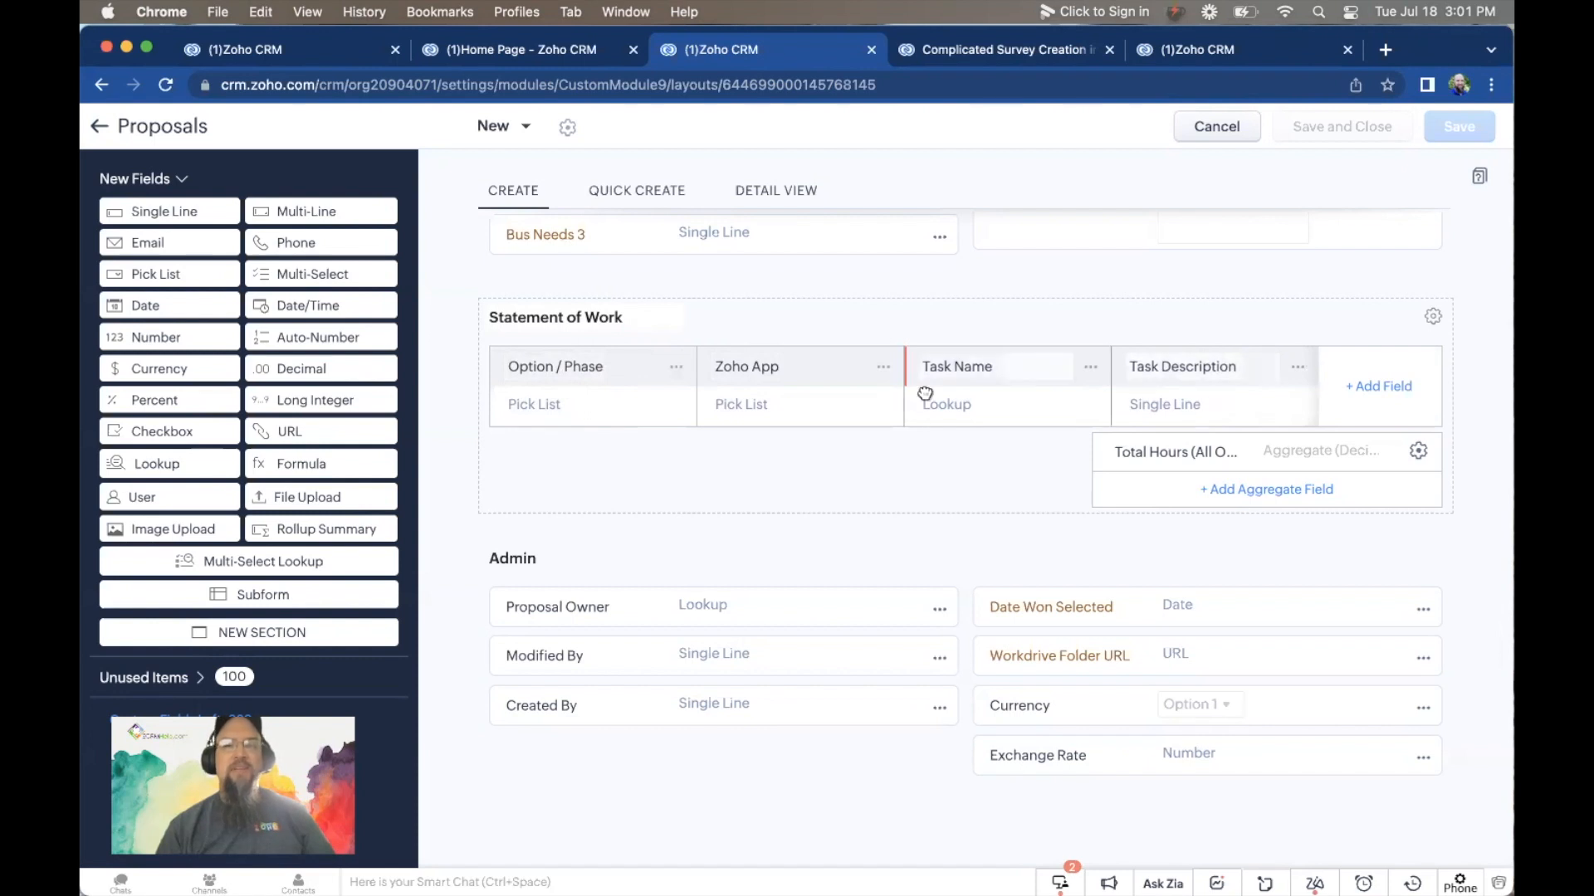
mouse_move(1195, 393)
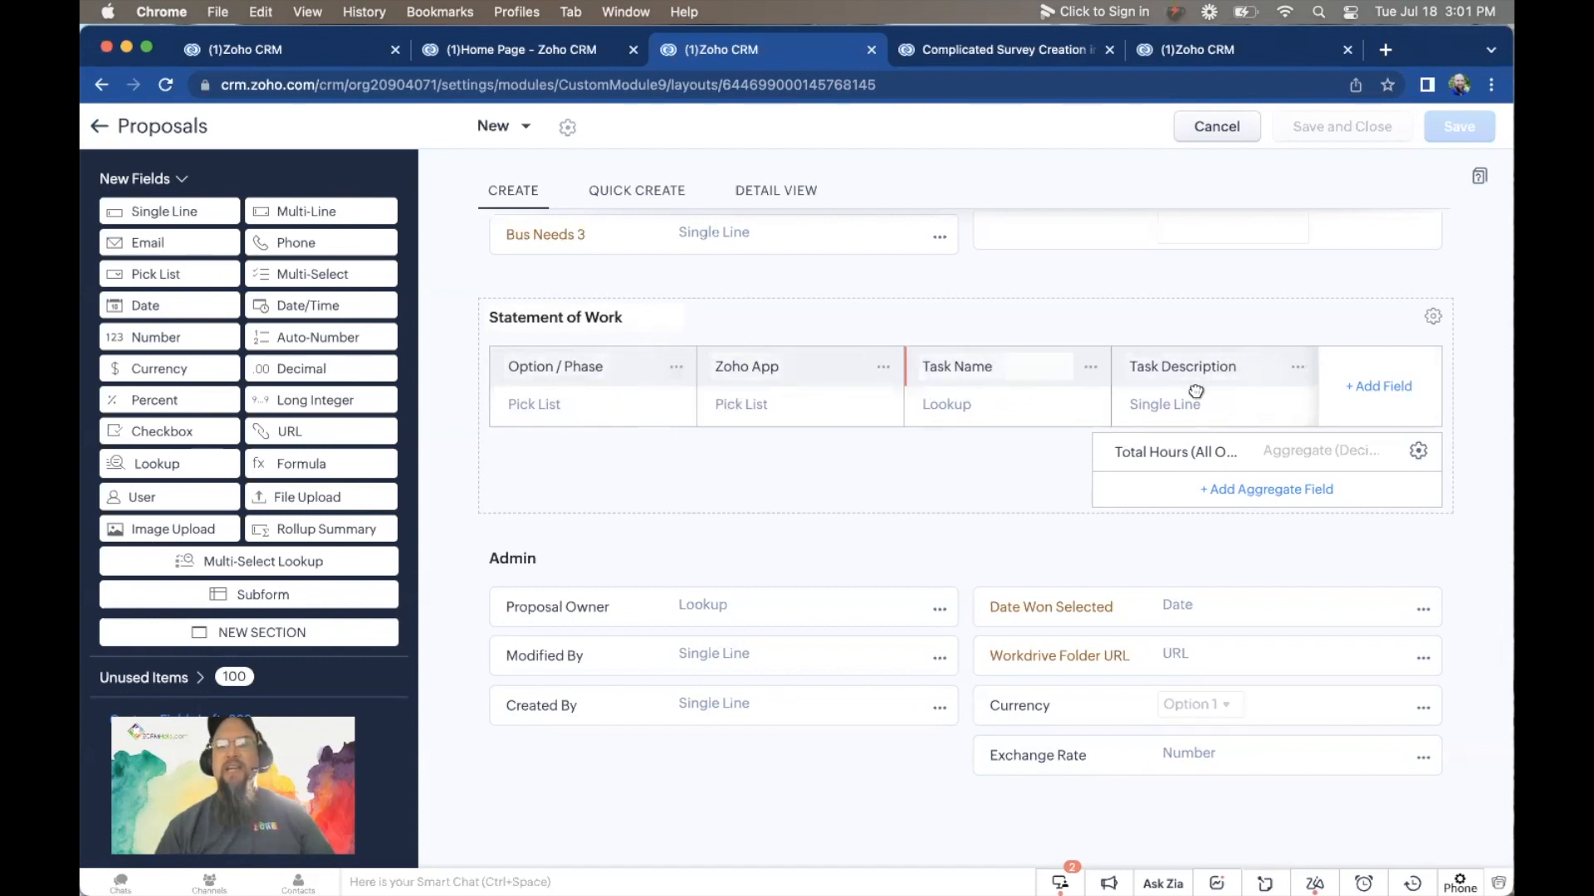
left_click(1194, 49)
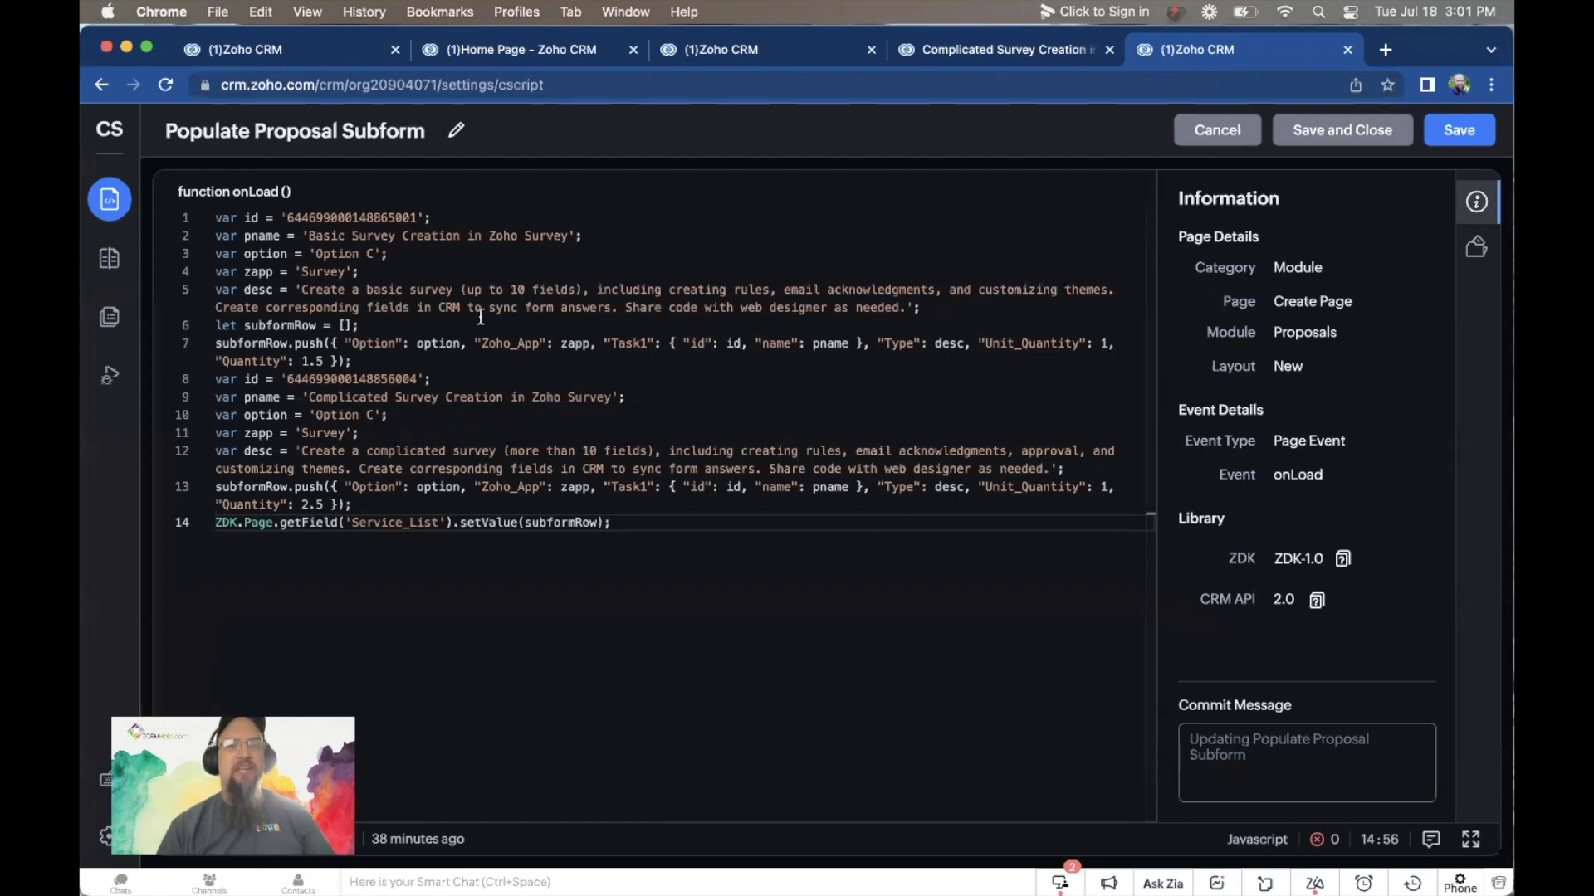
mouse_move(214, 355)
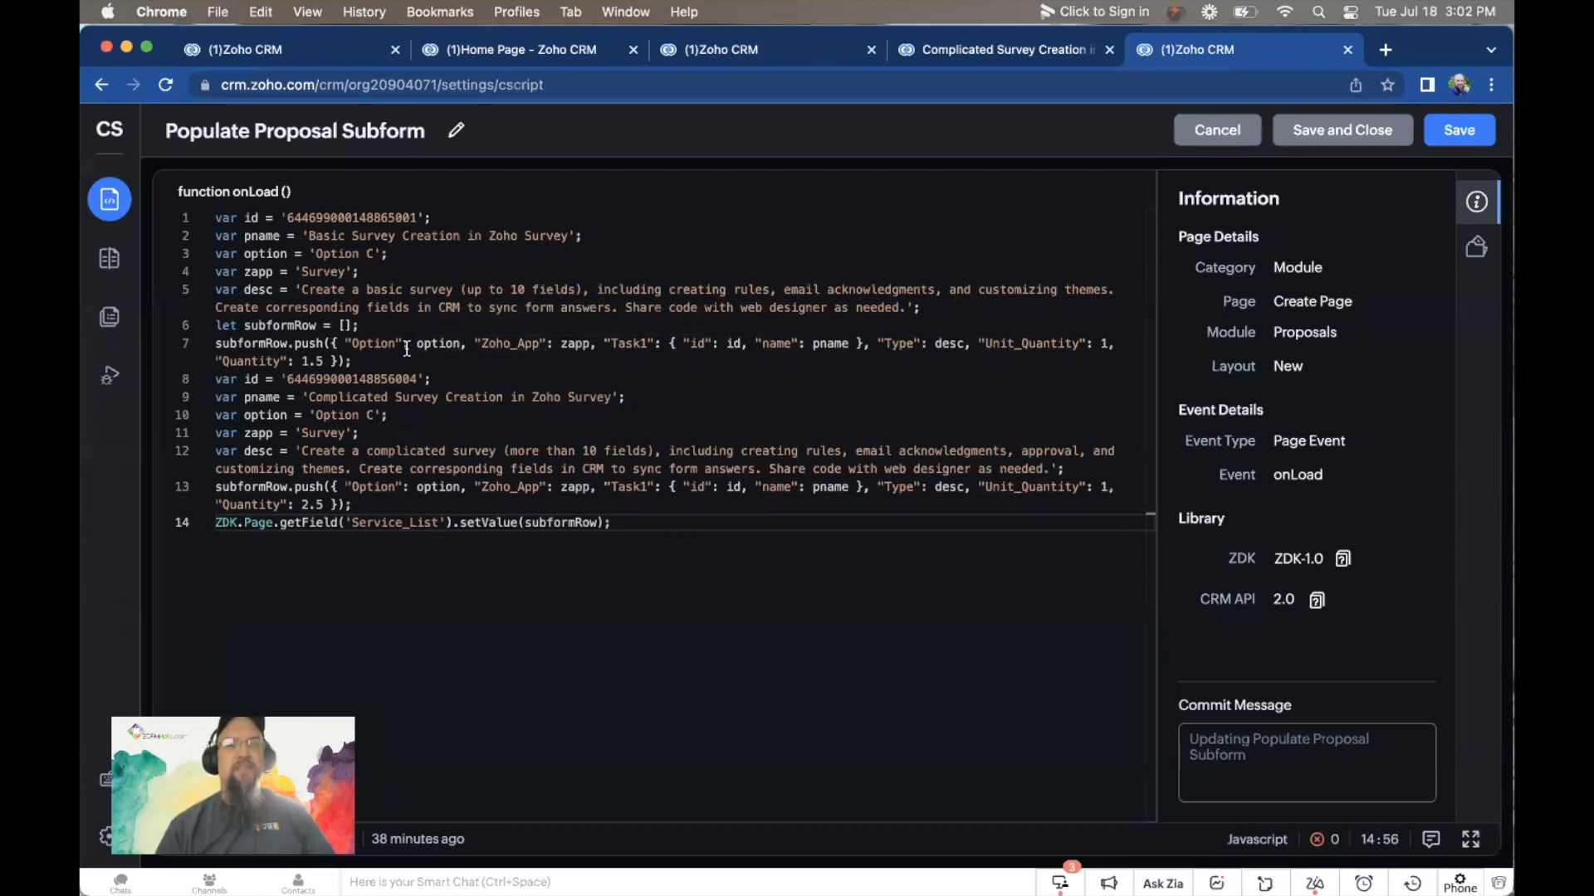
mouse_move(373, 344)
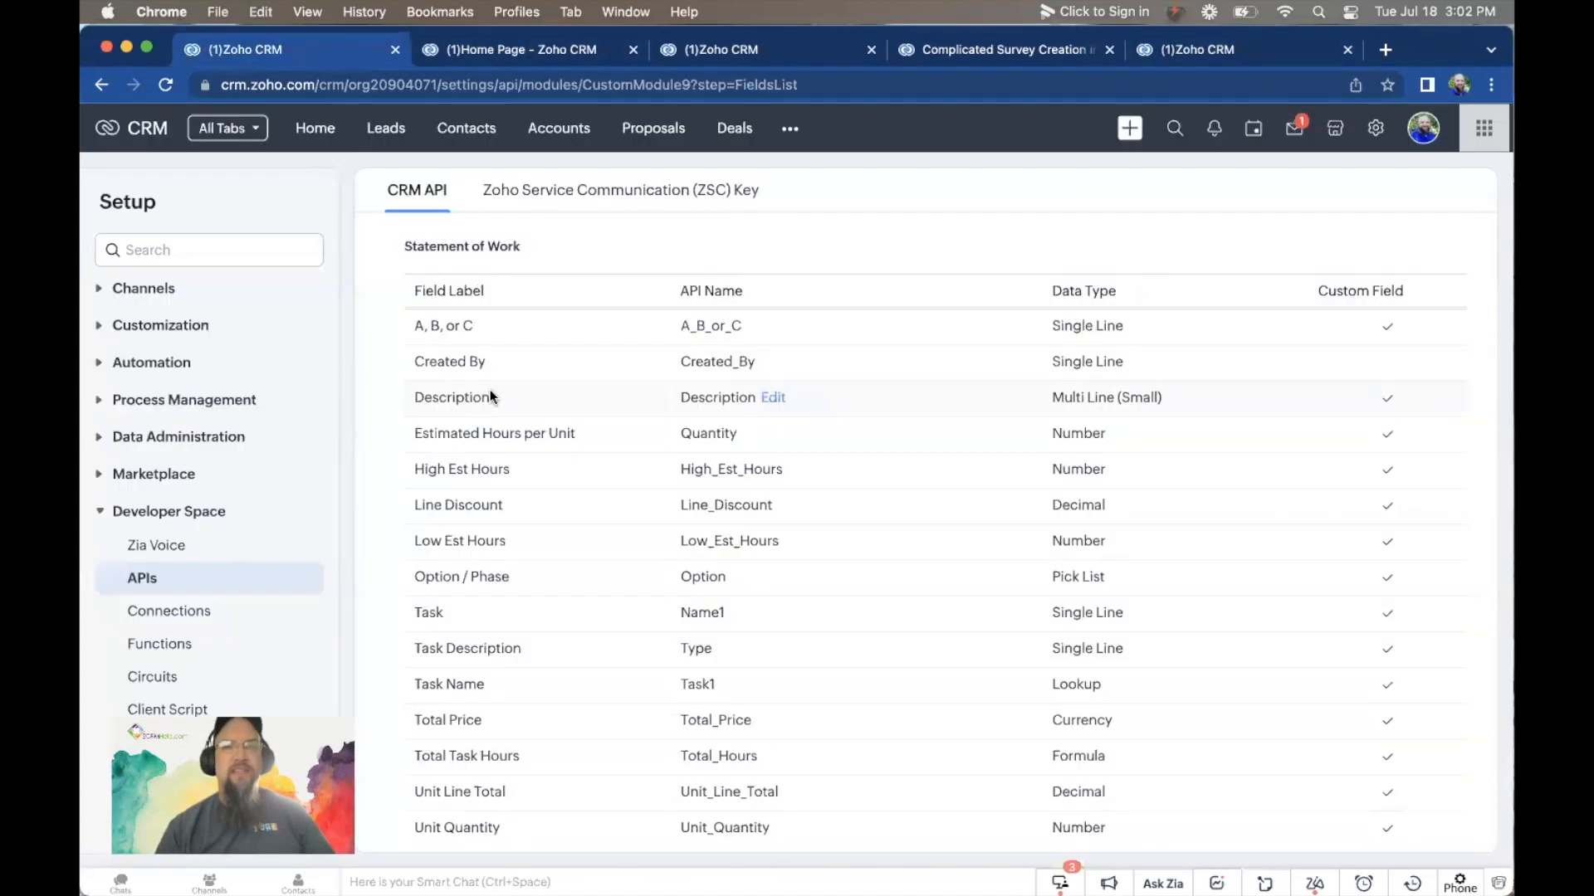
mouse_move(702, 576)
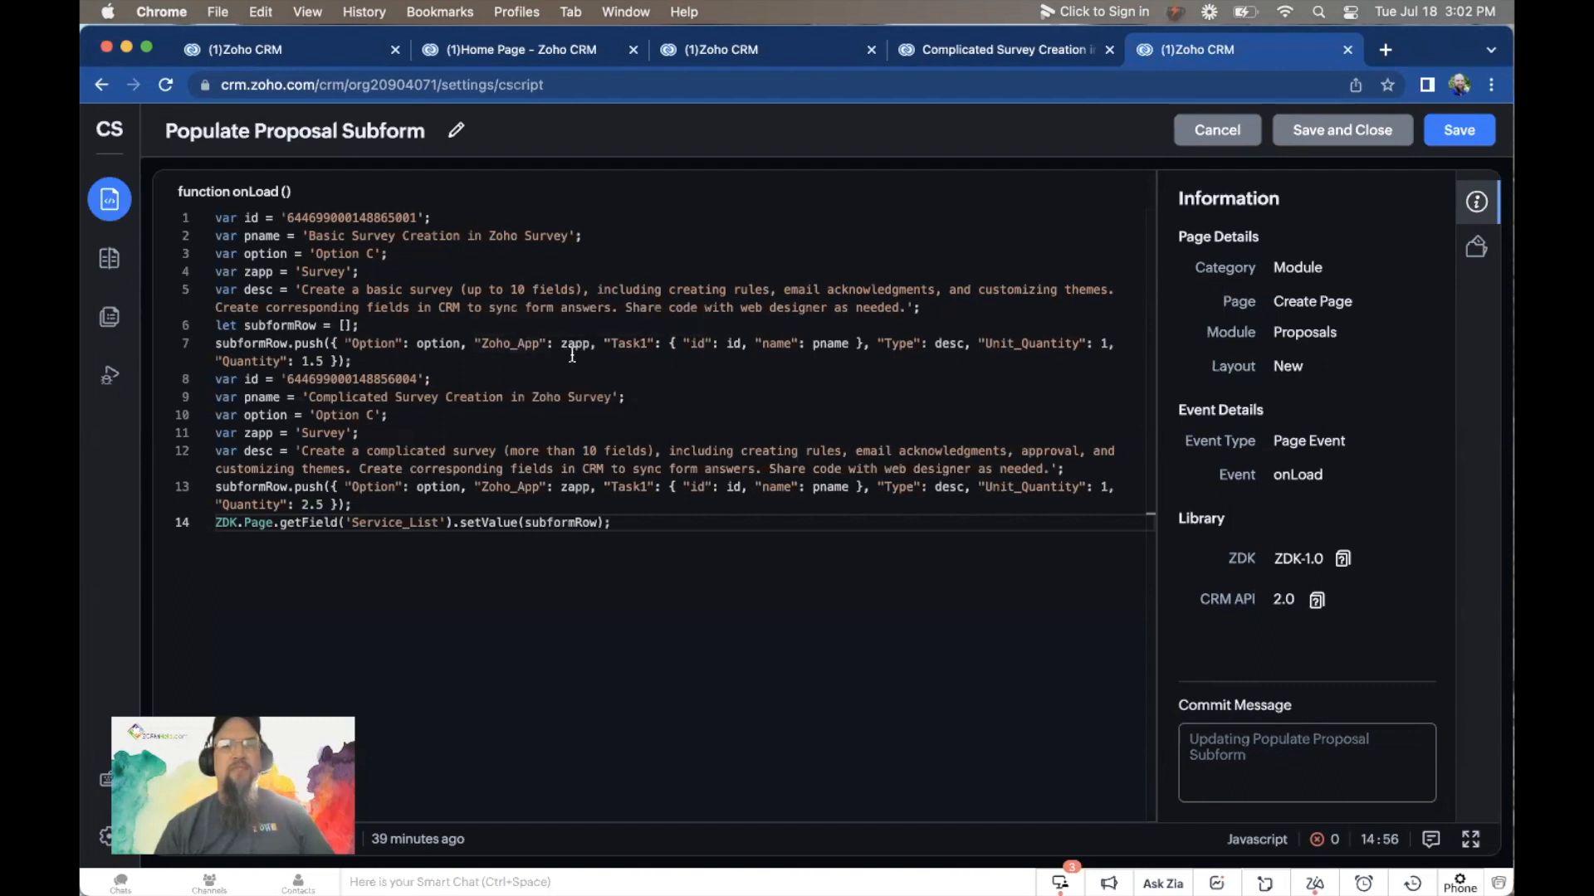
mouse_move(631, 344)
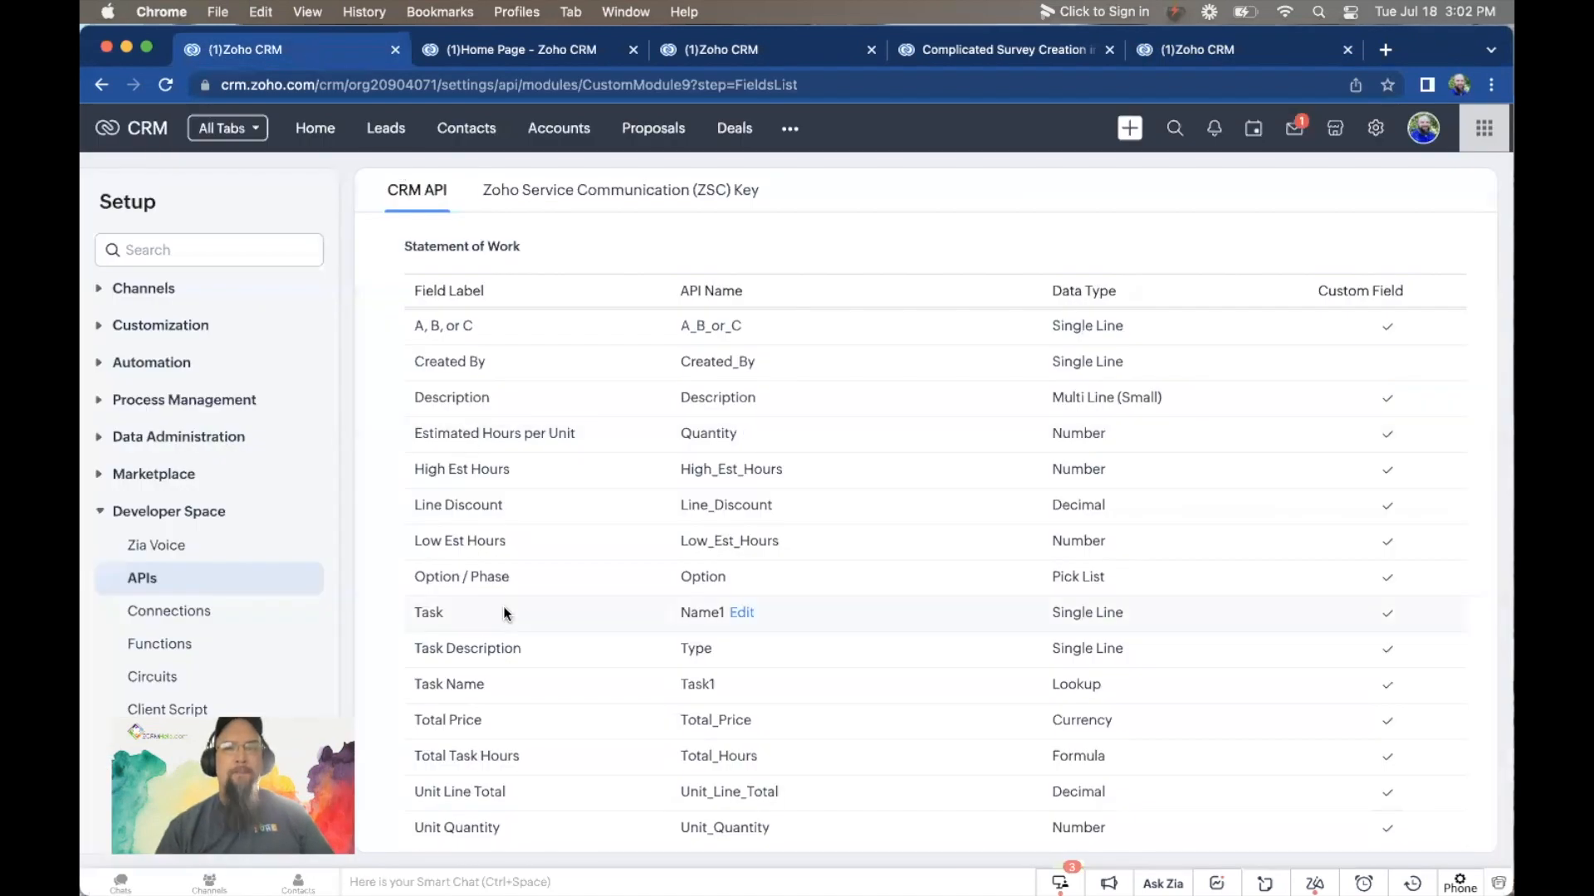
mouse_move(701, 684)
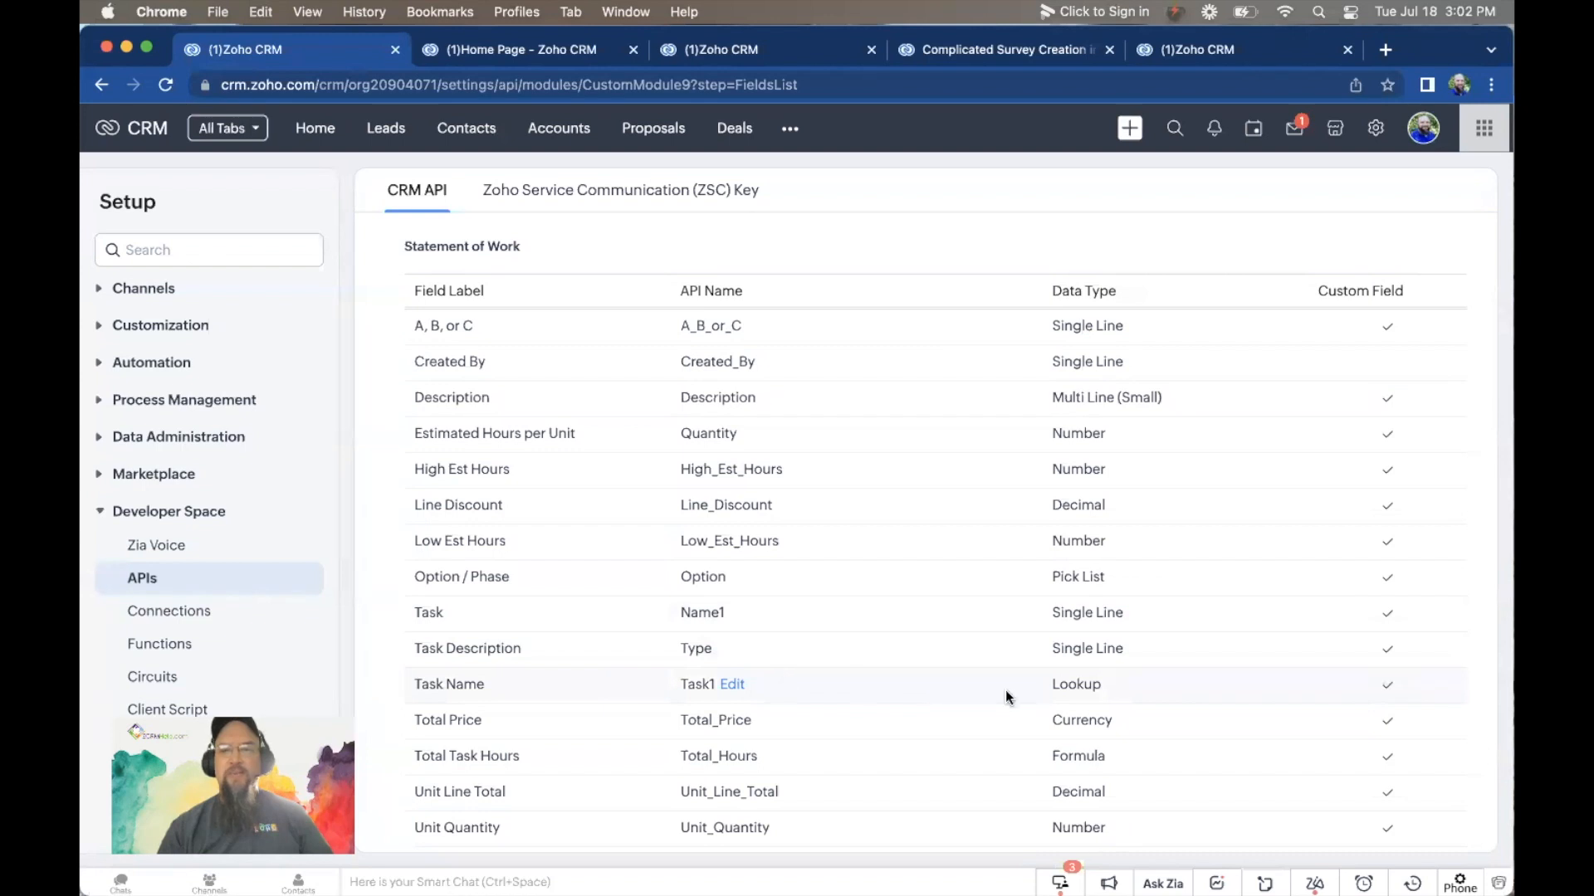
mouse_move(775, 48)
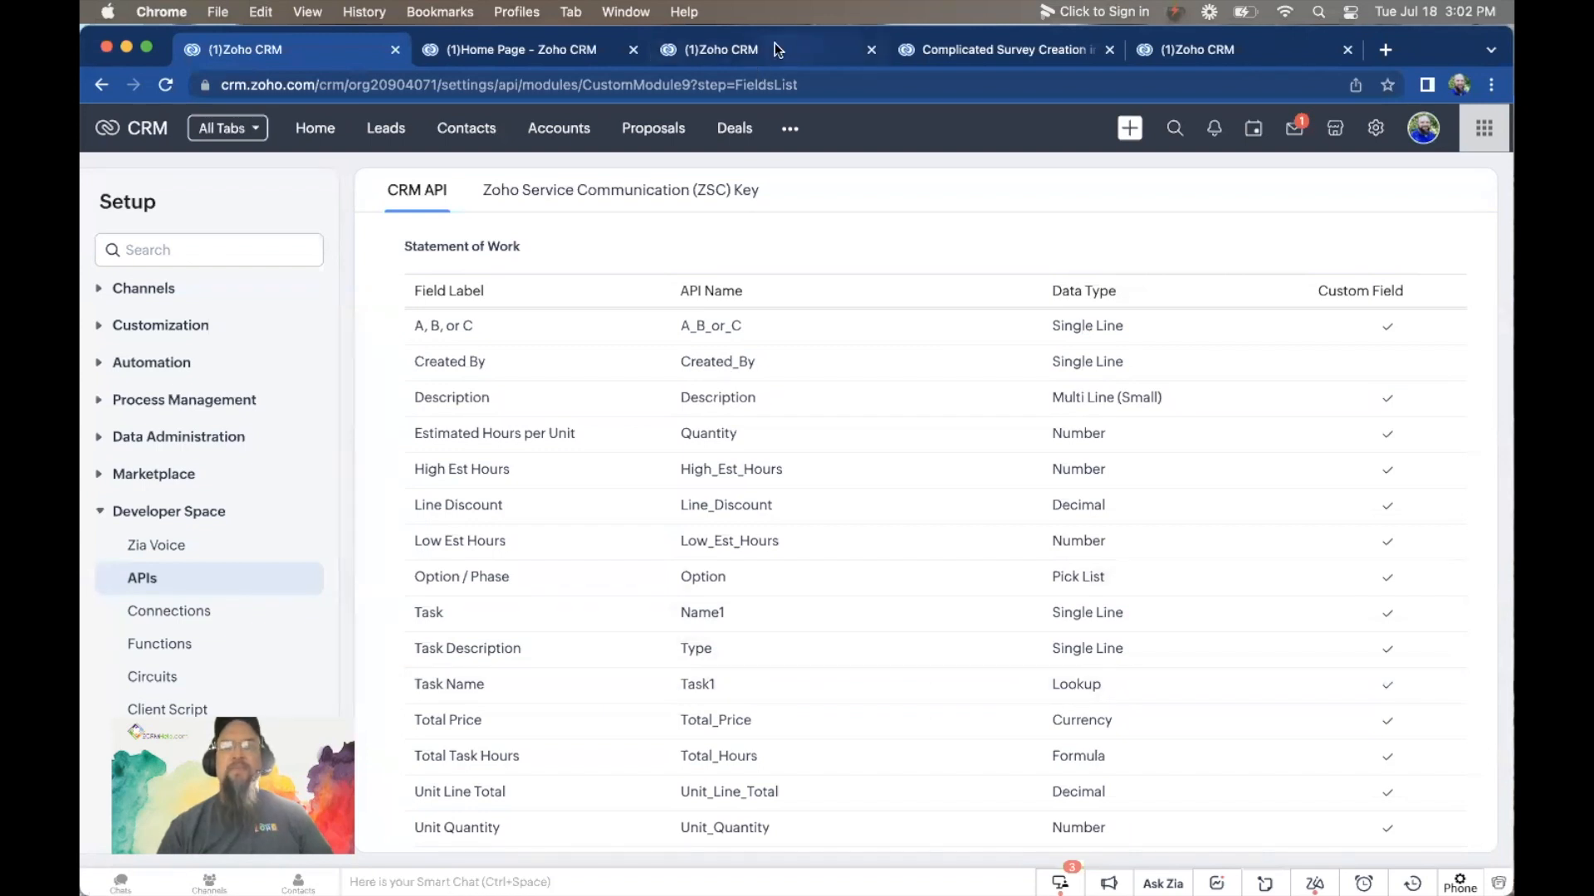
Step: Compare the subform API names with the script's property names, then view the Complicated Survey Creation record
left_click(1198, 48)
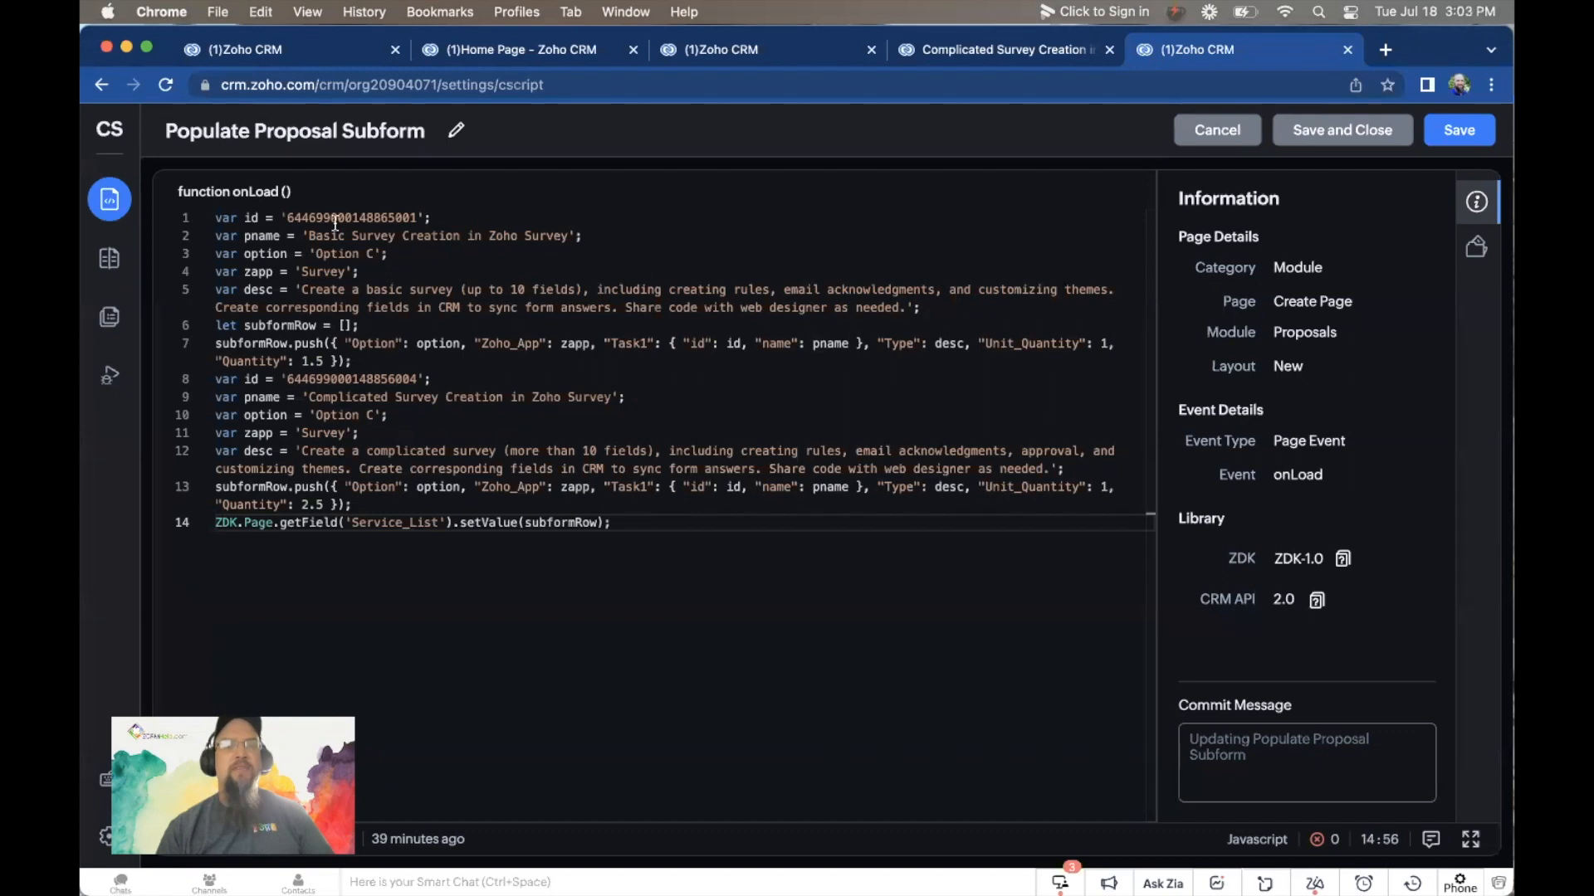
mouse_move(850, 345)
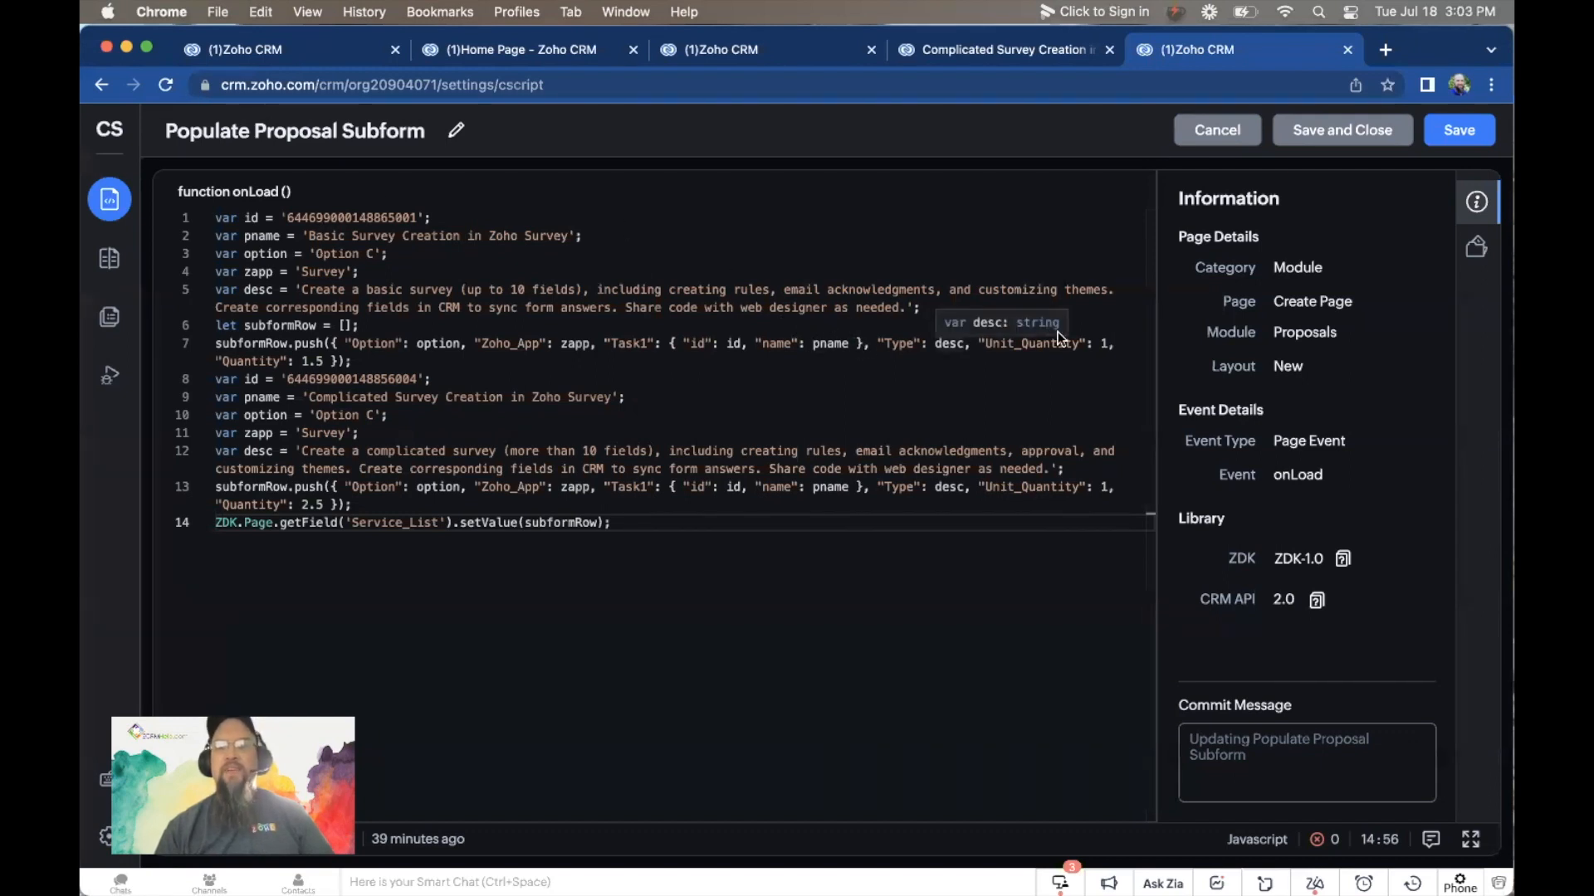
mouse_move(1031, 344)
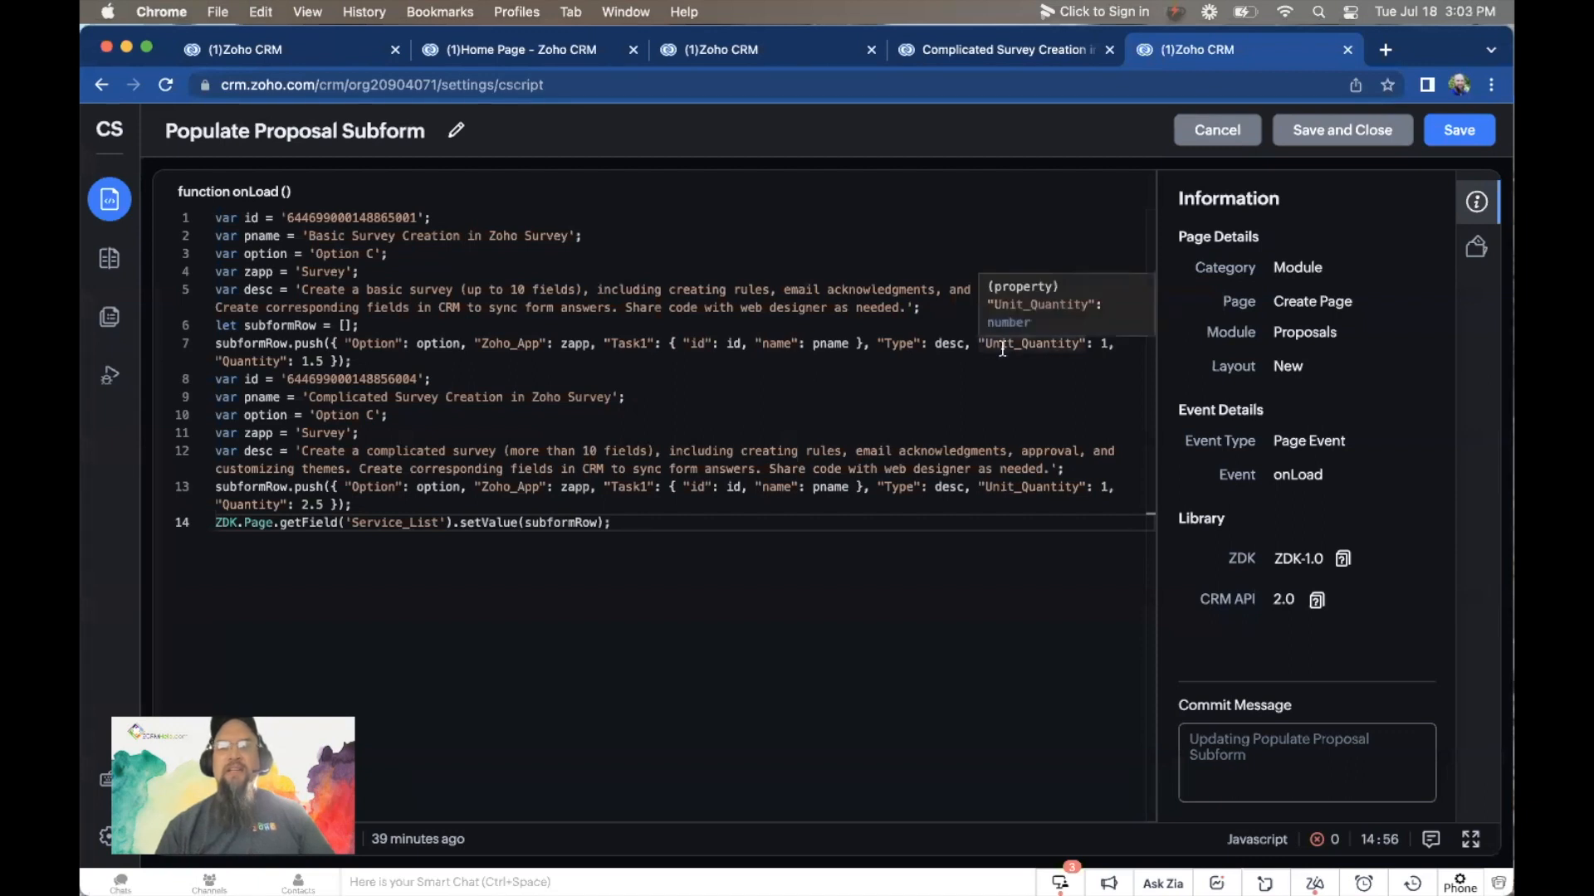
mouse_move(1014, 345)
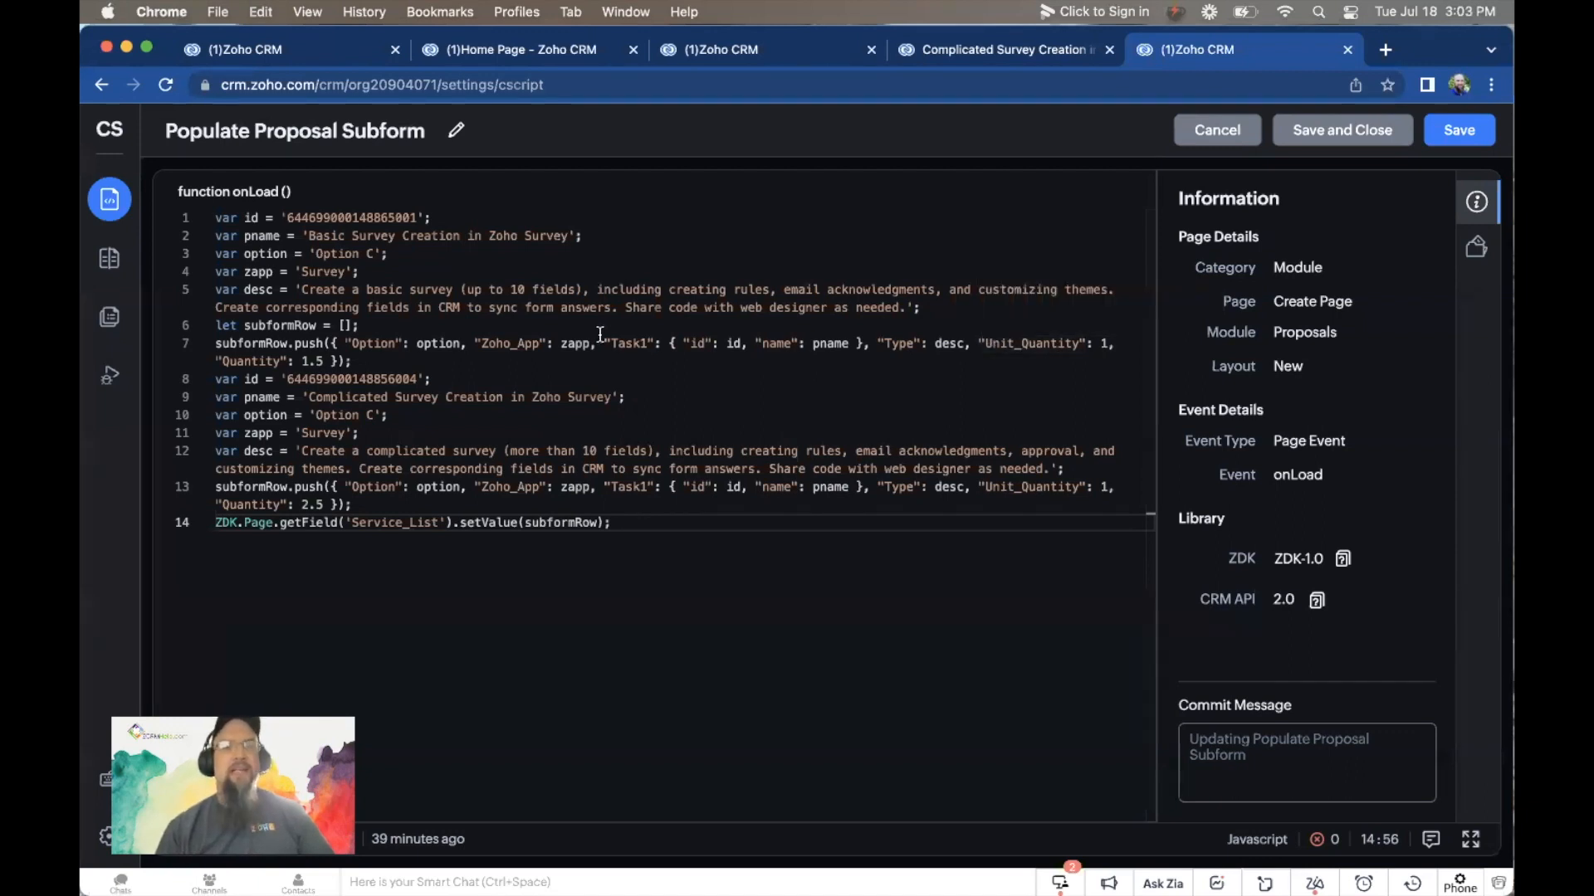
mouse_move(1117, 345)
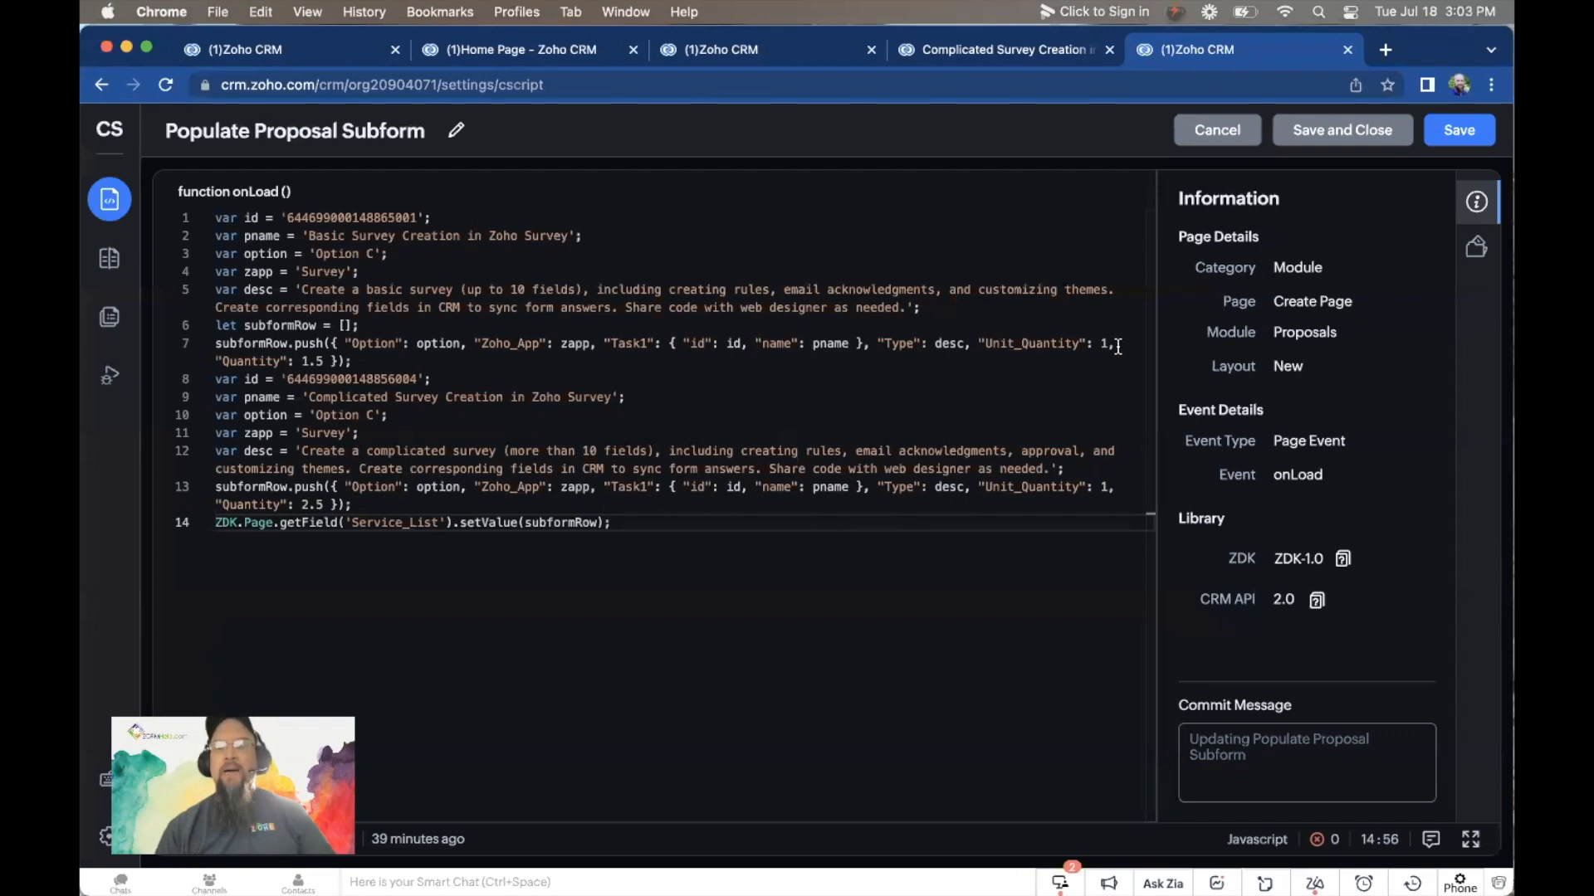
left_click(1001, 48)
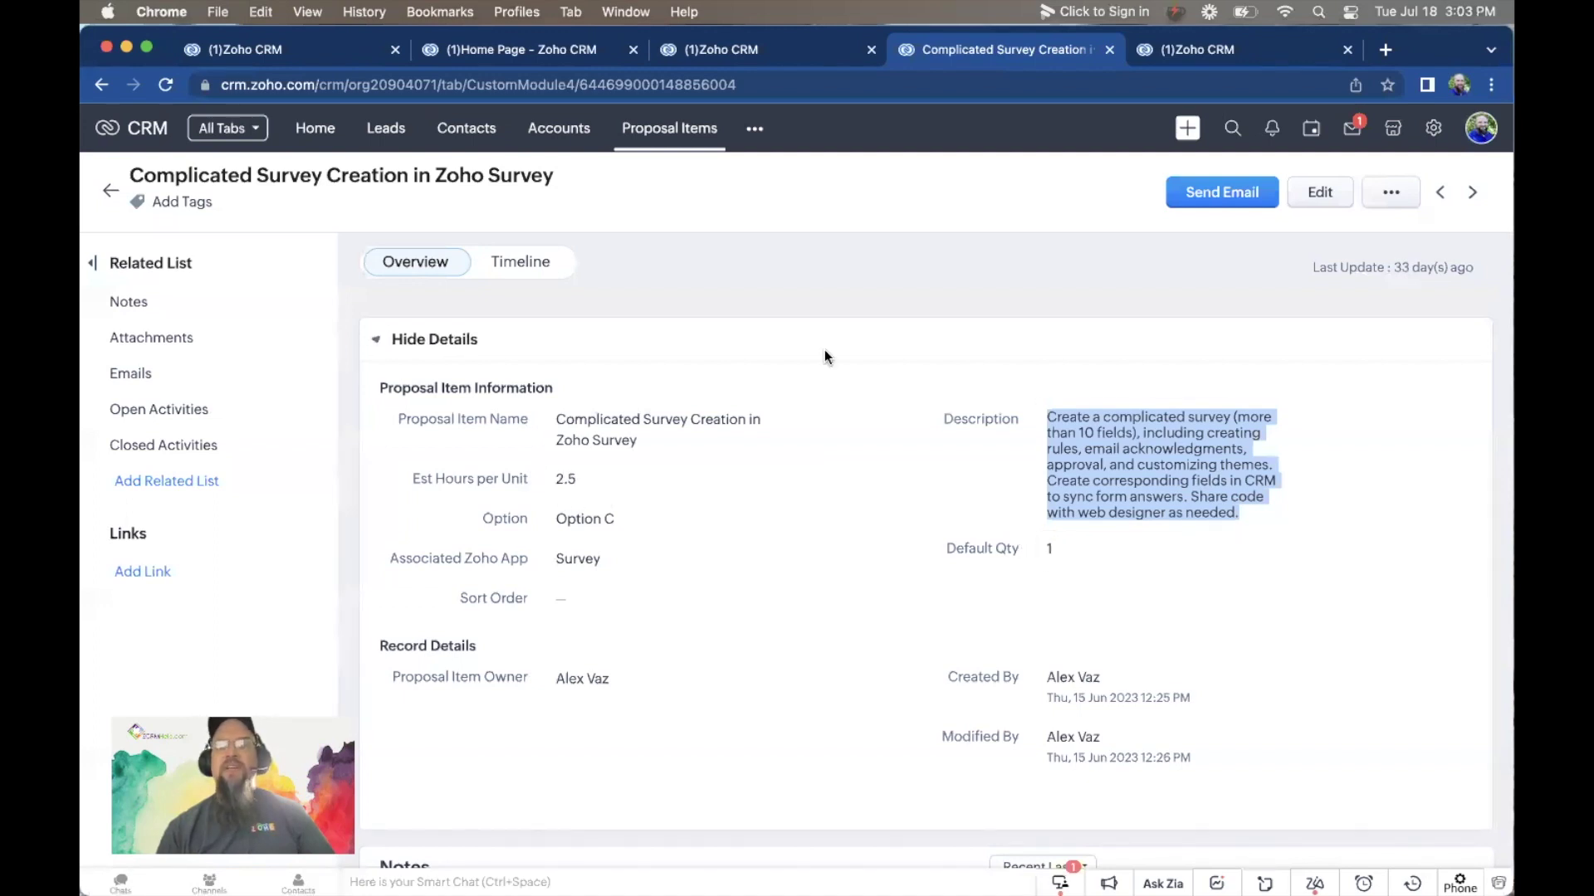
left_click(1199, 48)
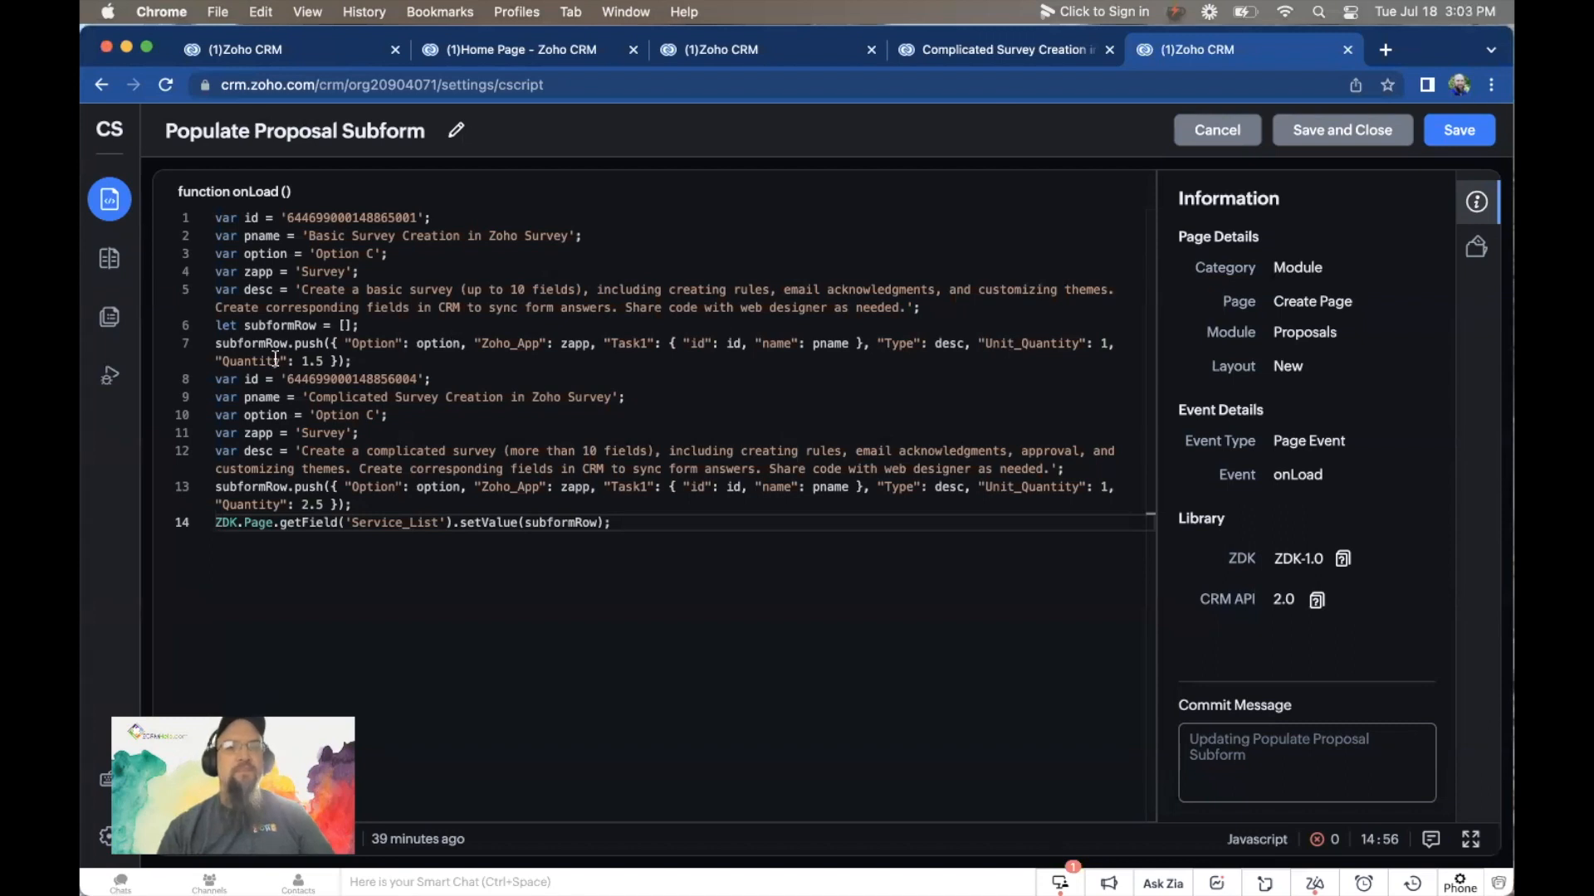
mouse_move(328, 386)
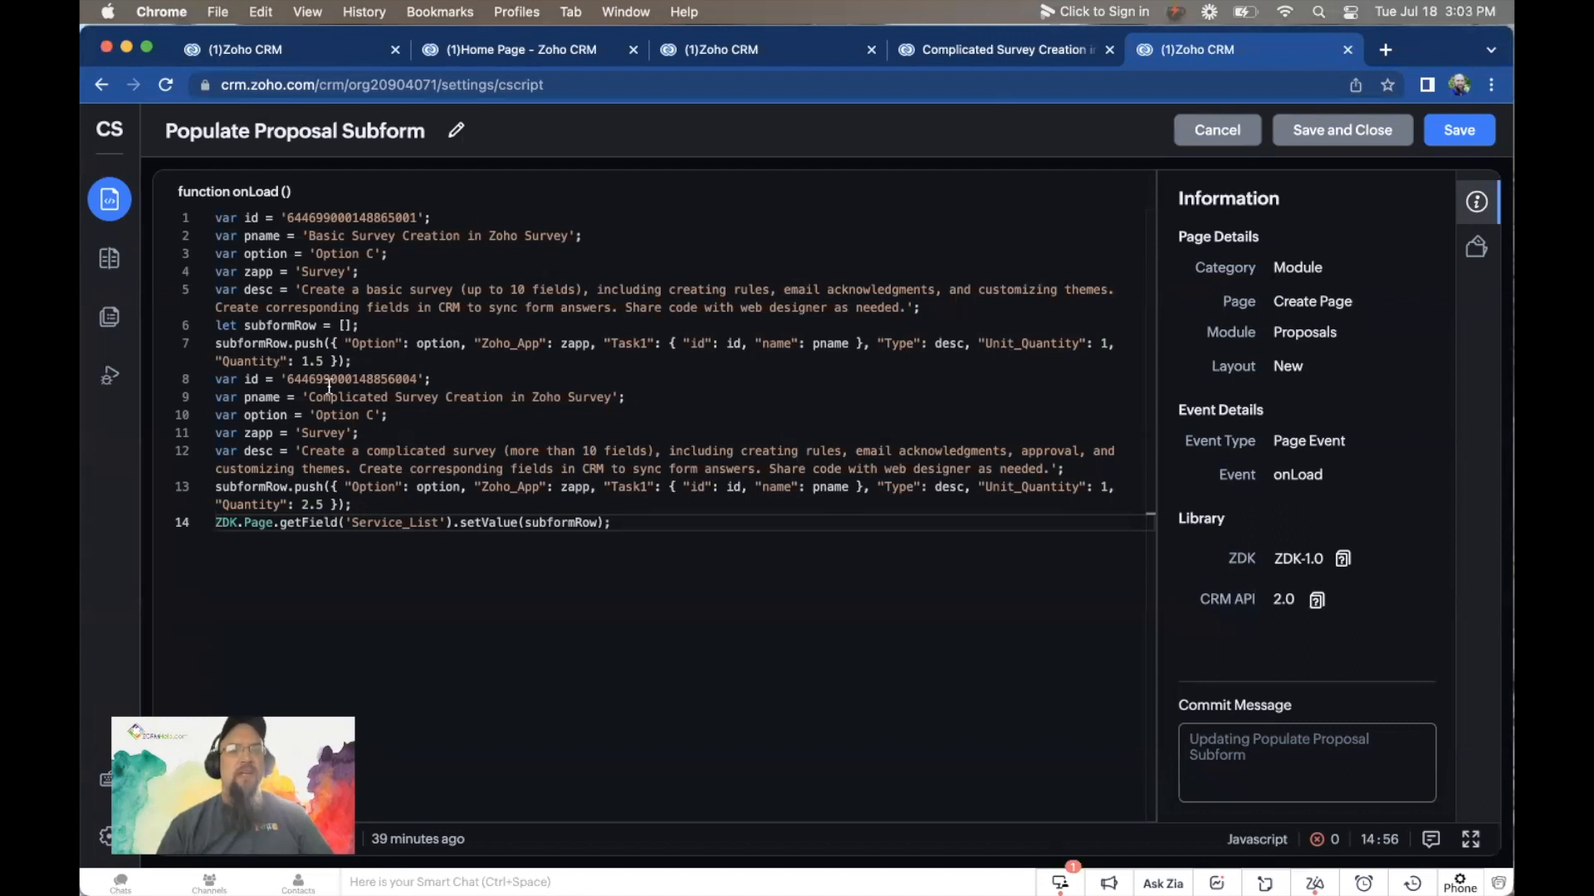
mouse_move(377, 342)
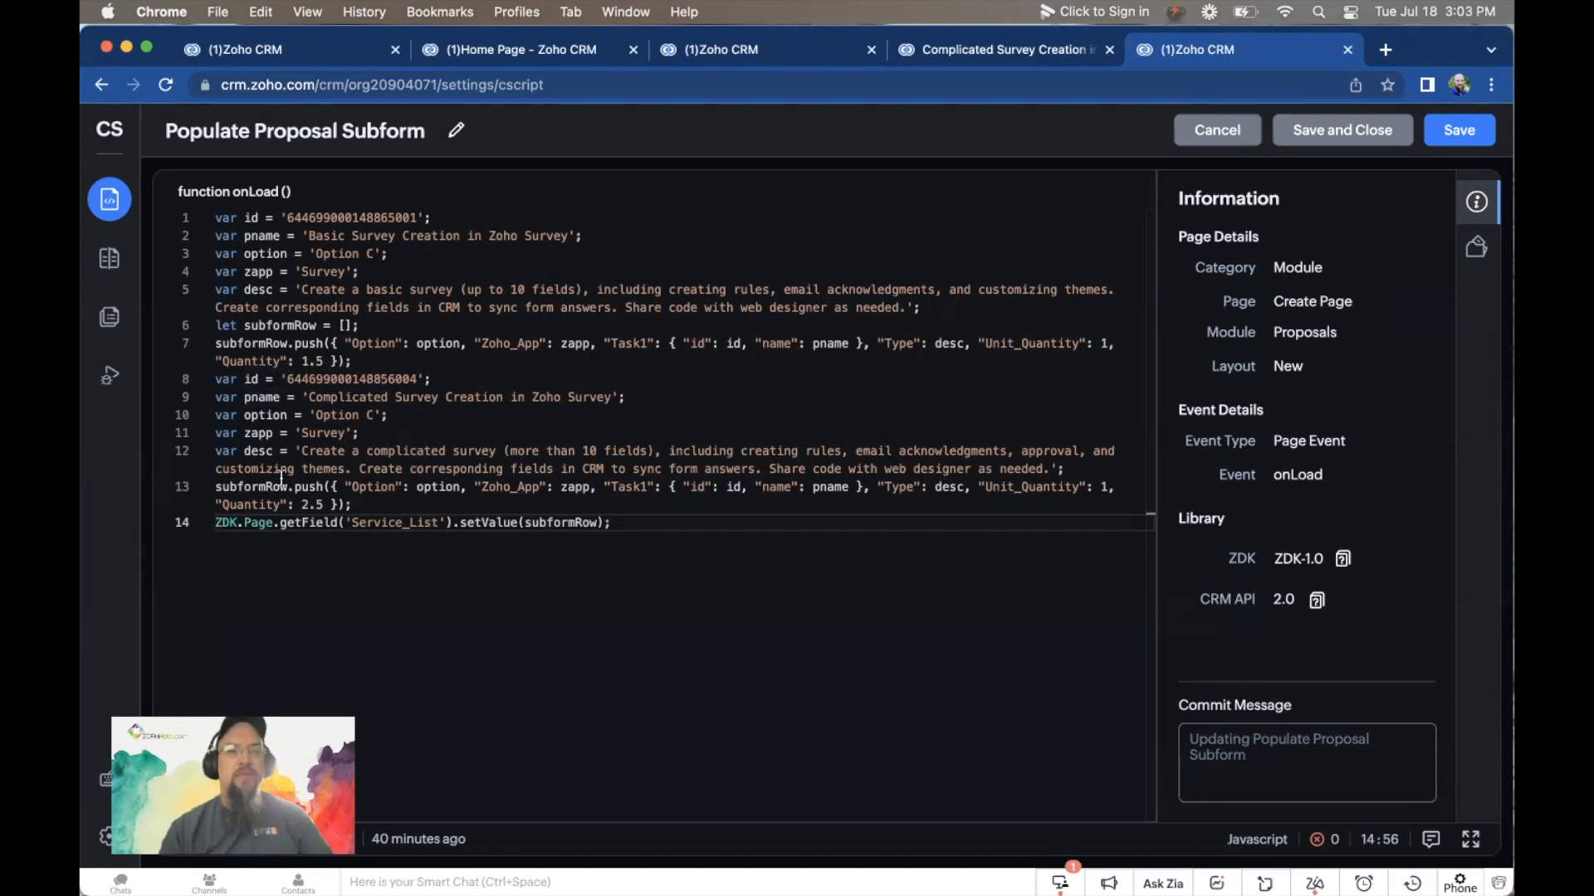
mouse_move(551, 390)
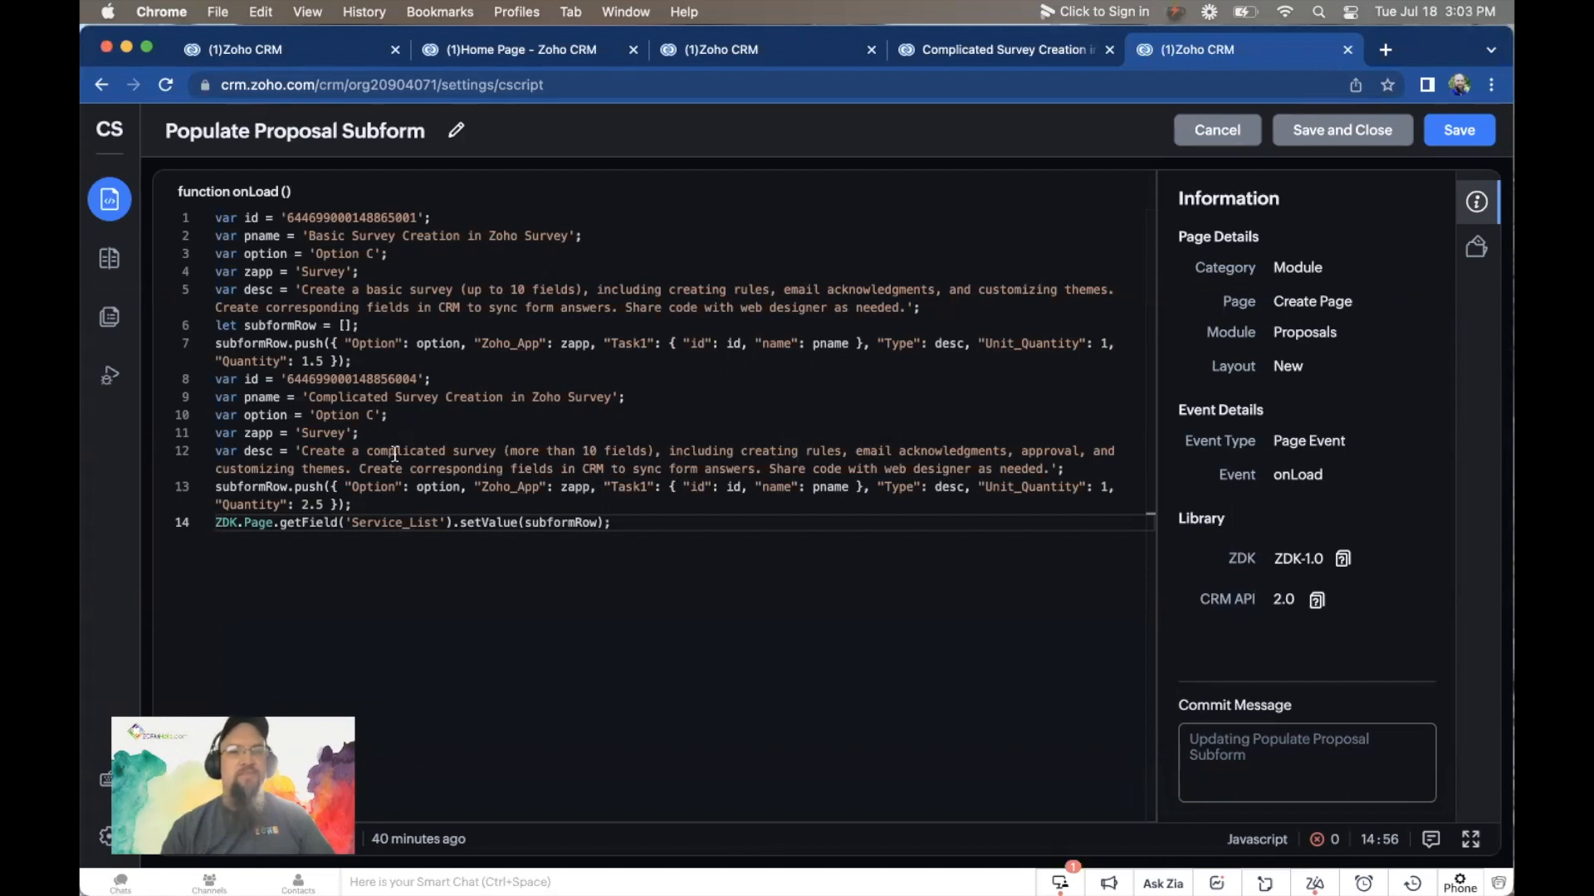
mouse_move(384, 486)
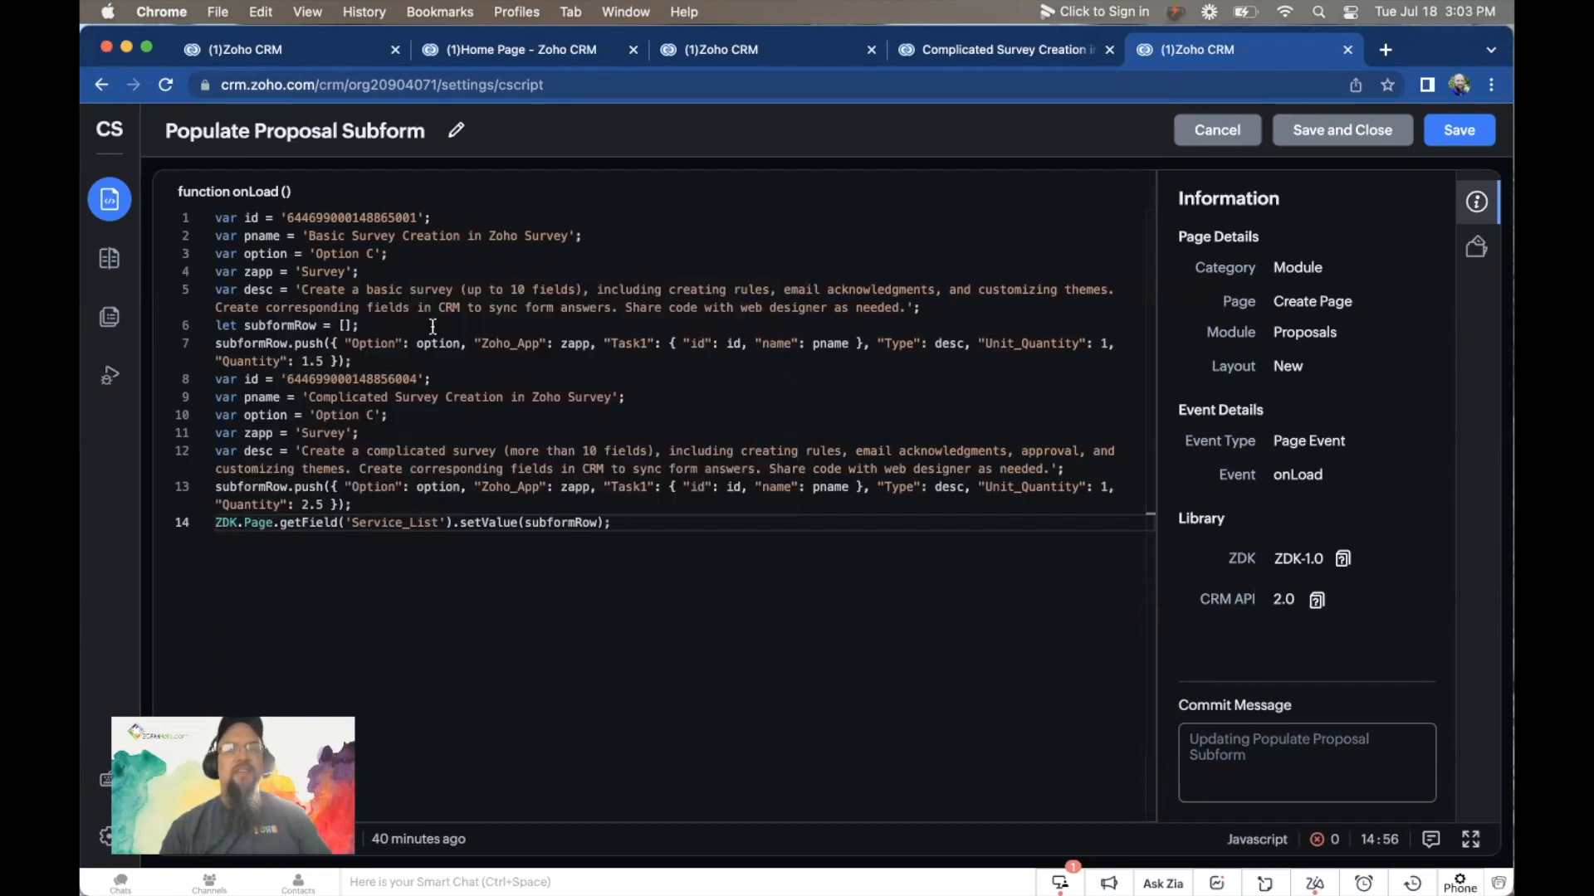
left_click(244, 48)
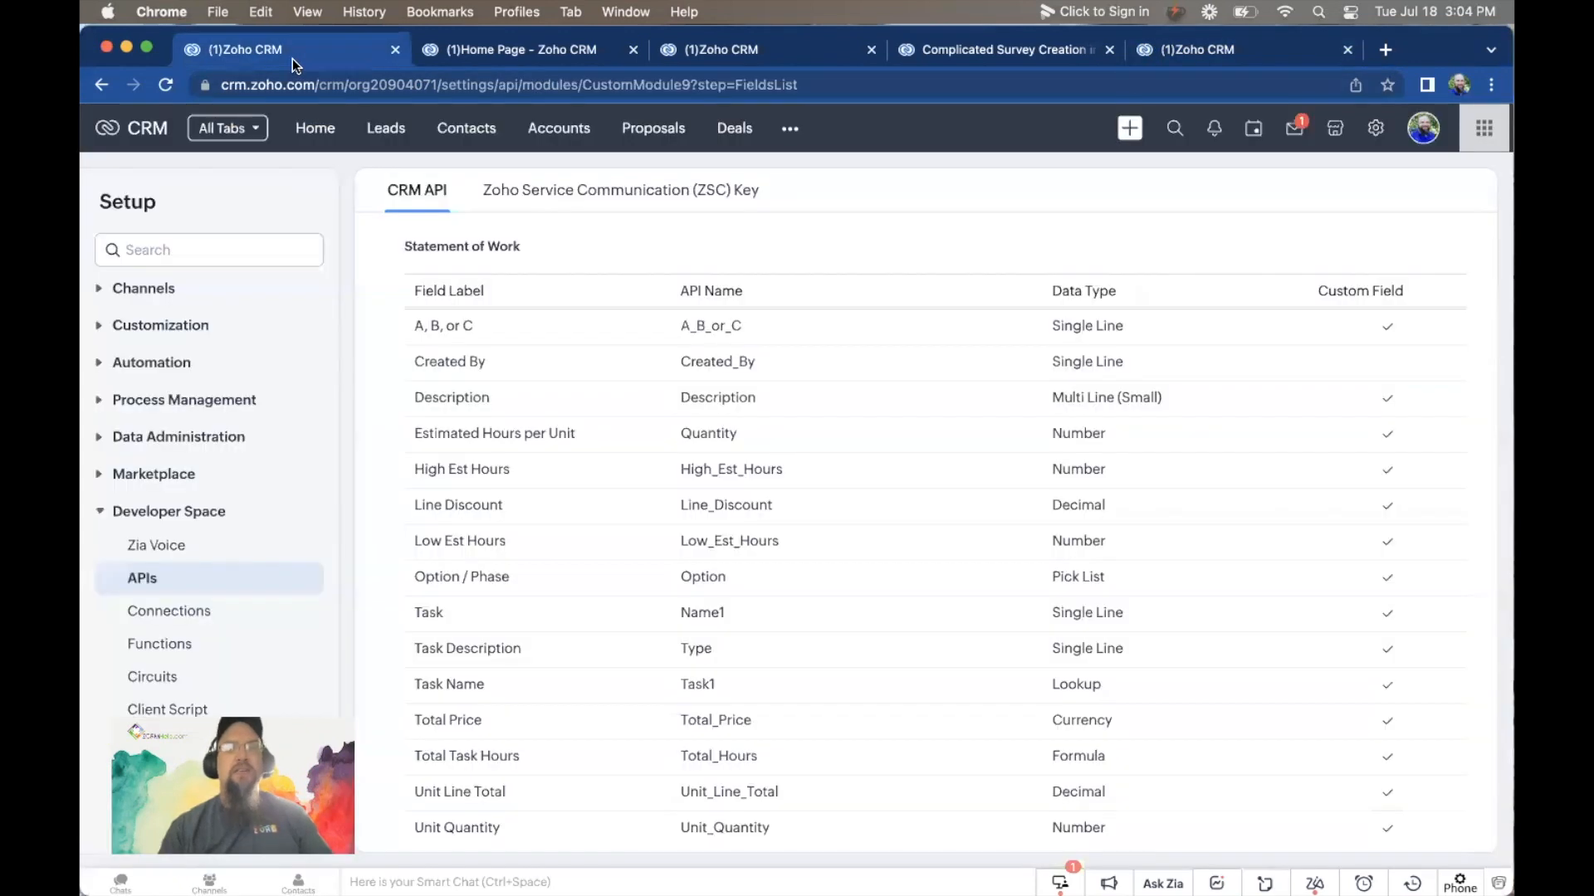
scroll("up", 3)
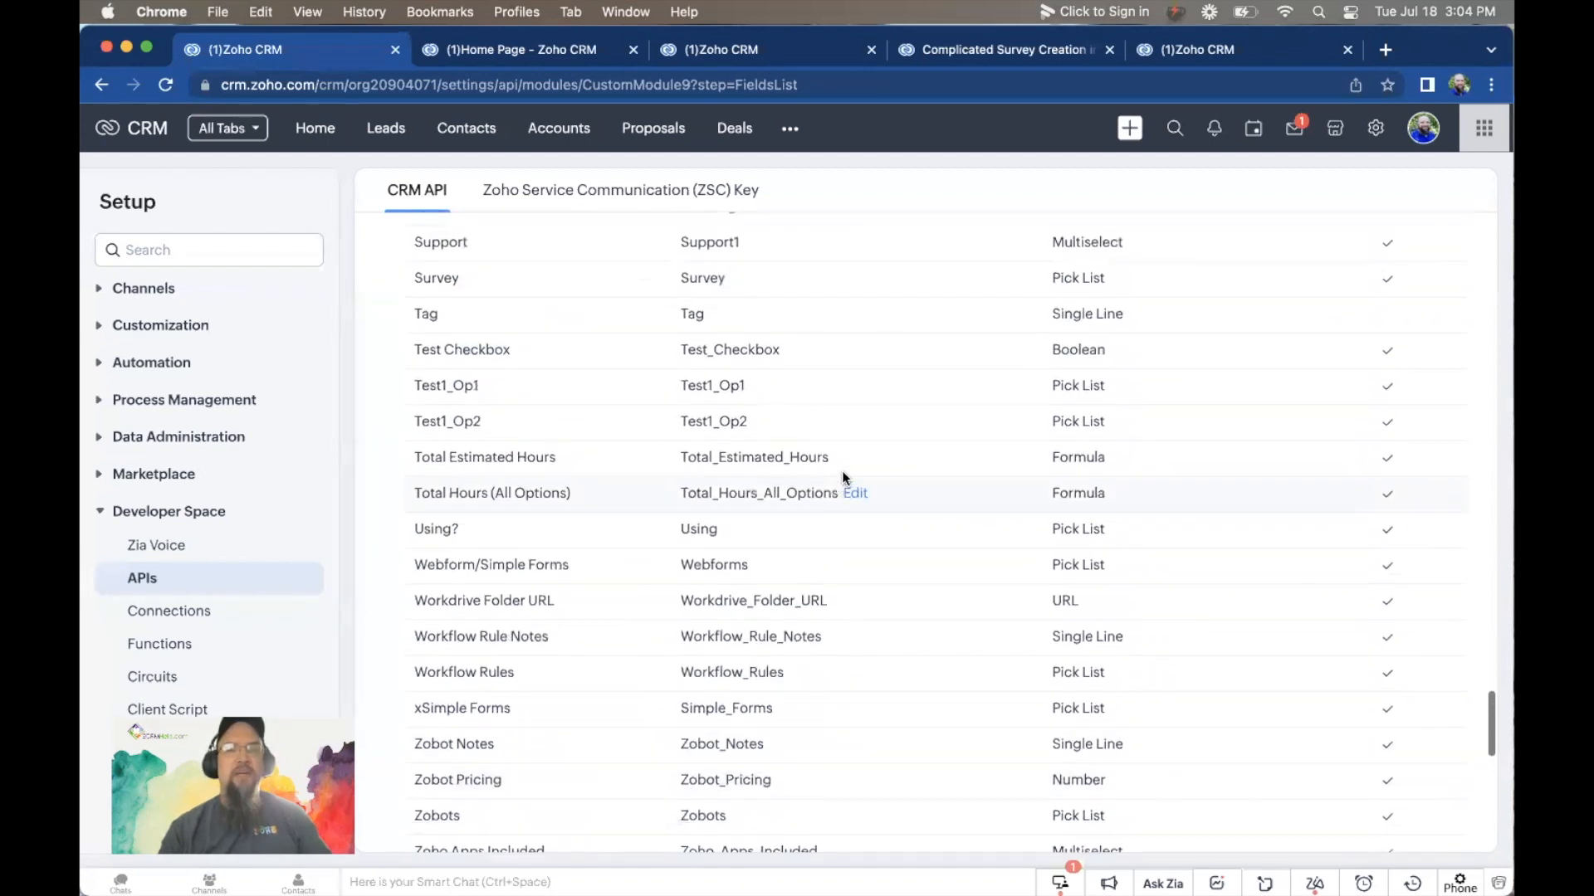
scroll("up", 3)
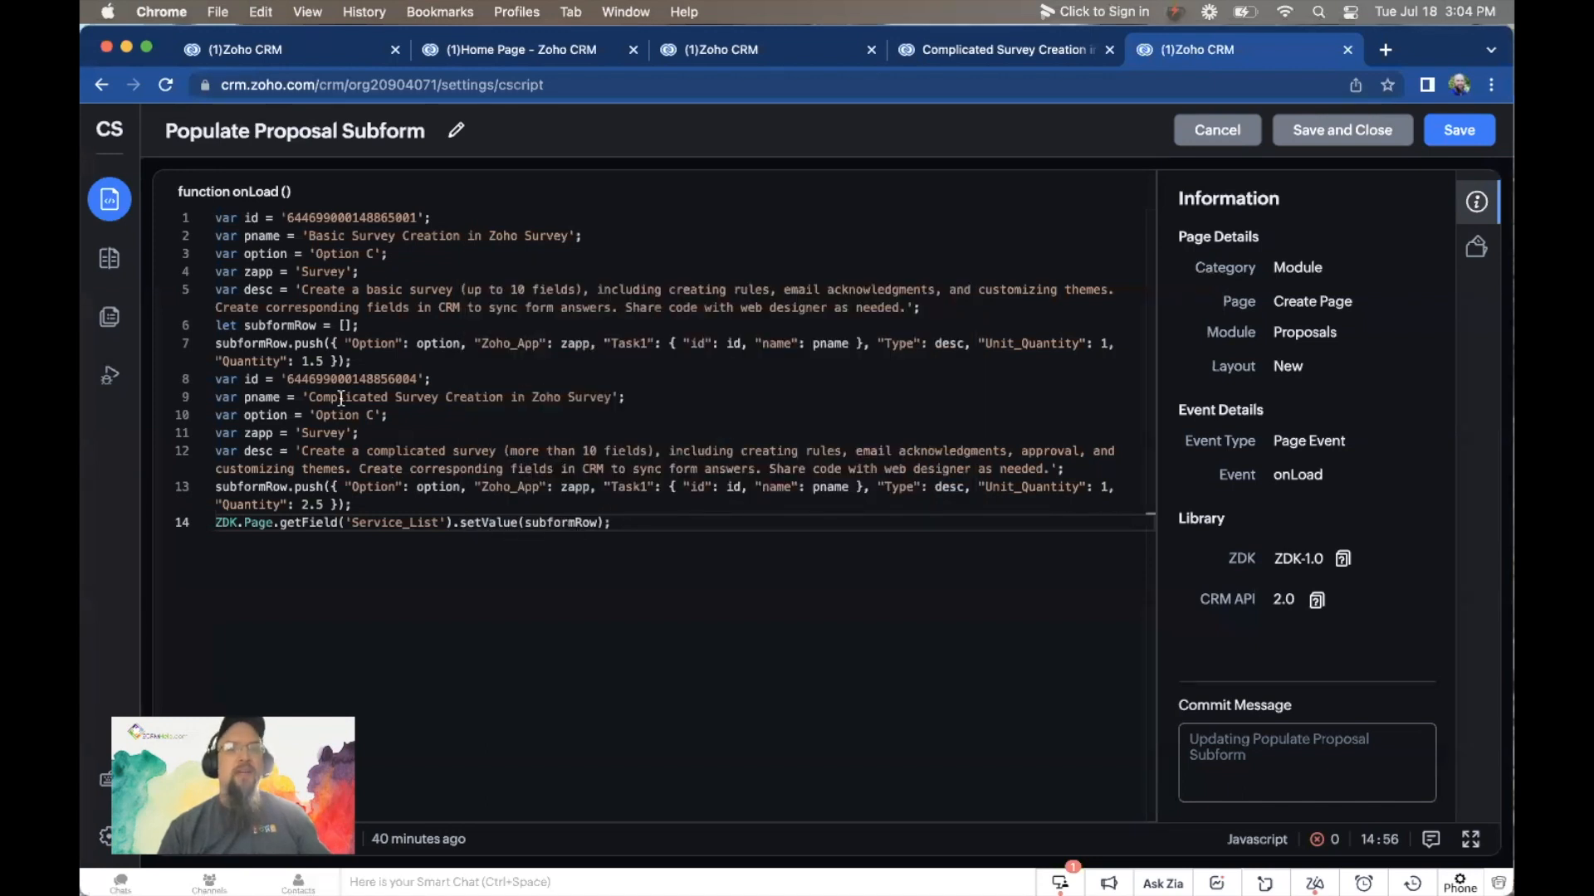
mouse_move(109, 376)
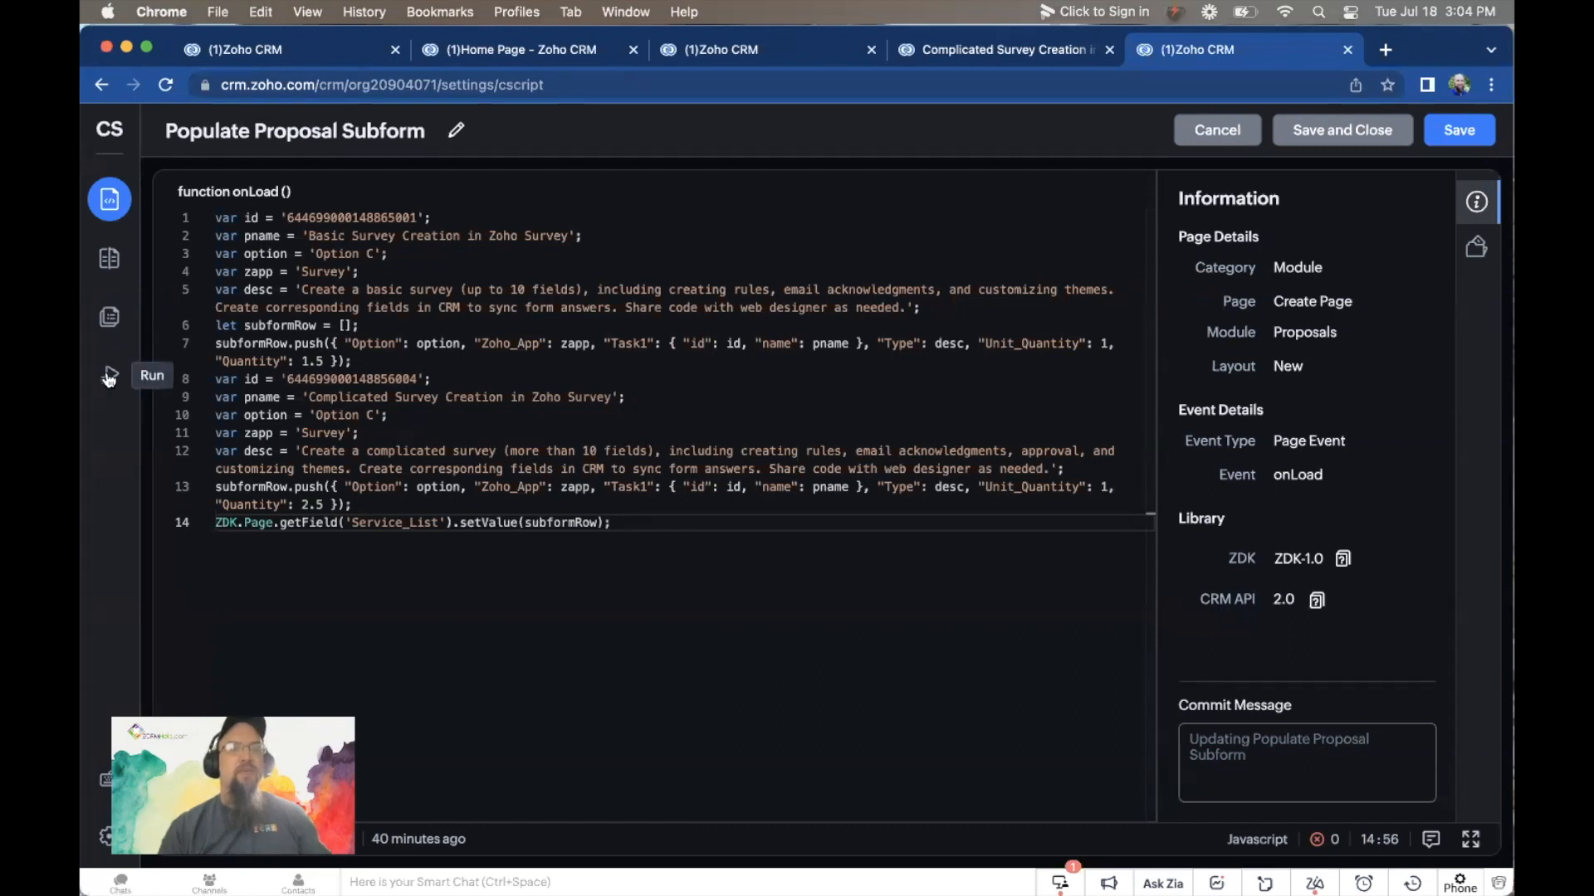
Step: Run the script and see the Create Proposal page's Statement of Work filled with both survey rows
left_click(151, 375)
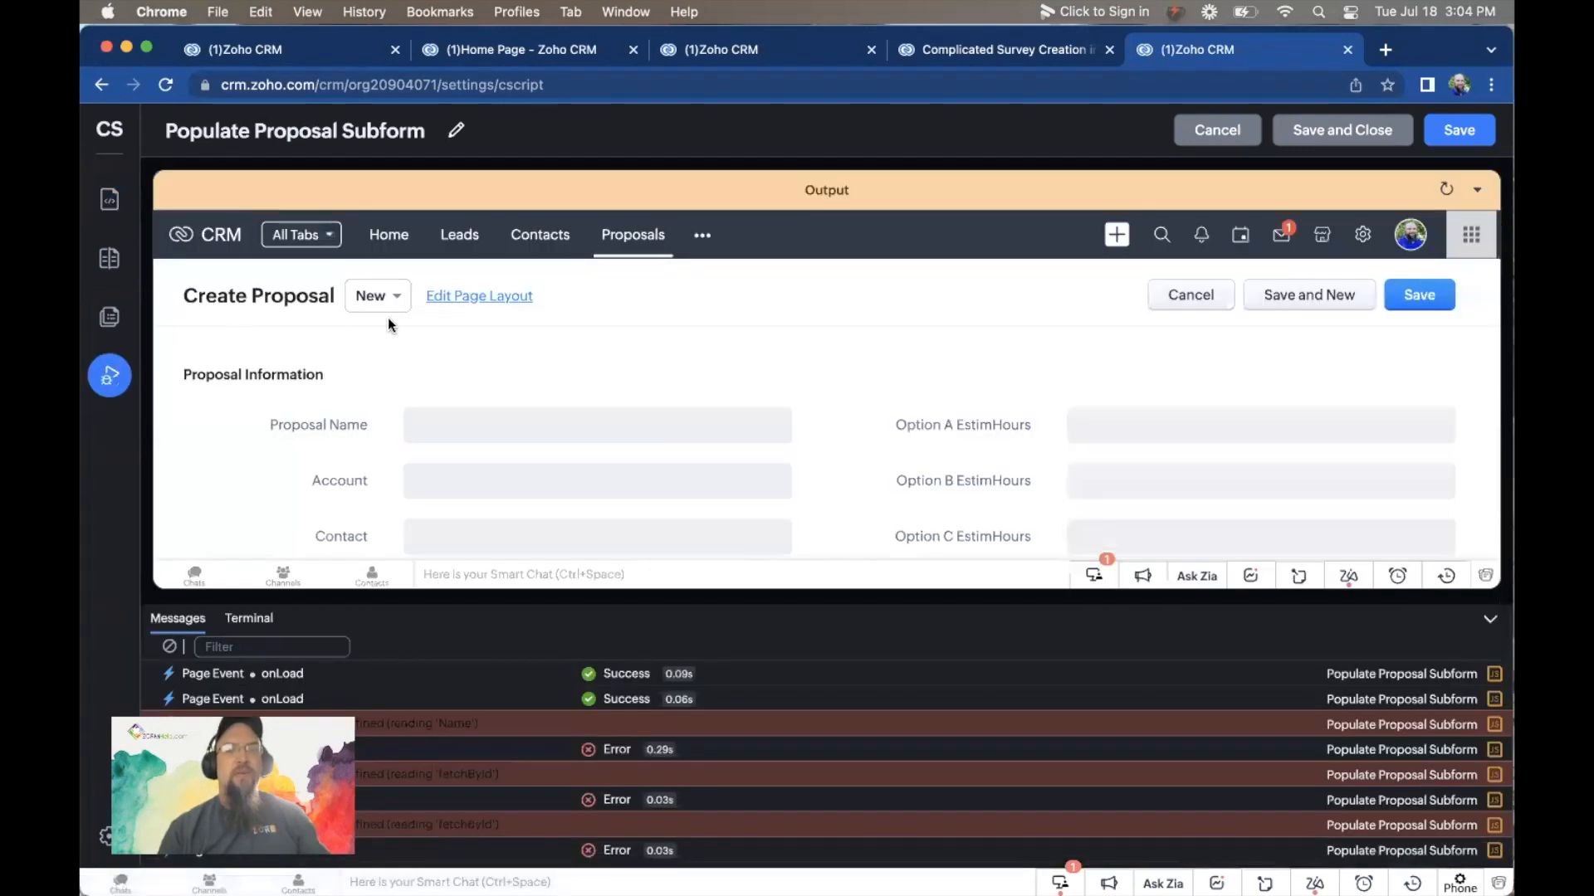
scroll("down", 3)
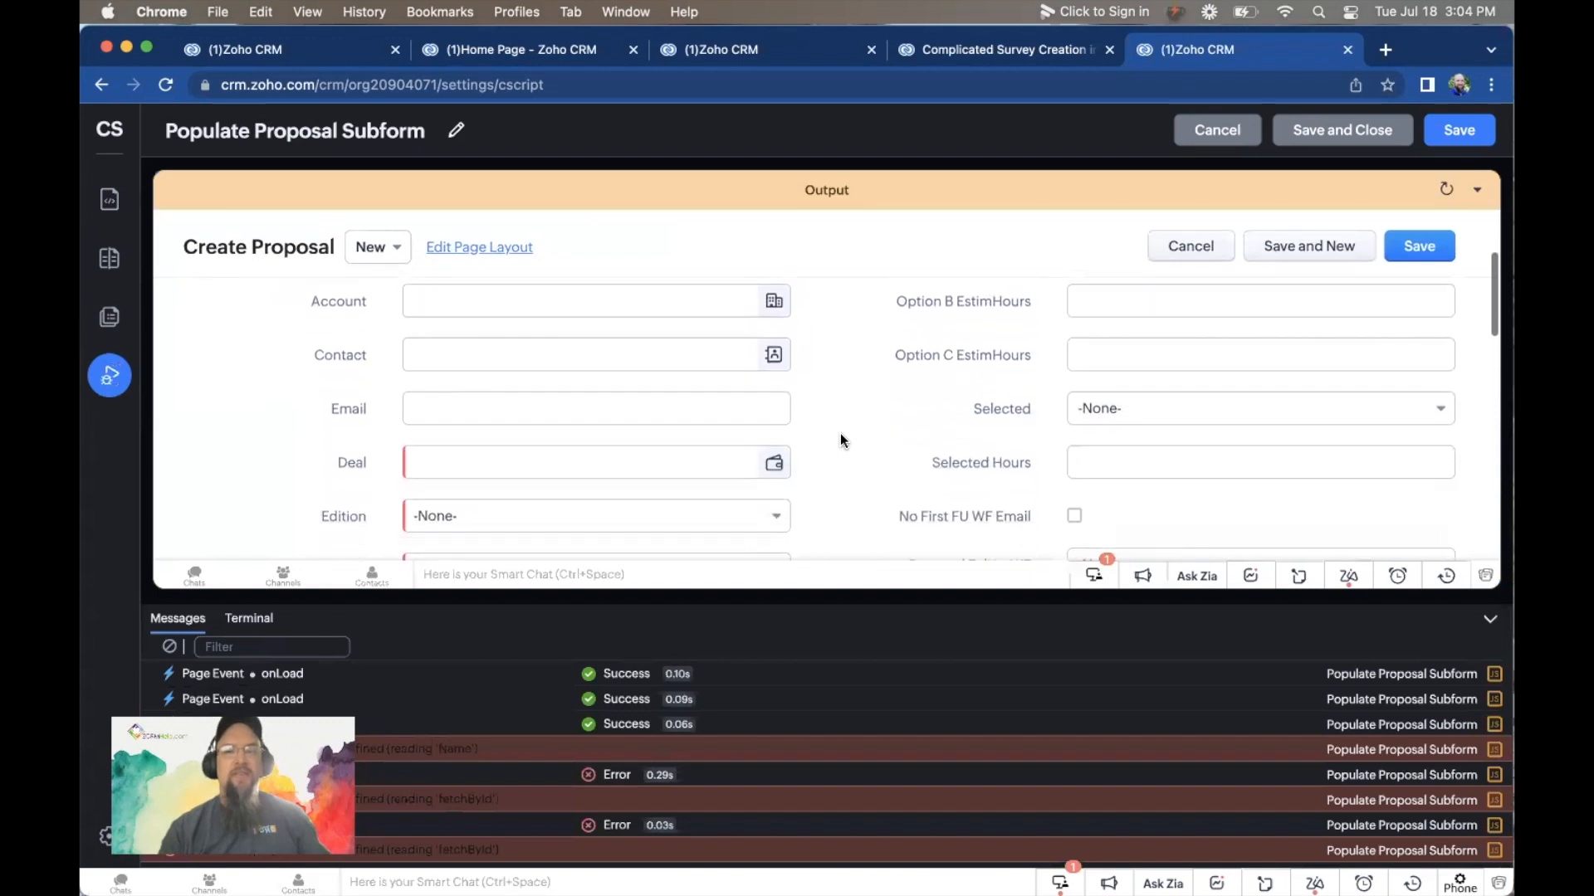
scroll("down", 3)
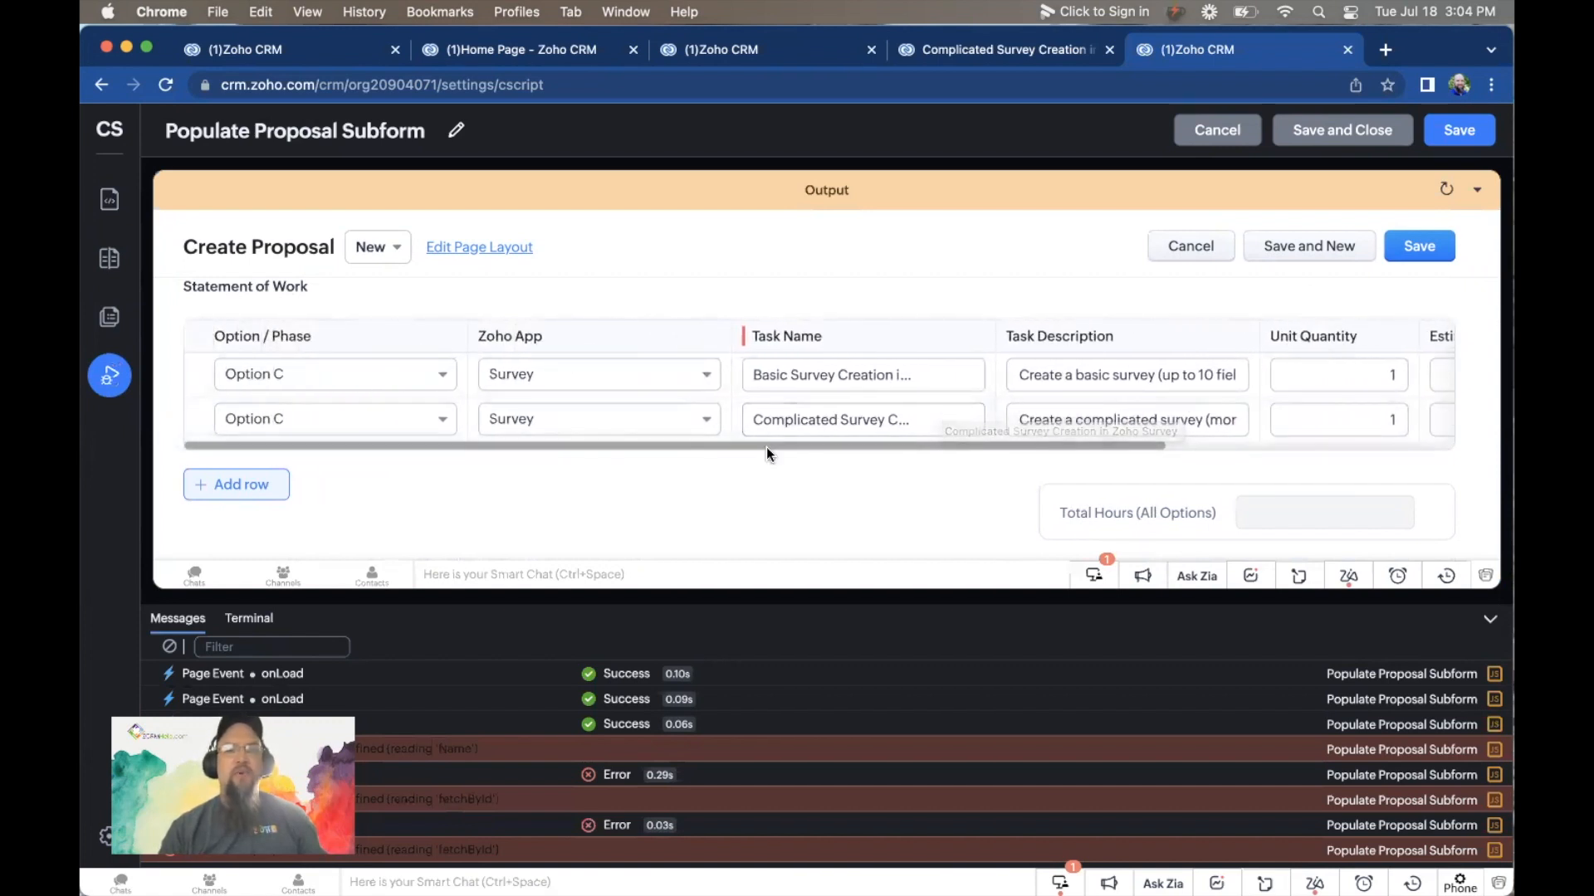
mouse_move(707, 526)
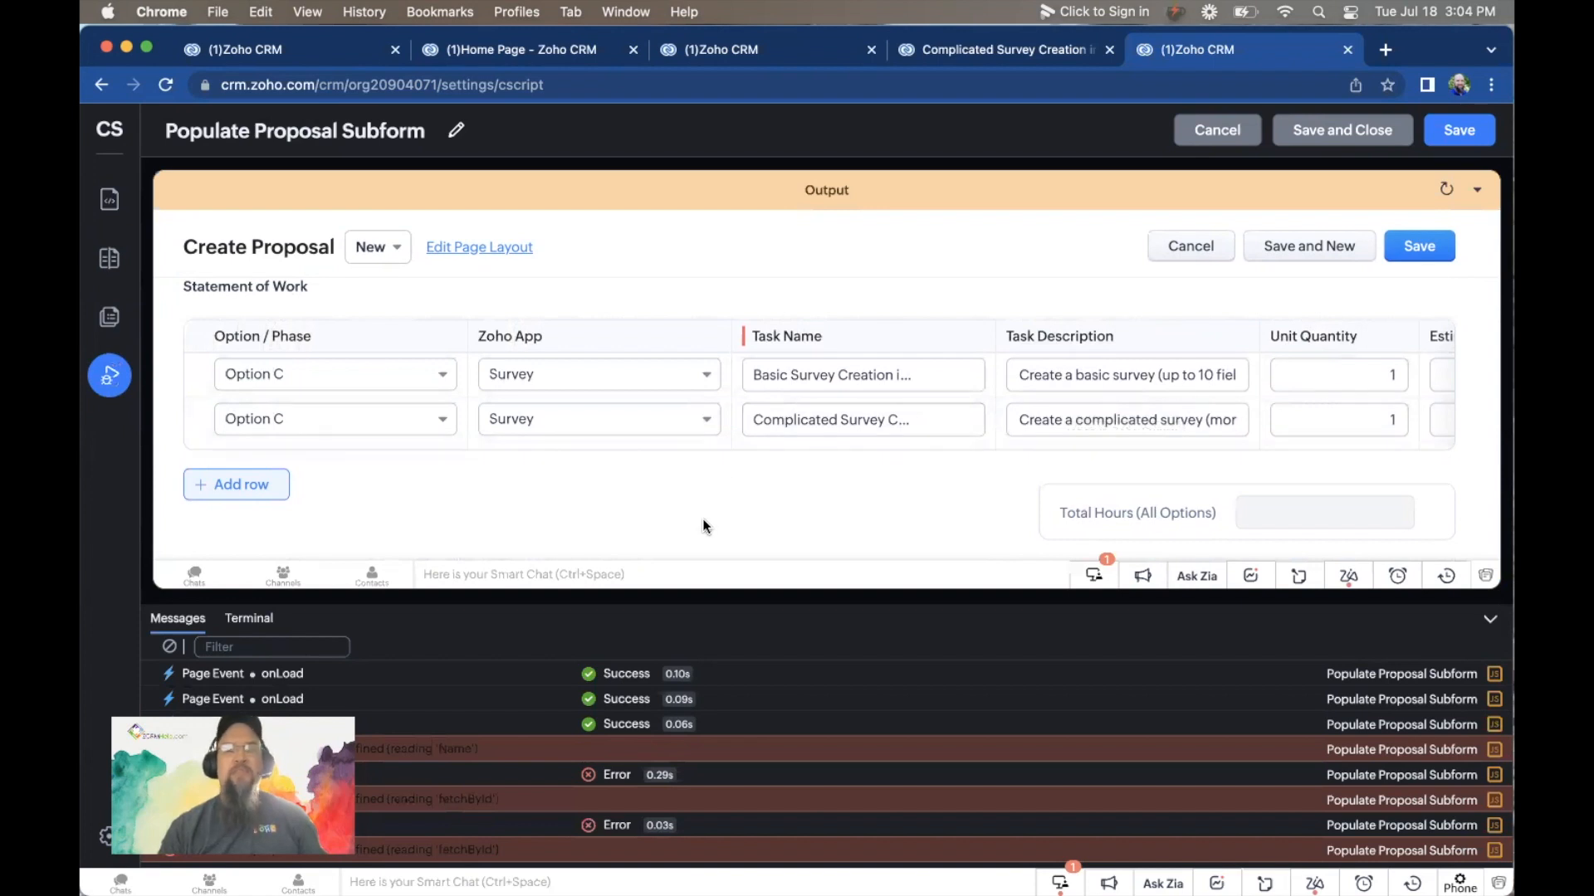
mouse_move(109, 199)
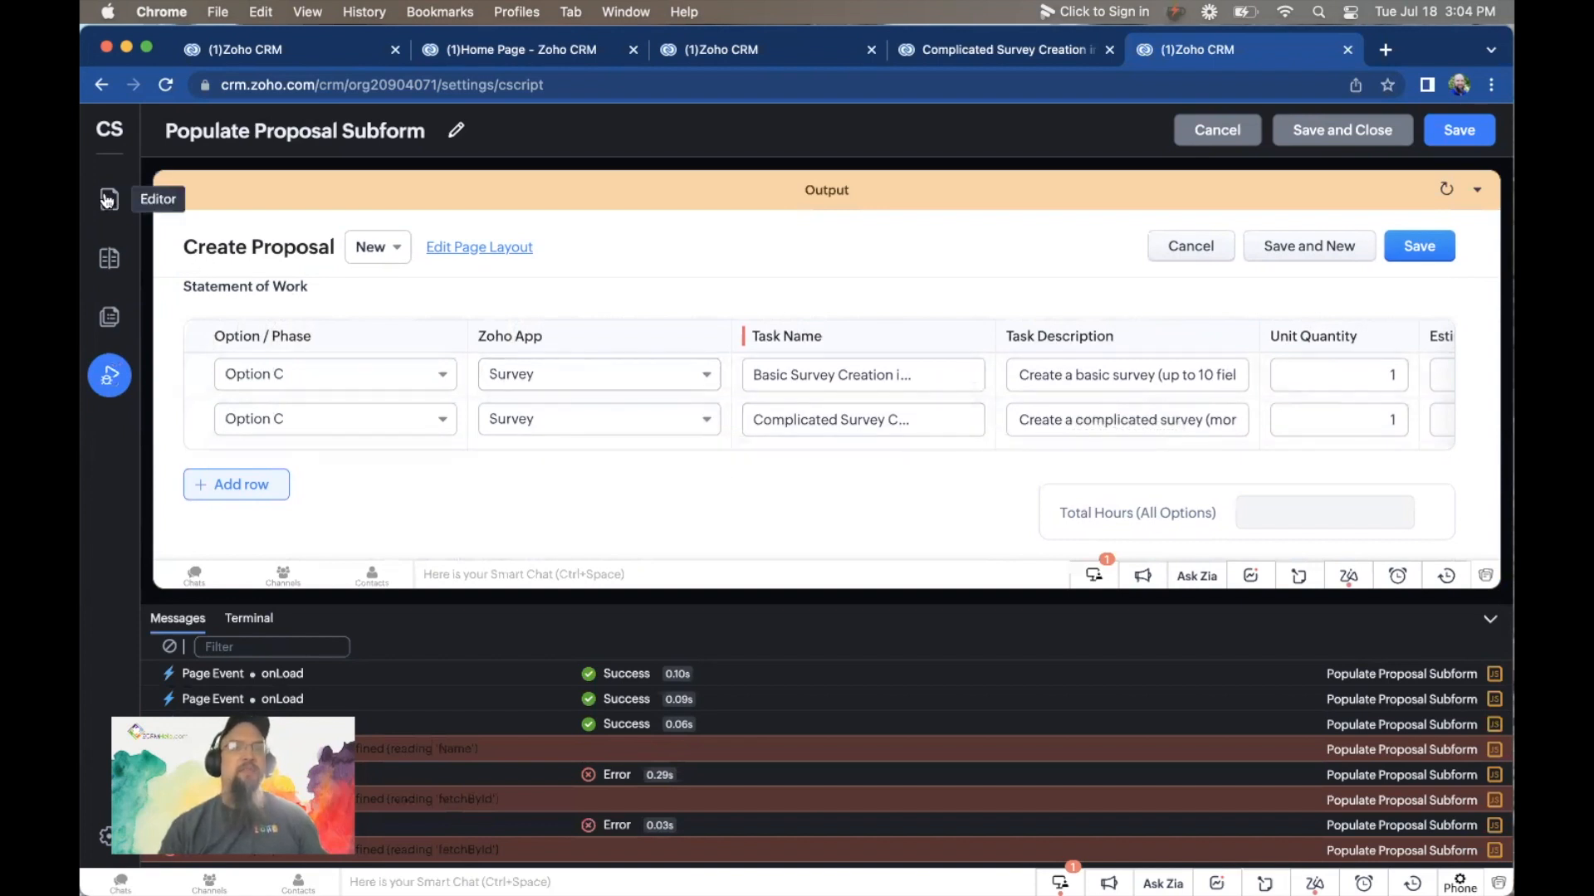
Step: Return from the Run output to the Populate Proposal Subform script's code view
left_click(109, 199)
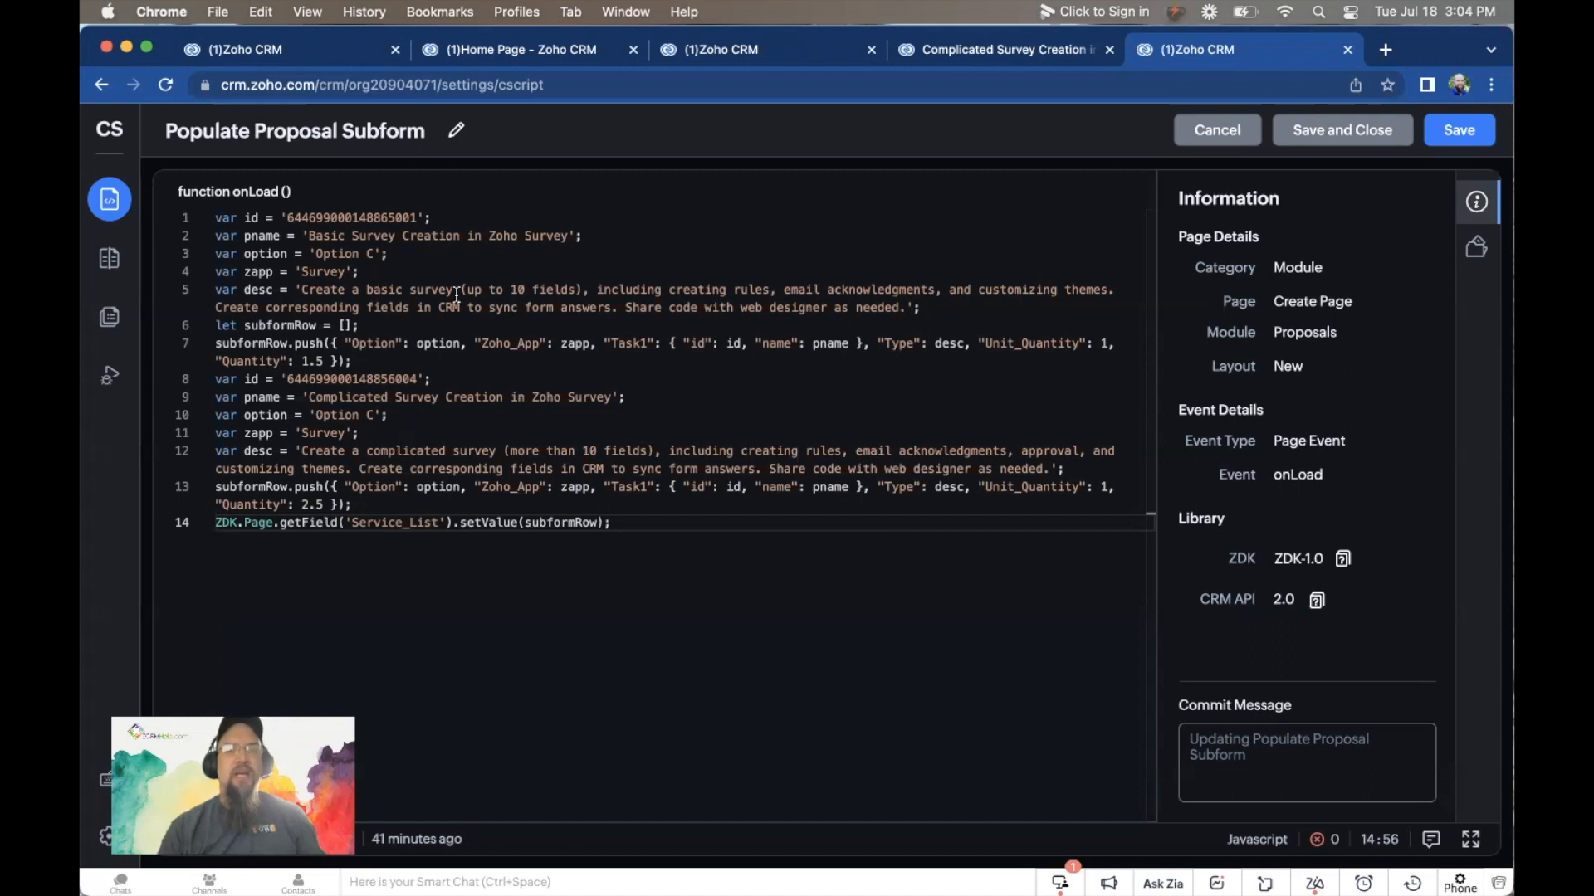
mouse_move(505, 343)
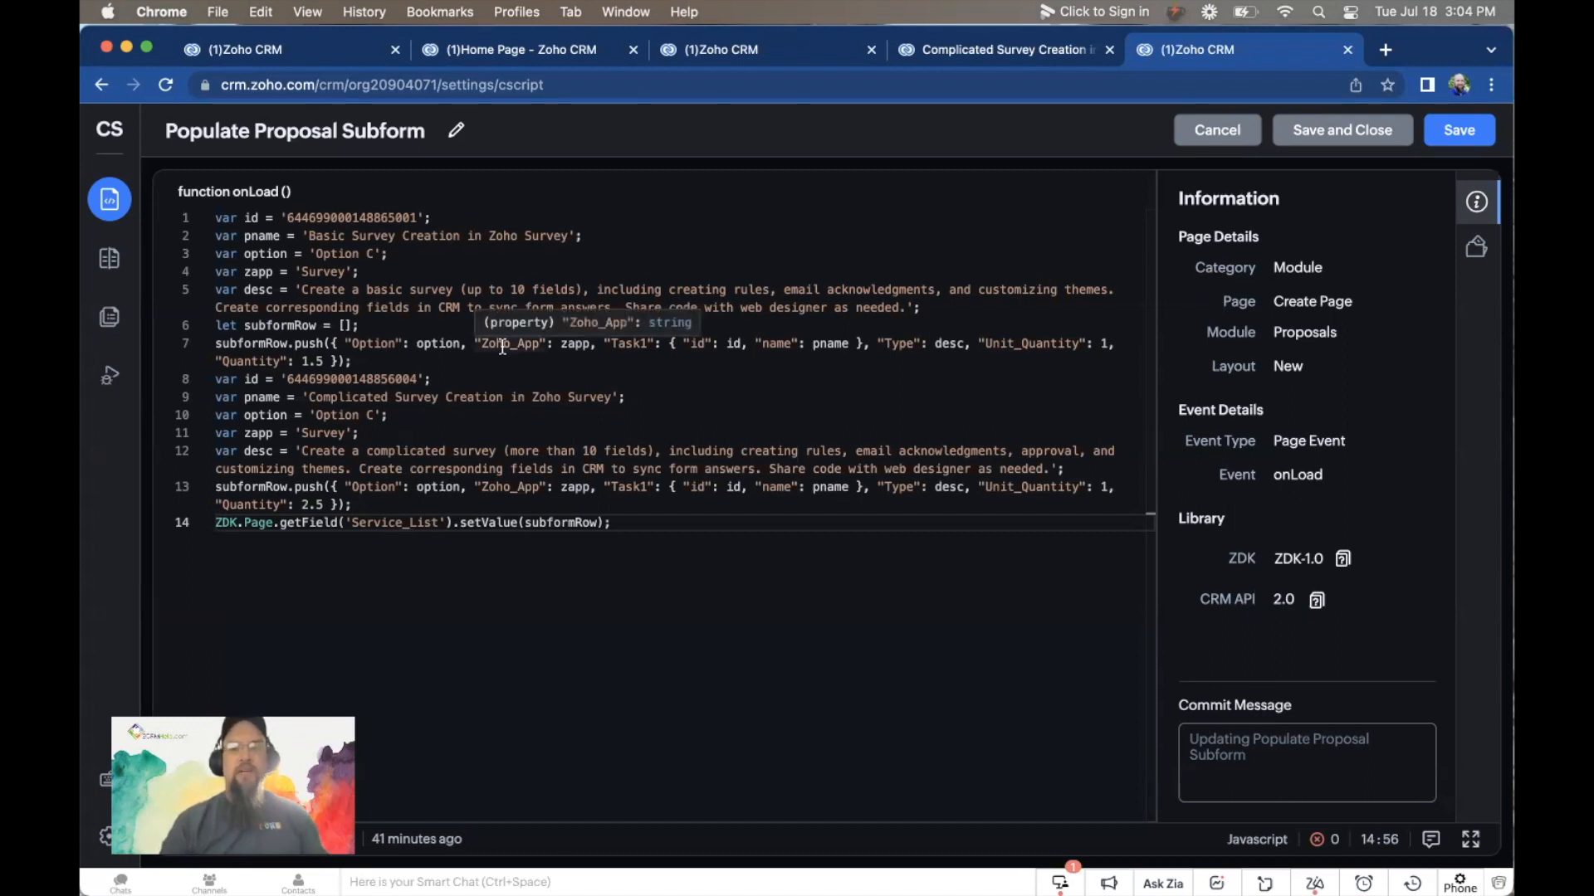
mouse_move(651, 333)
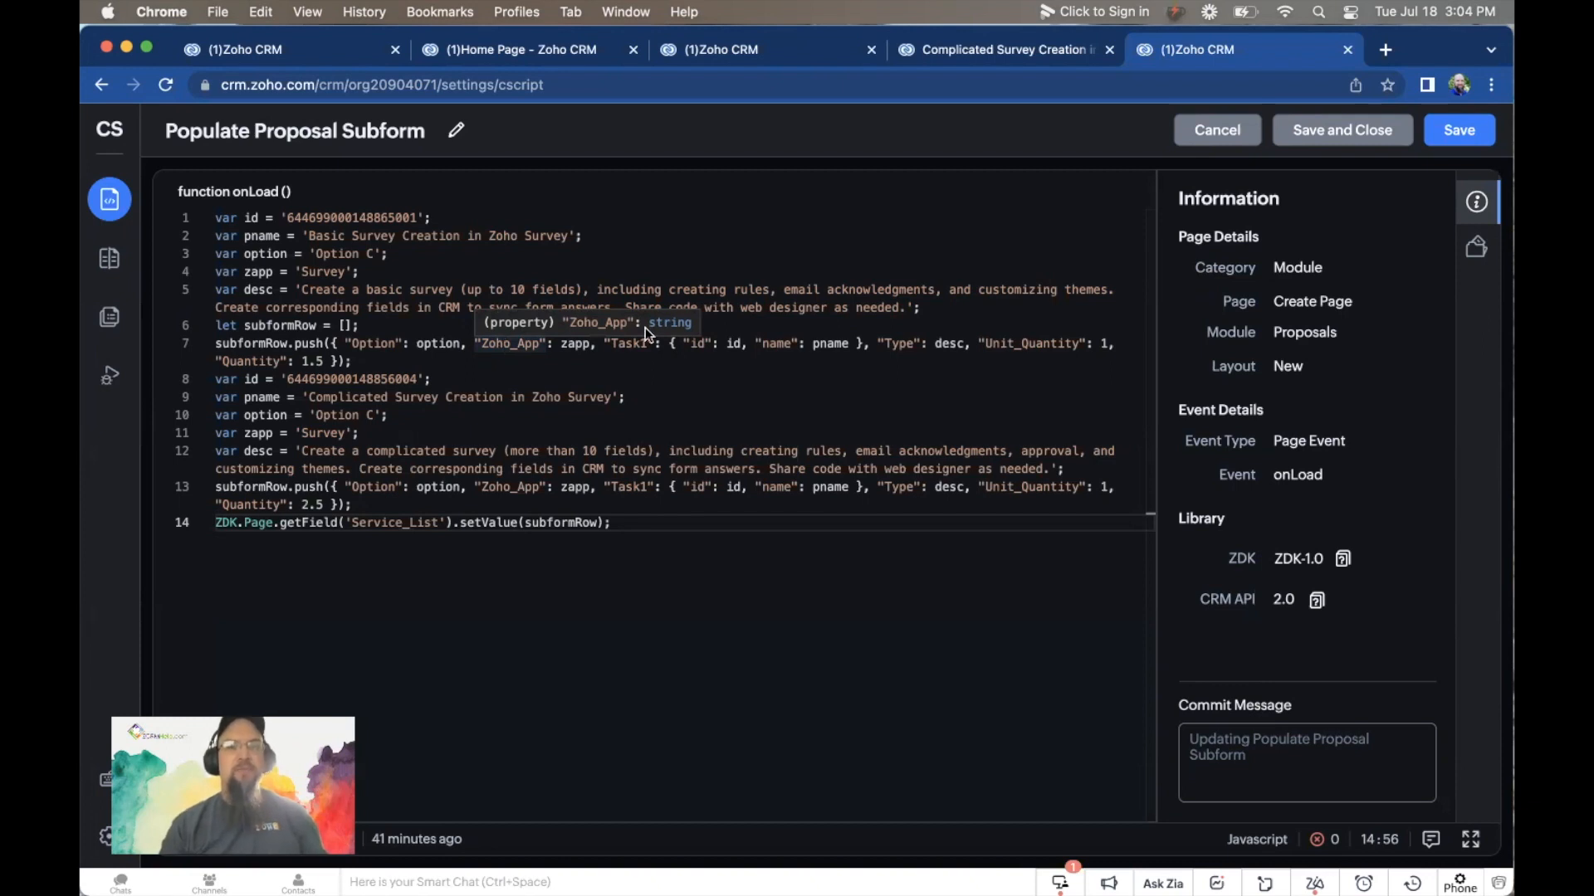
mouse_move(745, 395)
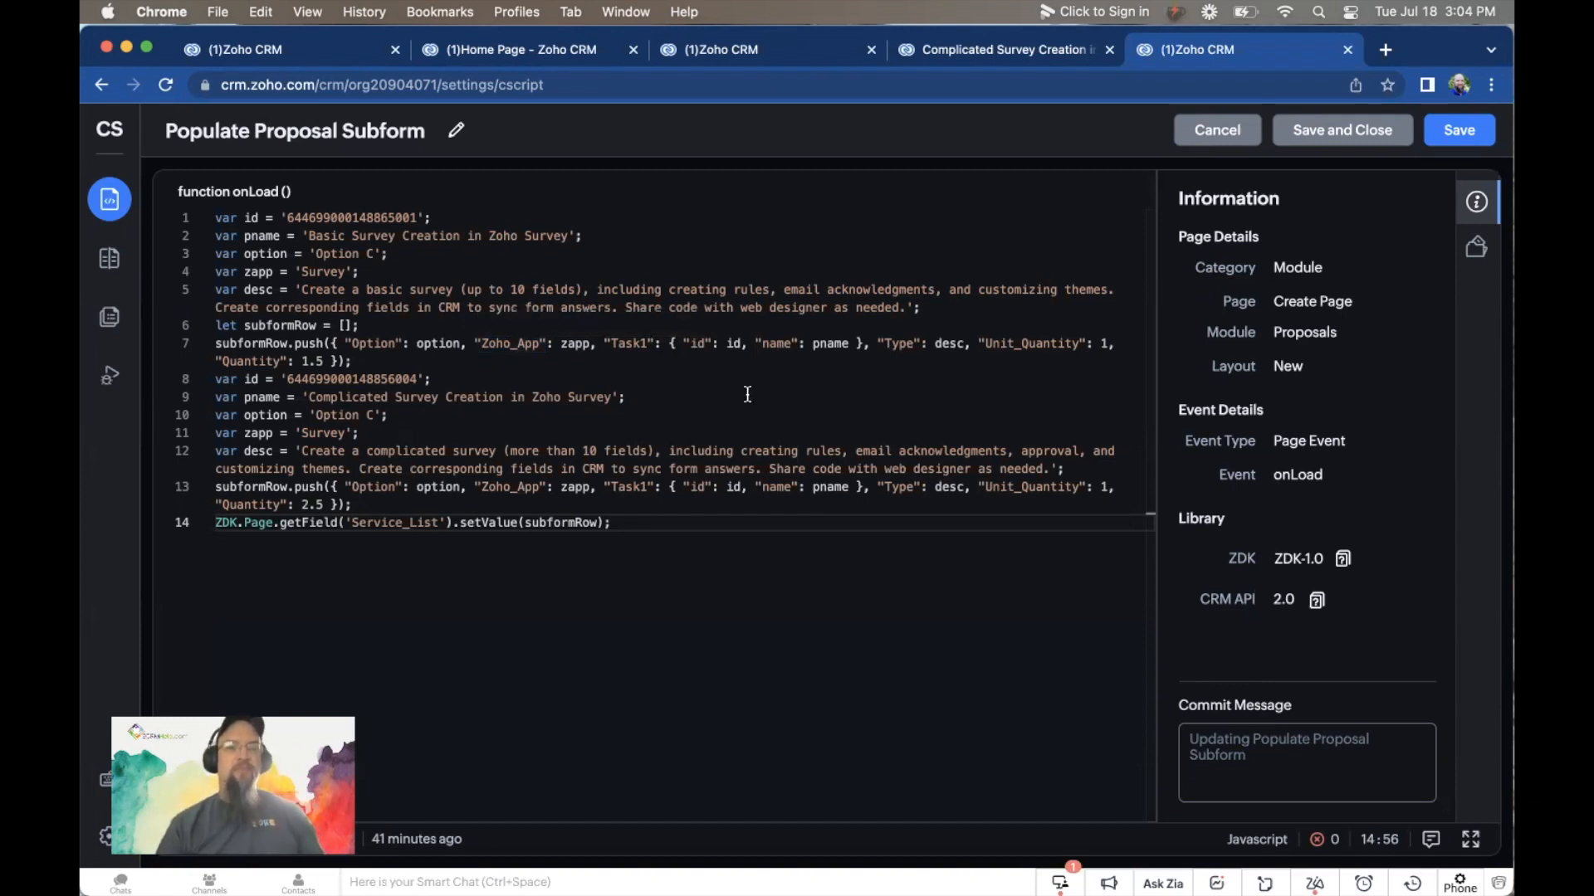
mouse_move(698, 342)
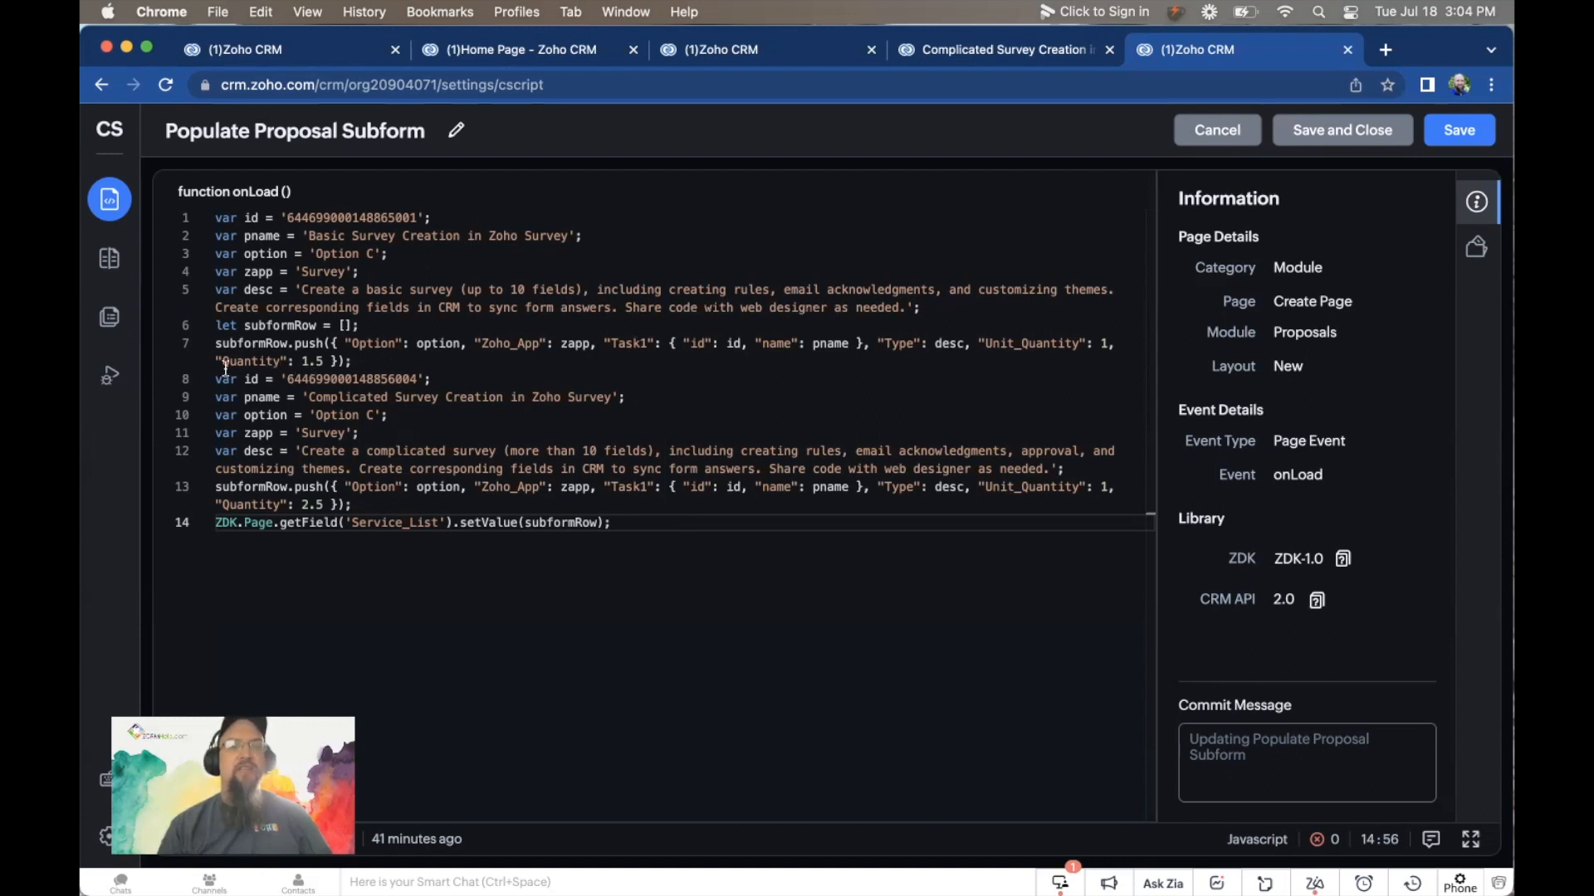
mouse_move(320, 415)
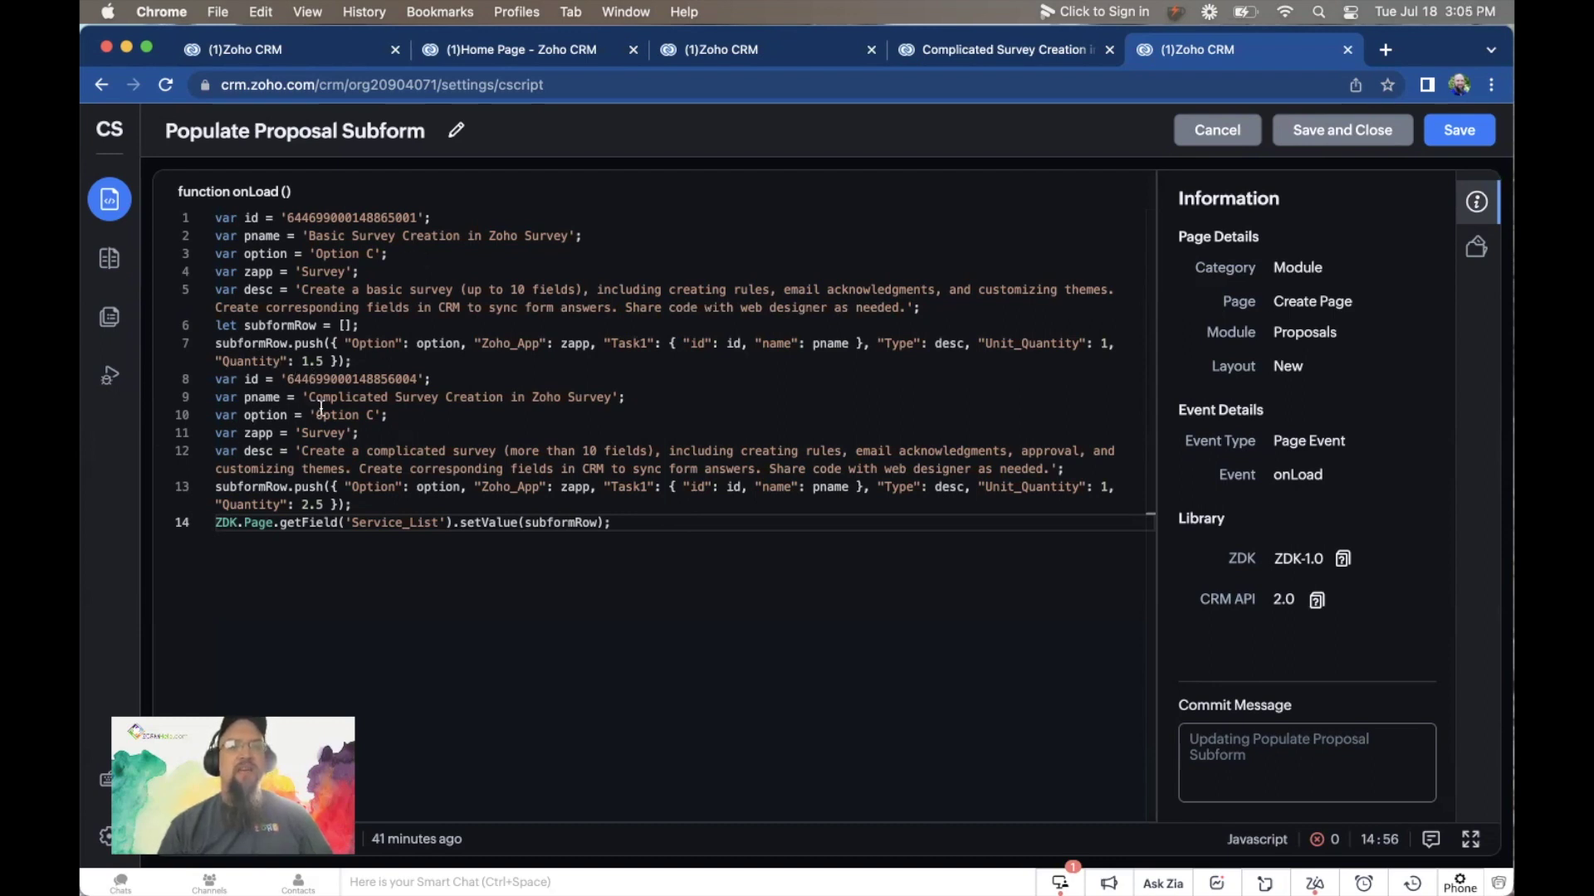
mouse_move(508, 388)
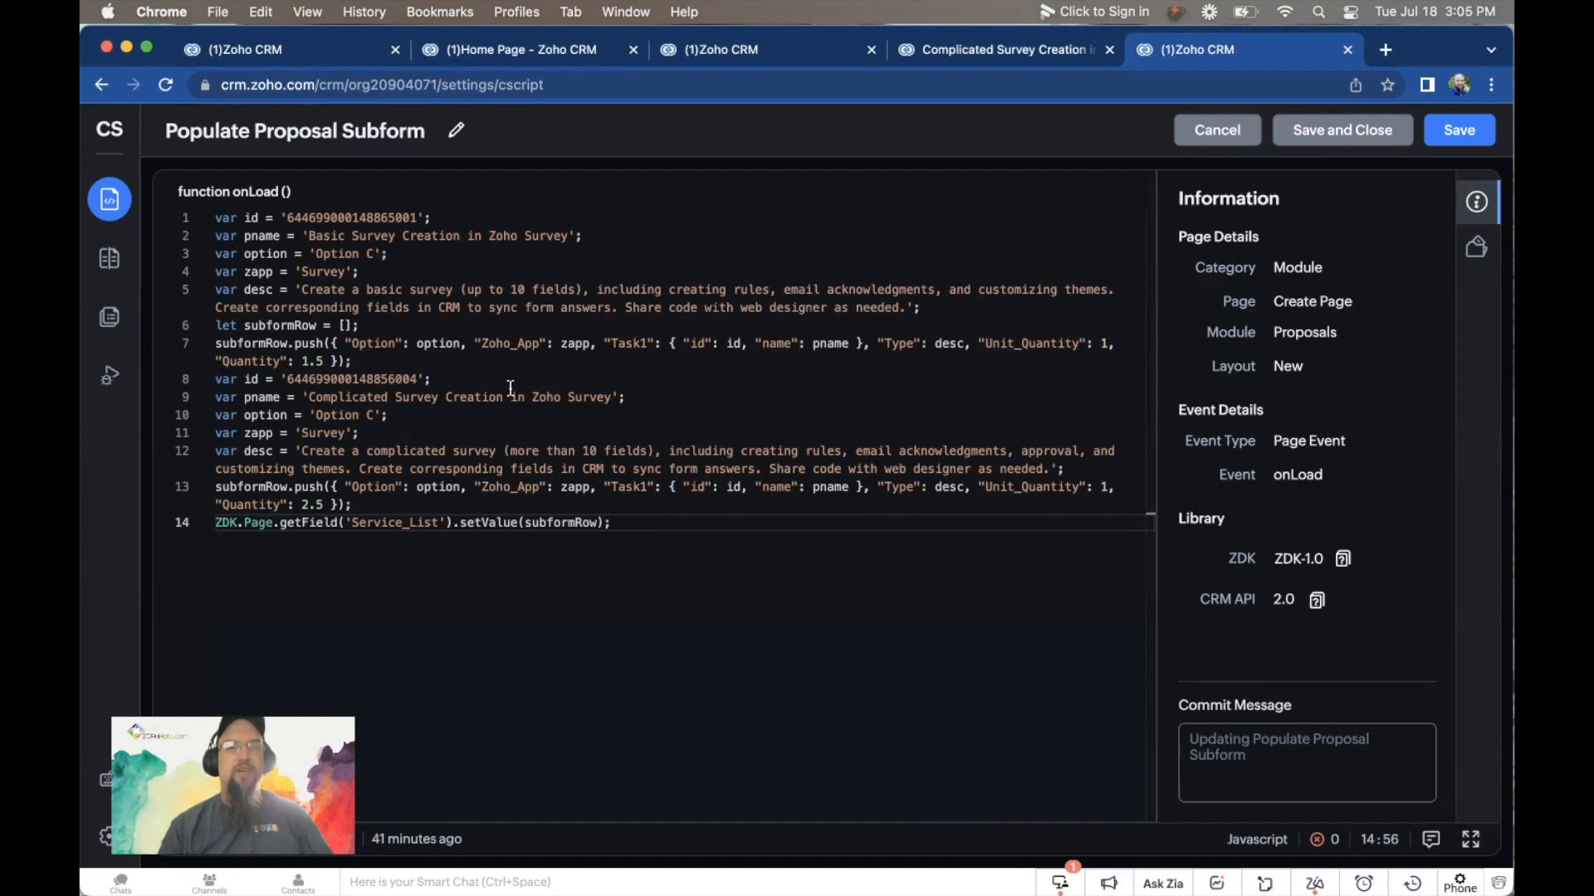
mouse_move(470, 483)
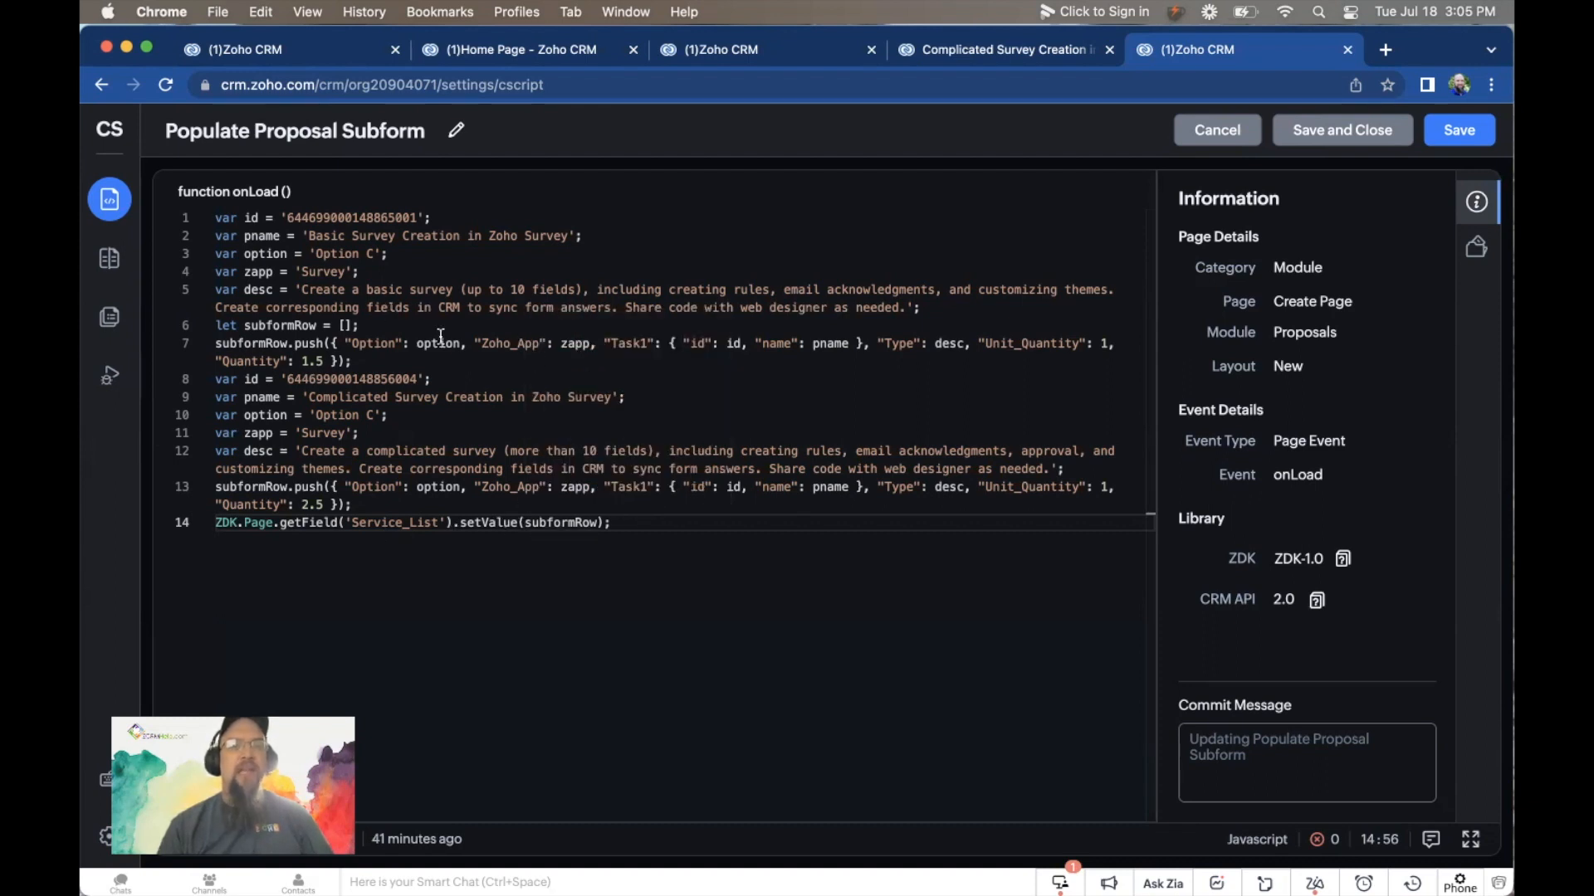
mouse_move(272, 316)
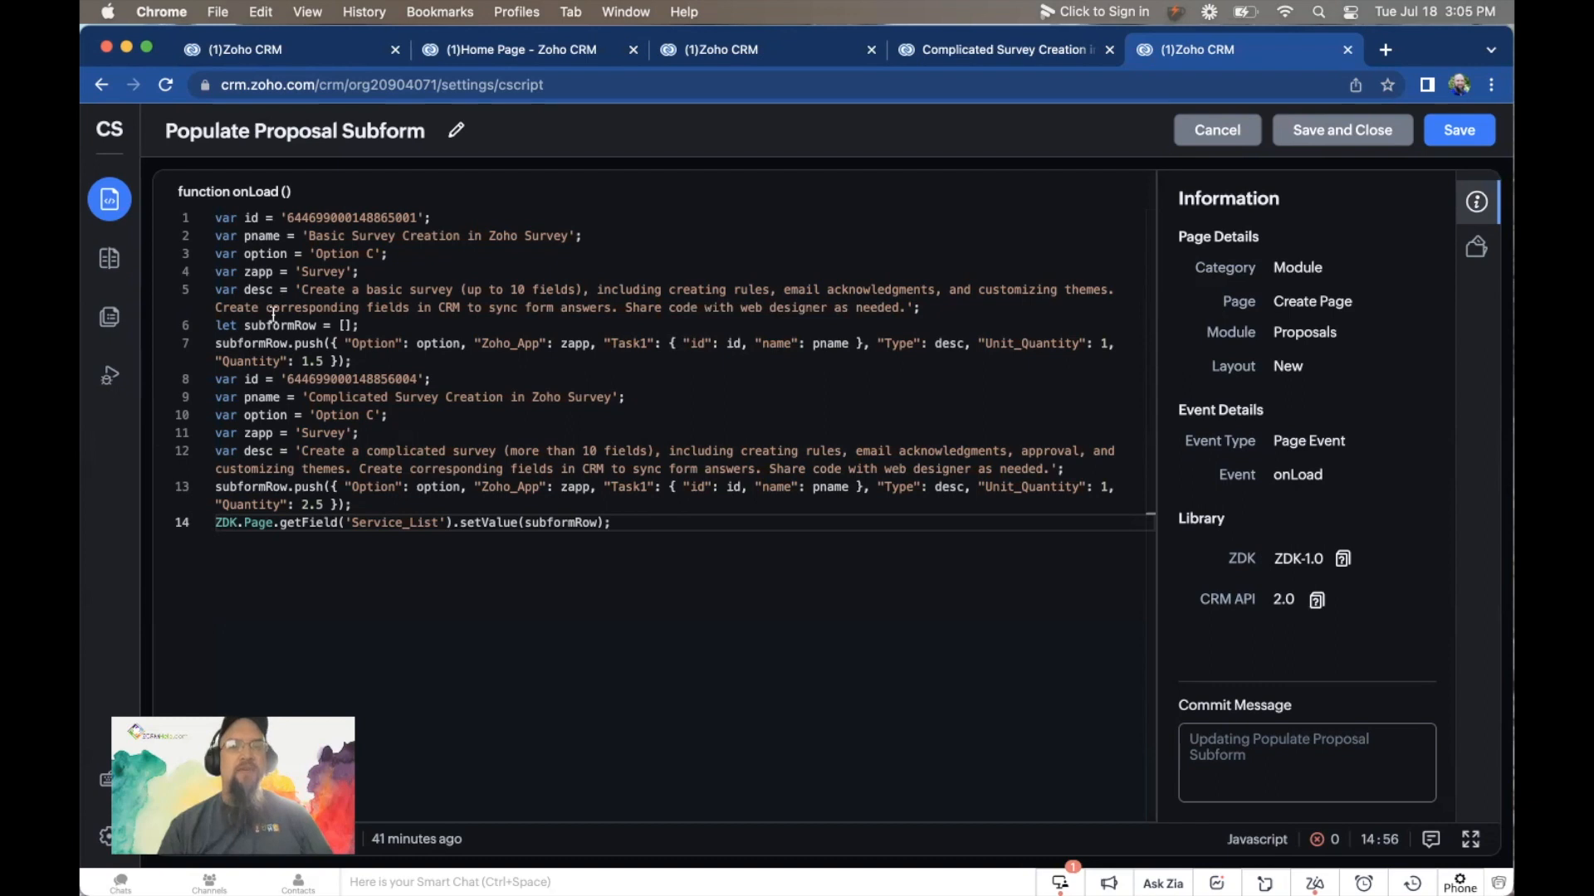
mouse_move(487, 278)
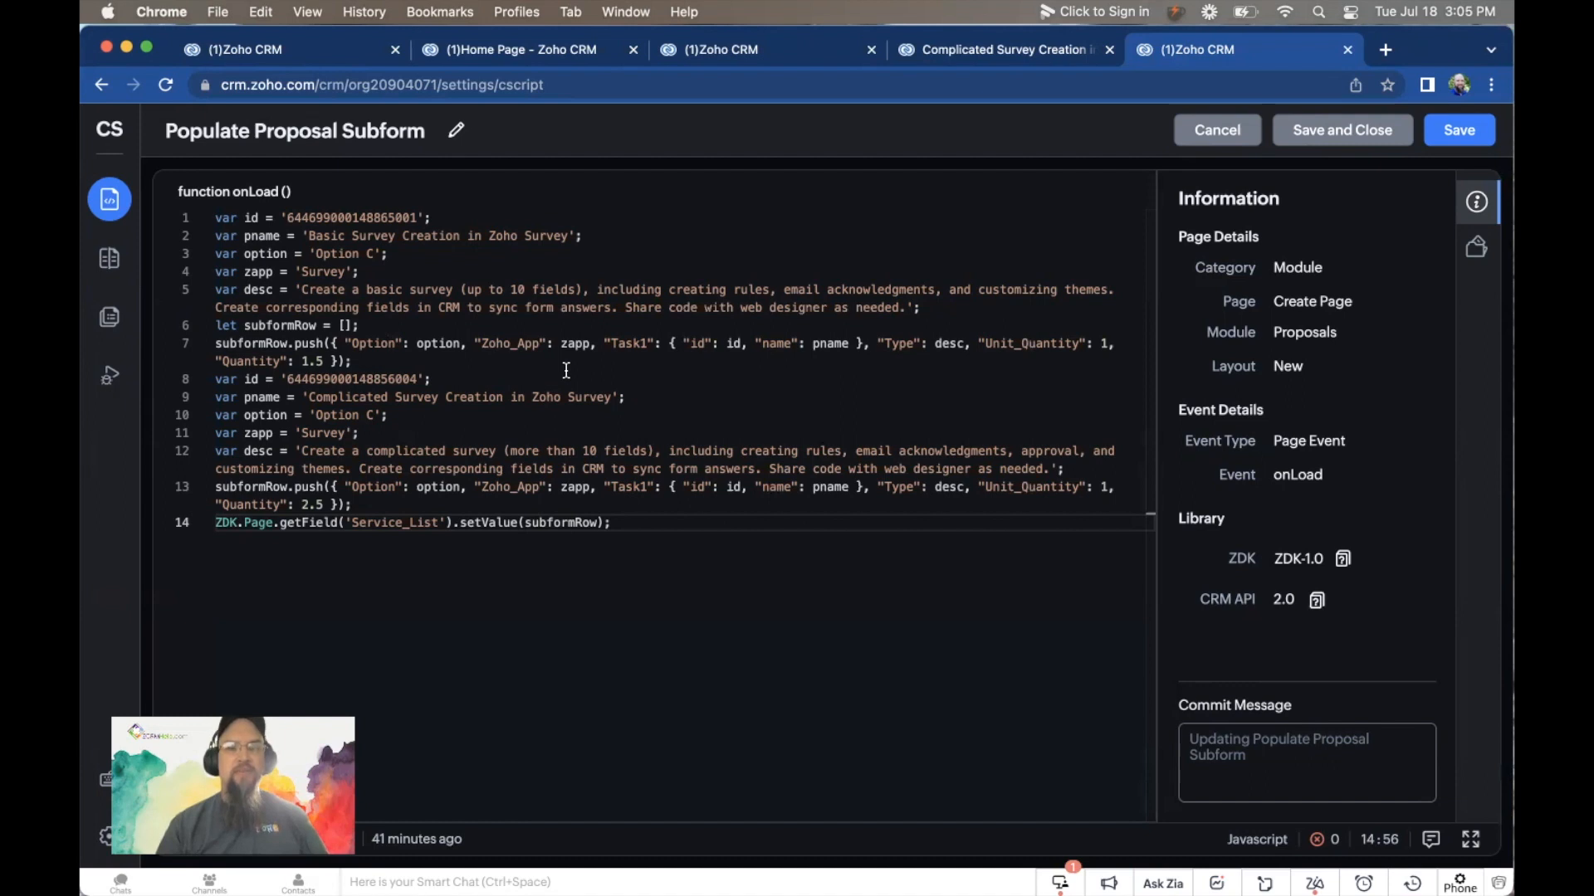
mouse_move(659, 370)
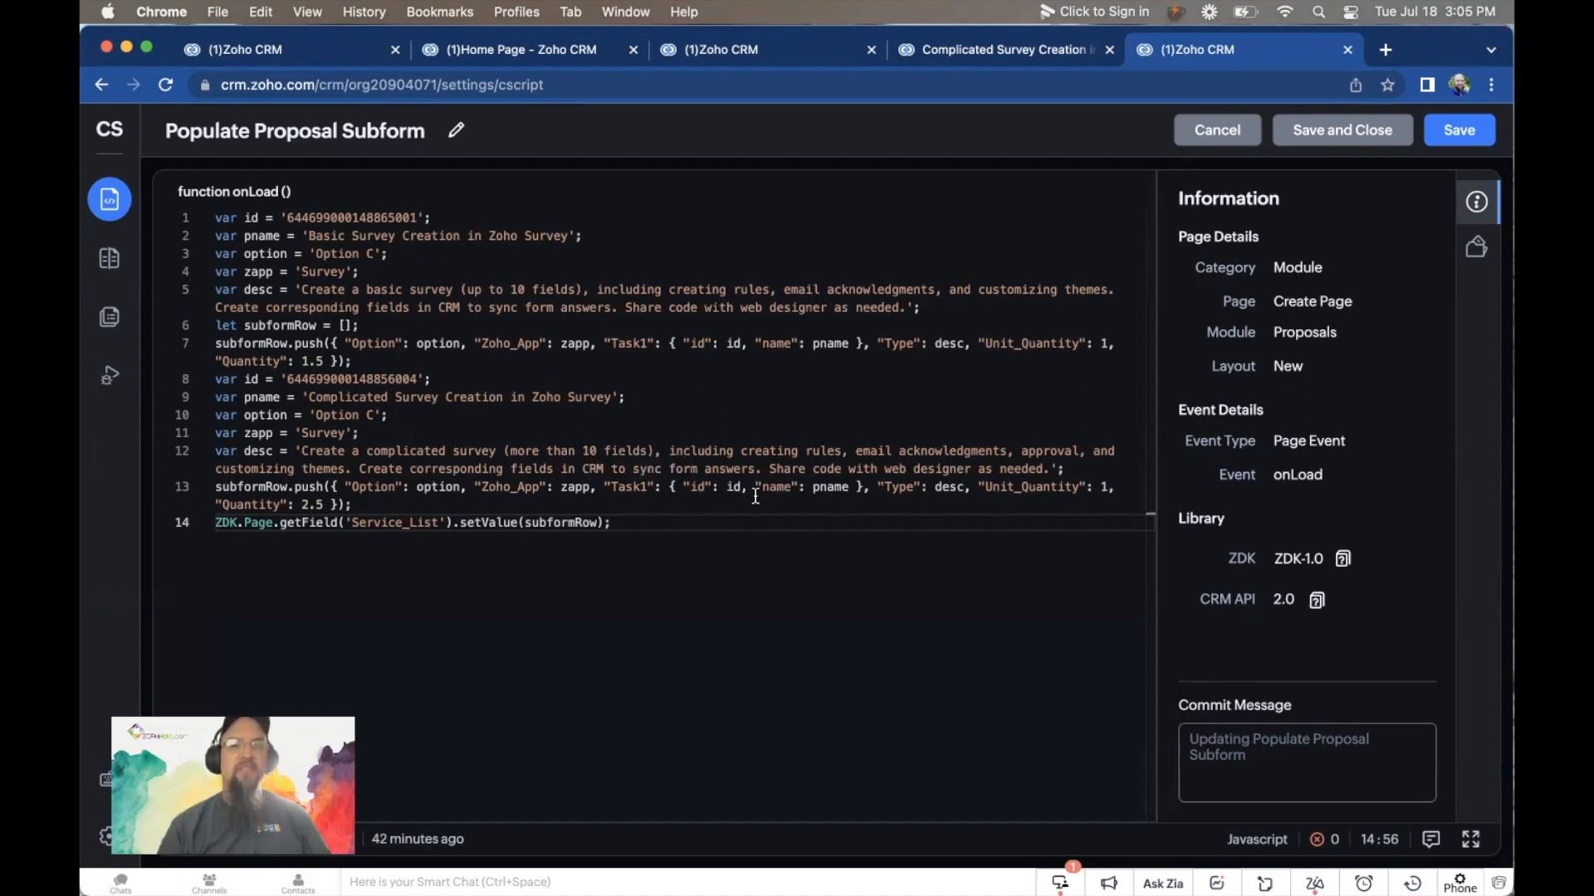
mouse_move(671, 538)
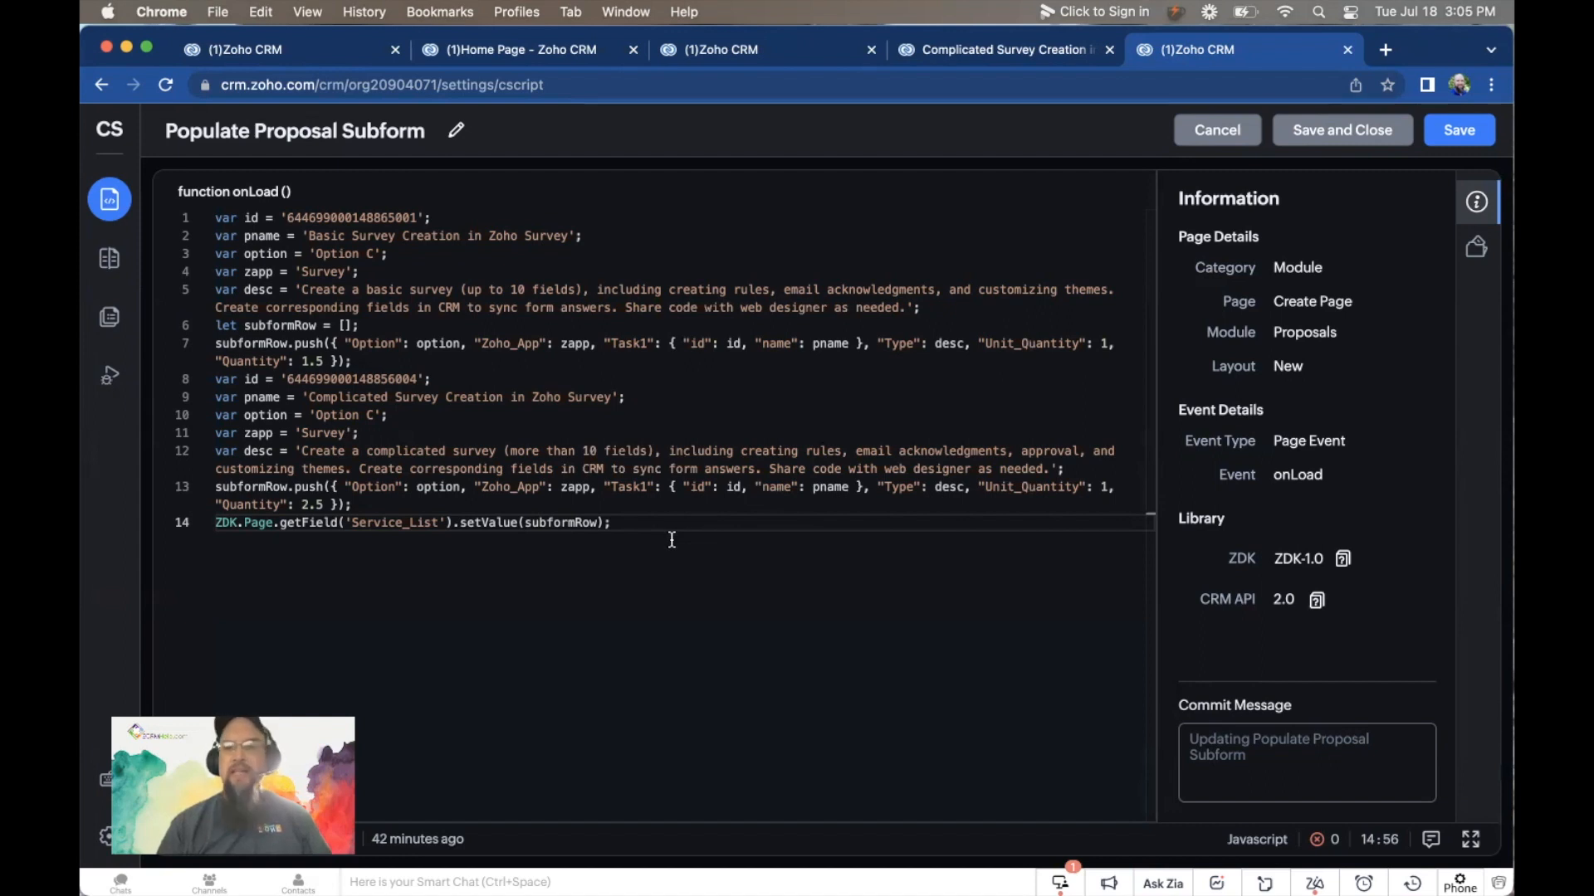